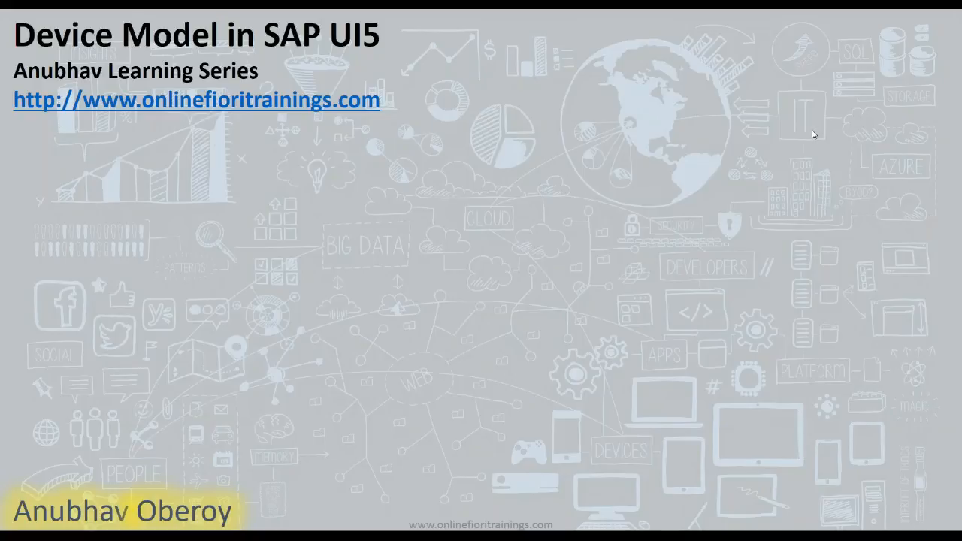
pyautogui.moveTo(790, 156)
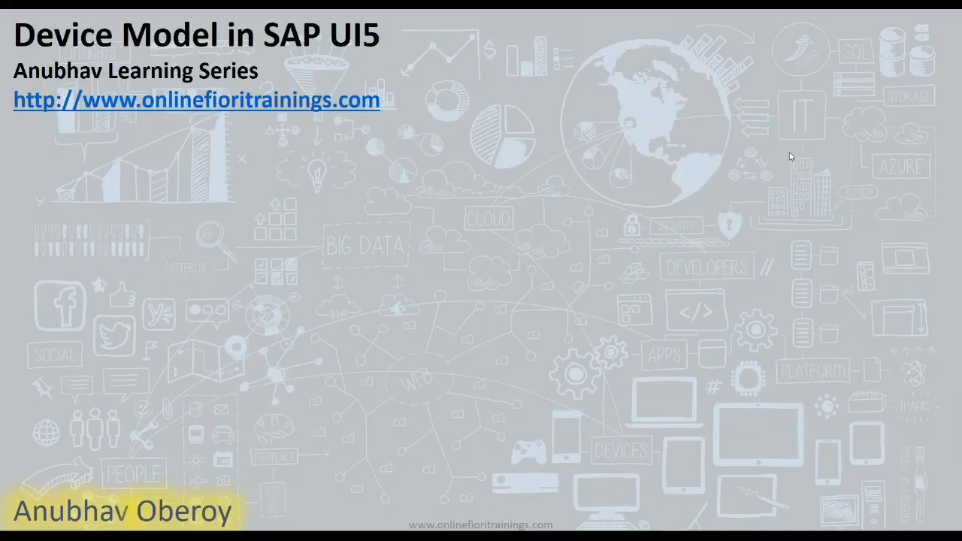
pyautogui.moveTo(944, 47)
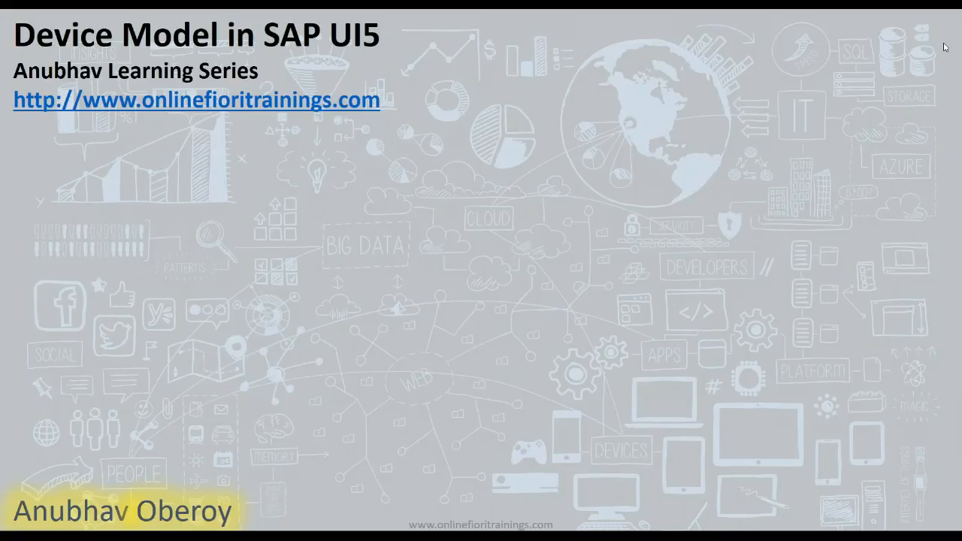
pyautogui.moveTo(622, 207)
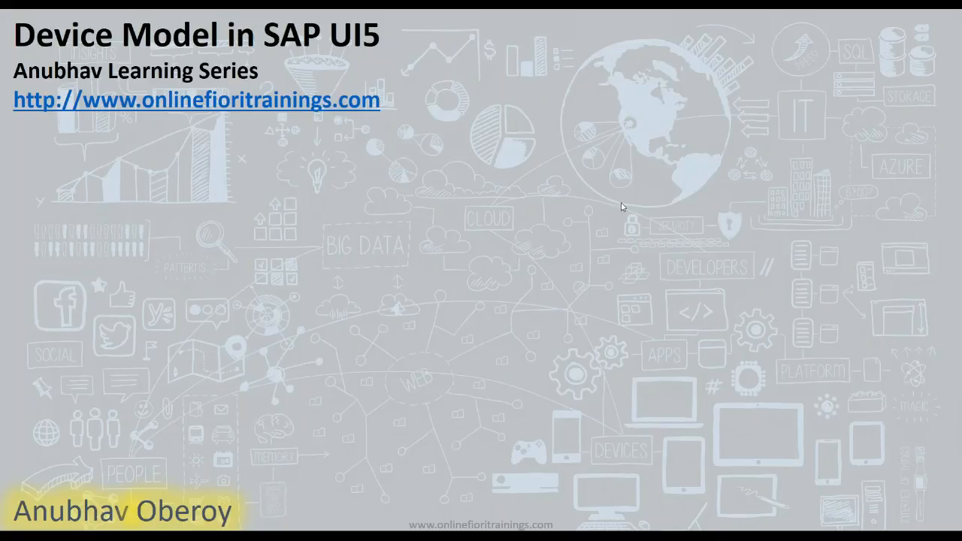
pyautogui.moveTo(595, 213)
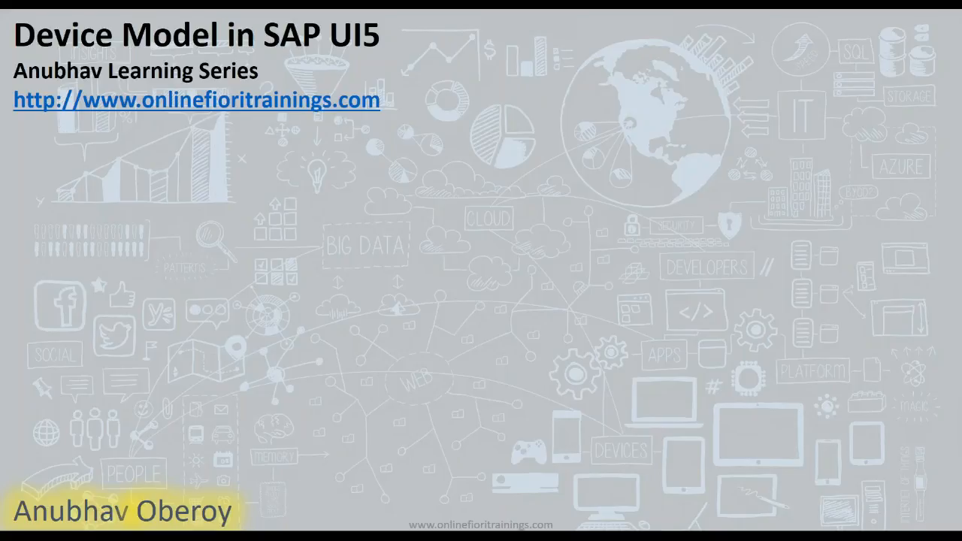
pyautogui.moveTo(947, 45)
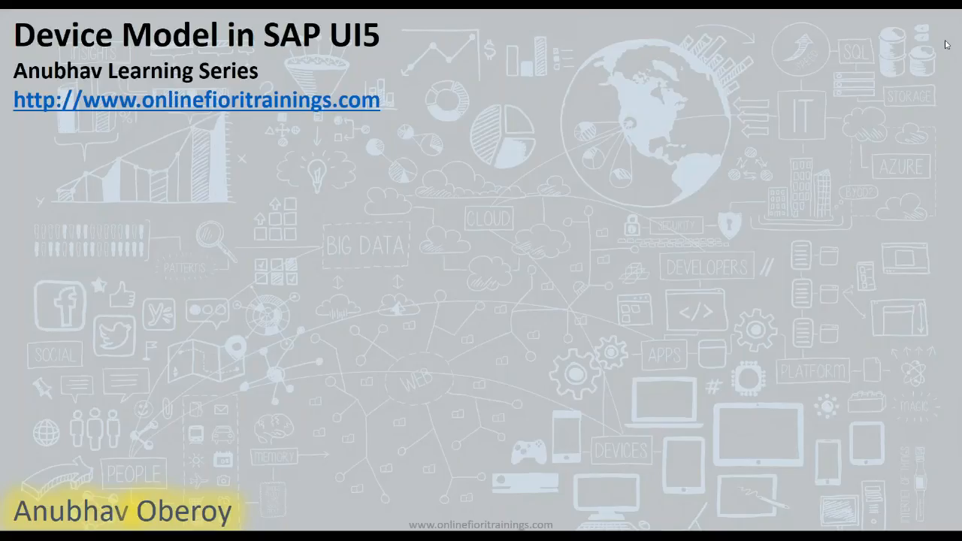
pyautogui.moveTo(330, 233)
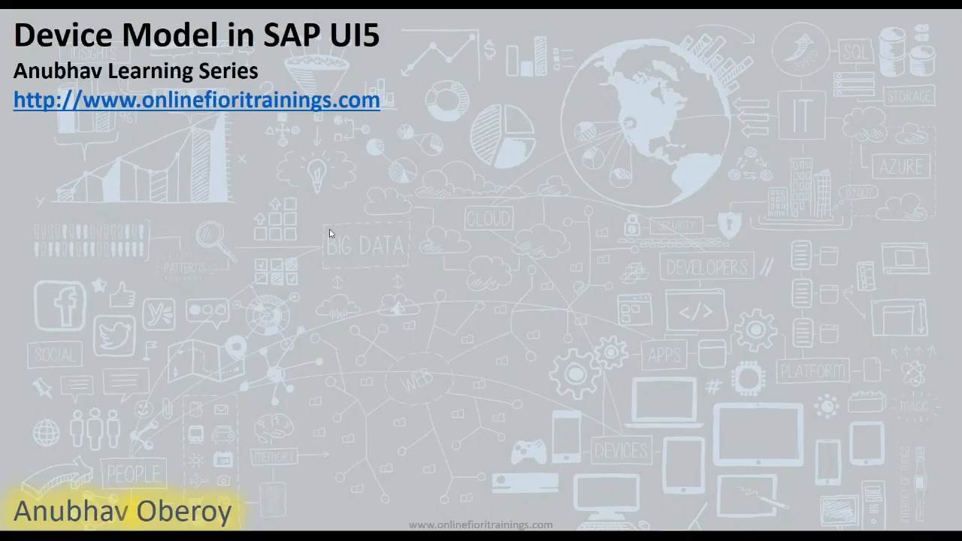
pyautogui.moveTo(330, 251)
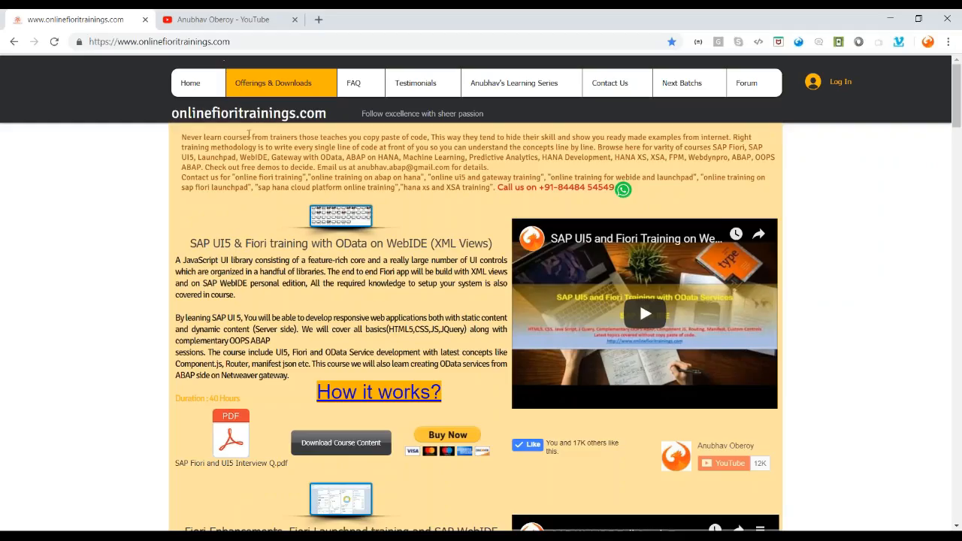
pyautogui.click(228, 18)
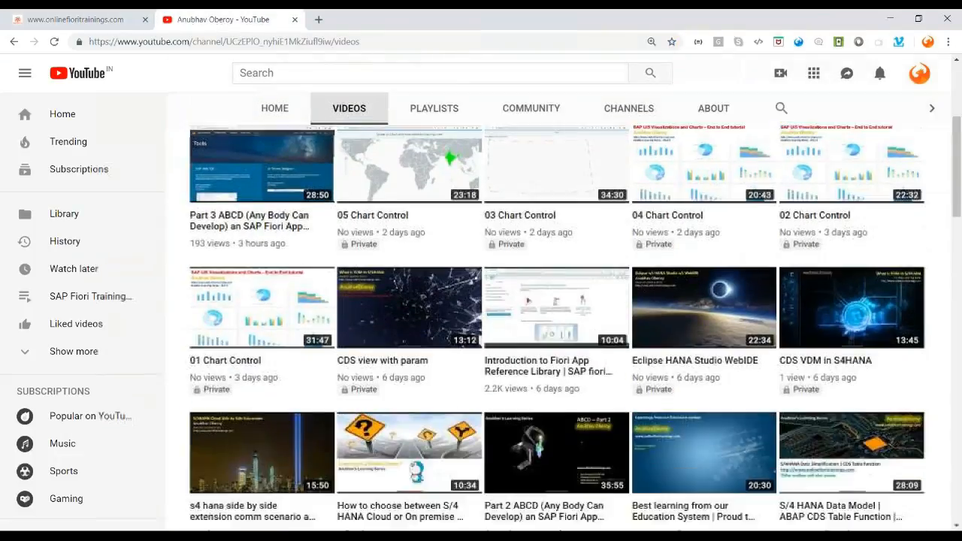
pyautogui.scroll(-3)
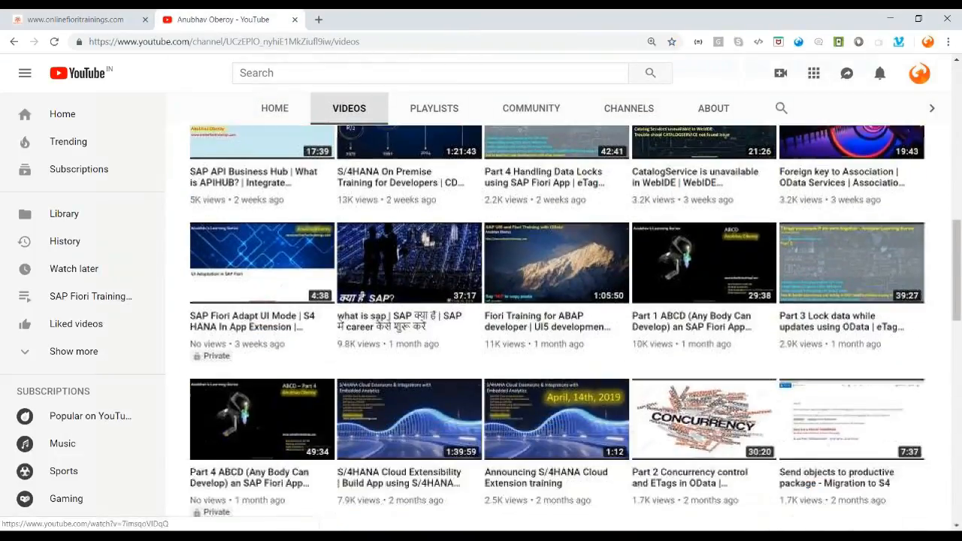
pyautogui.scroll(-3)
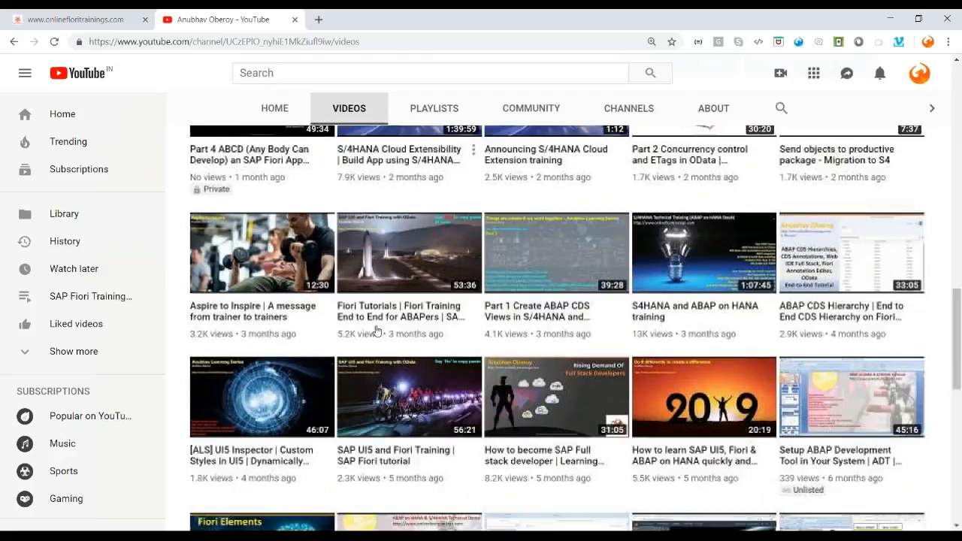
pyautogui.scroll(-3)
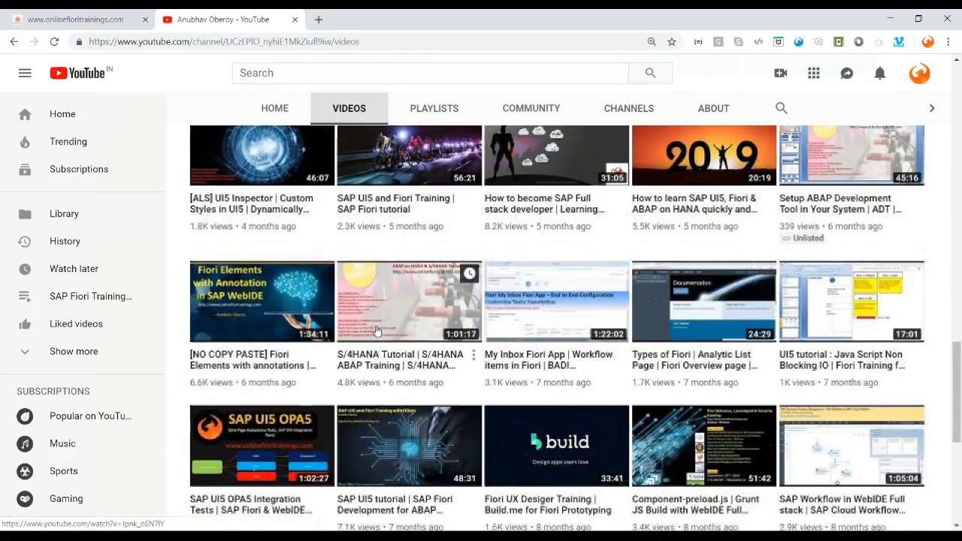
pyautogui.scroll(-3)
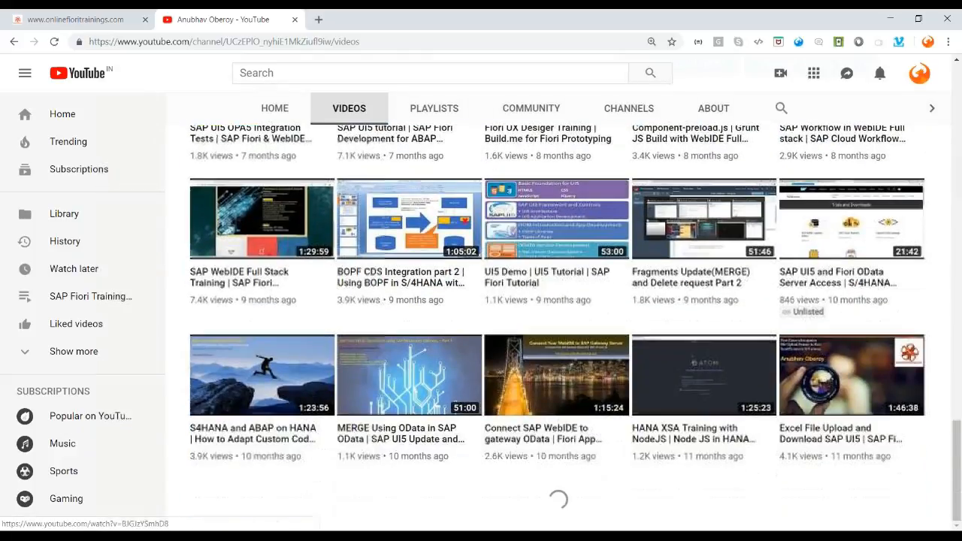
pyautogui.scroll(-3)
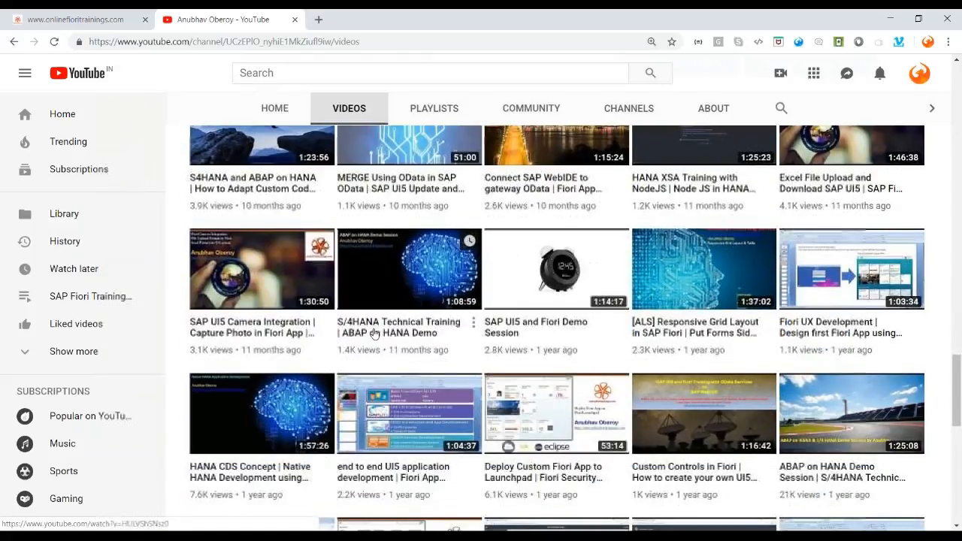
pyautogui.scroll(-3)
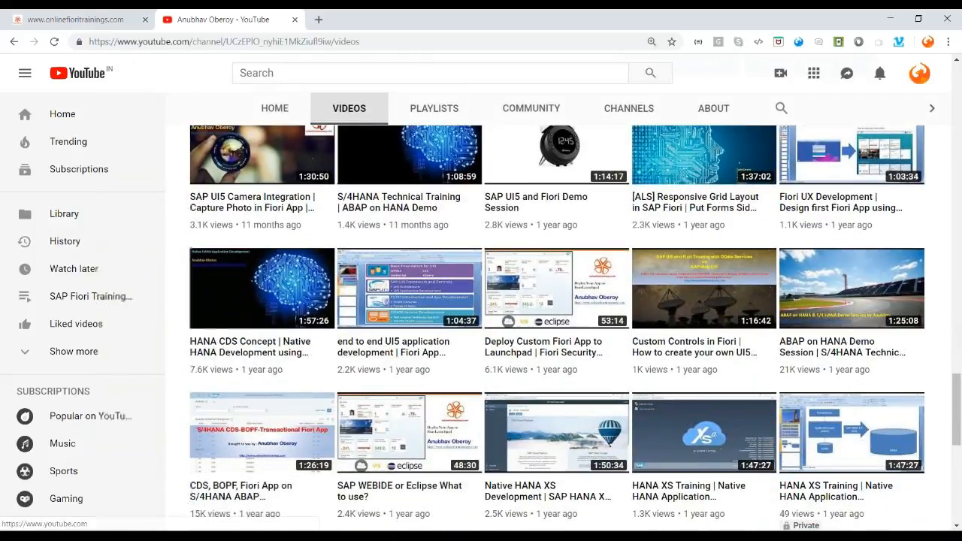
pyautogui.click(75, 19)
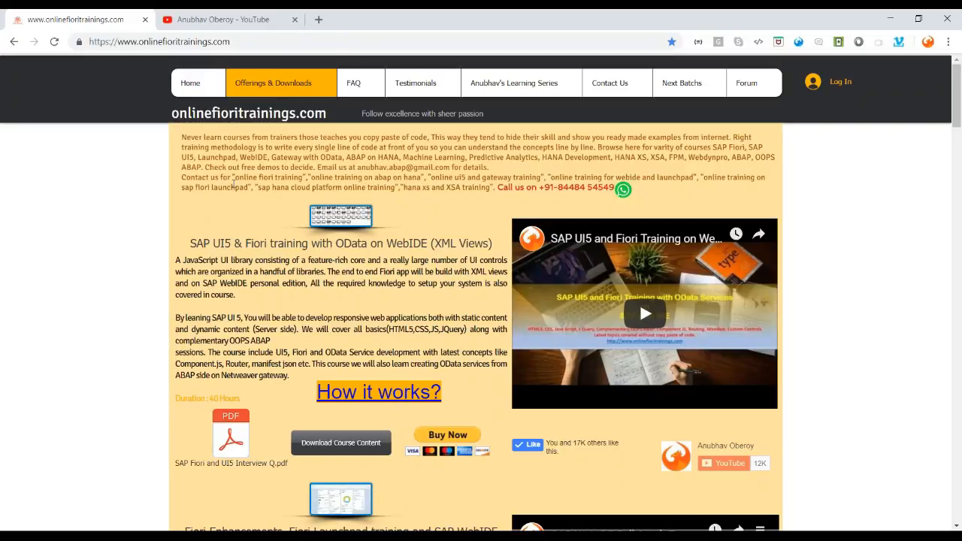
pyautogui.scroll(-3)
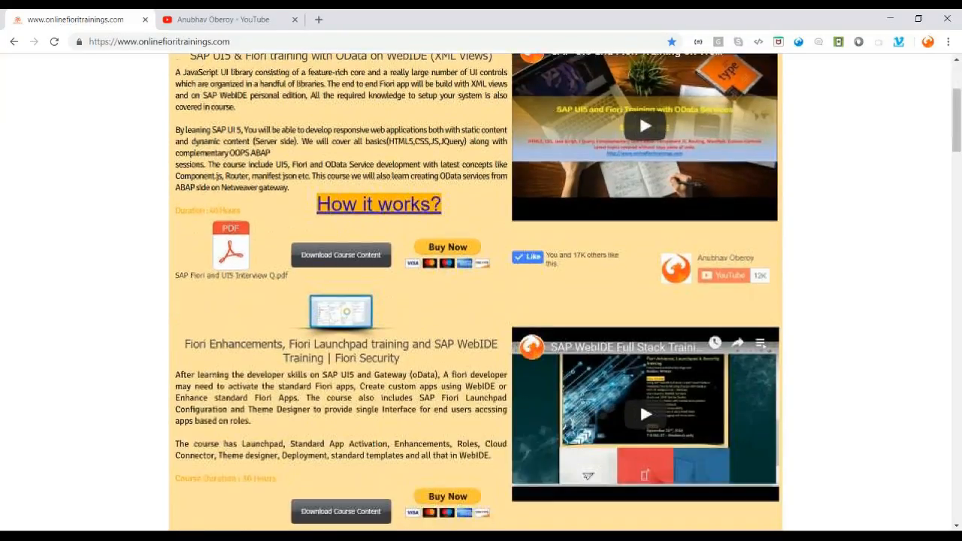
pyautogui.scroll(-3)
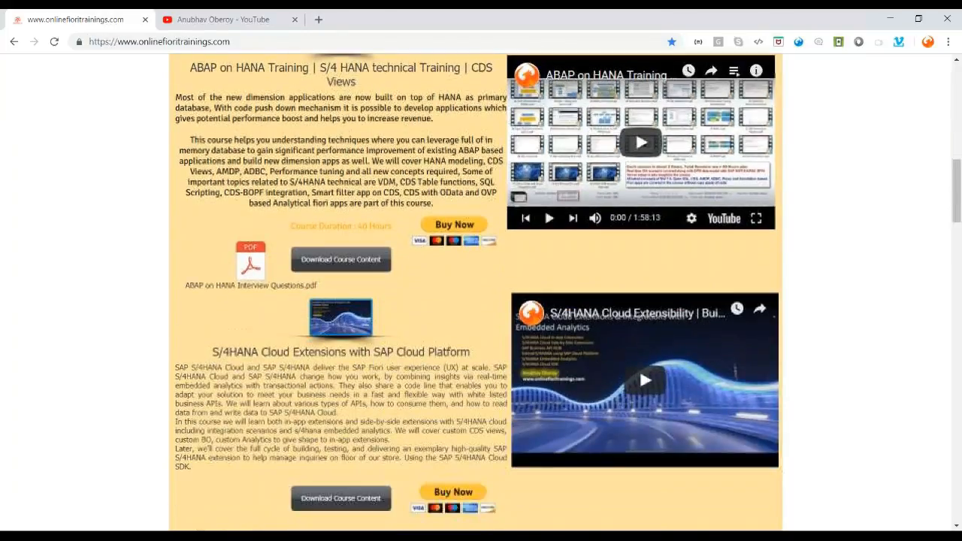
pyautogui.scroll(-3)
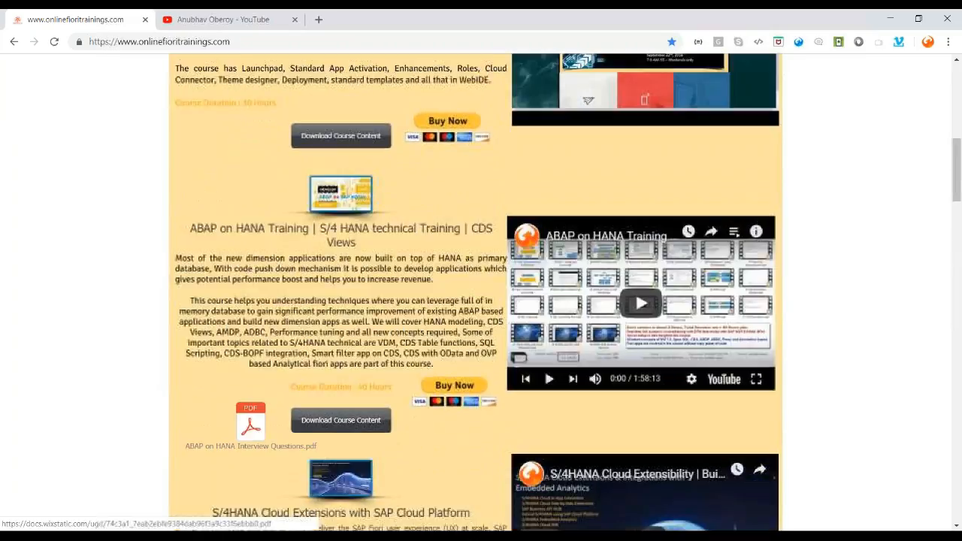
pyautogui.scroll(3)
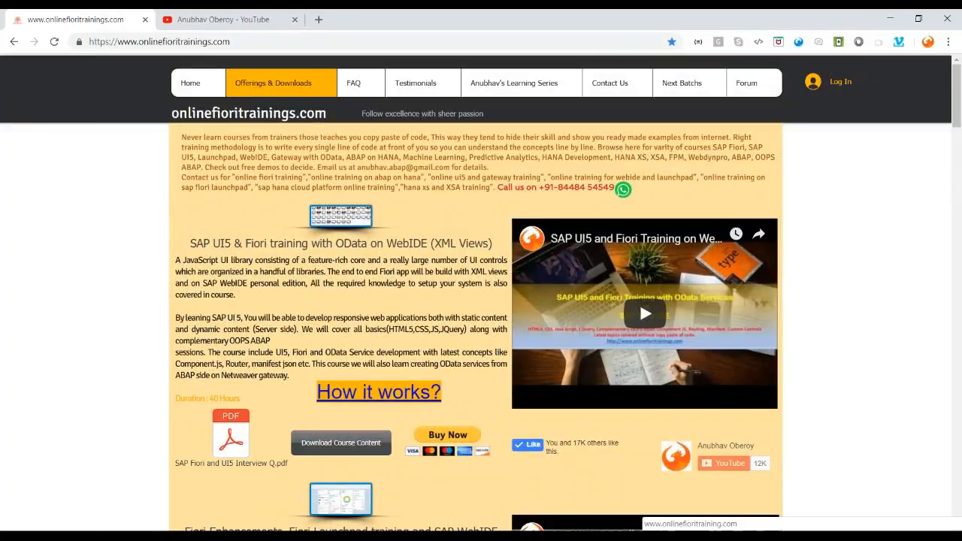
# Run the LoggingBasics project's index.html so the Title page with Btn1 and Btn2 appears, then return to App.controller.js
pyautogui.click(76, 18)
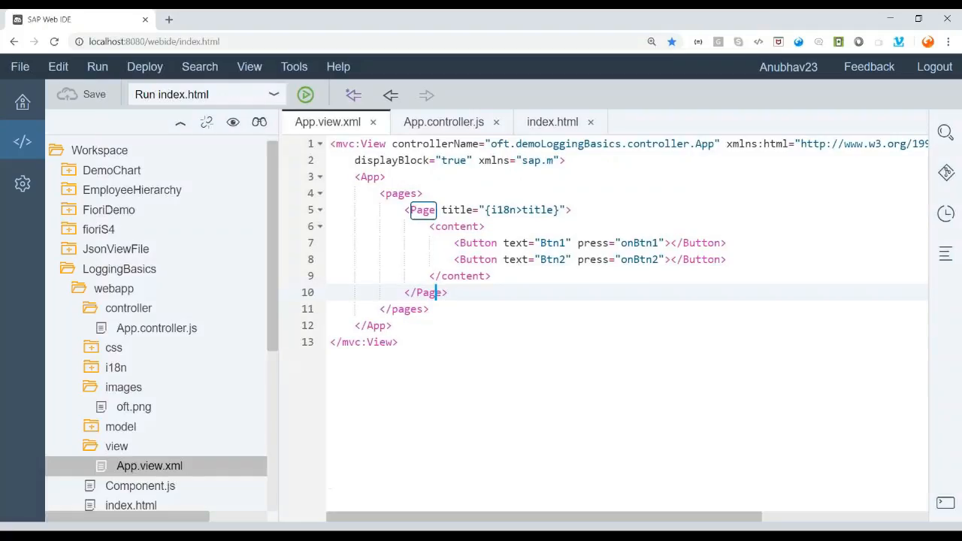
pyautogui.moveTo(307, 346)
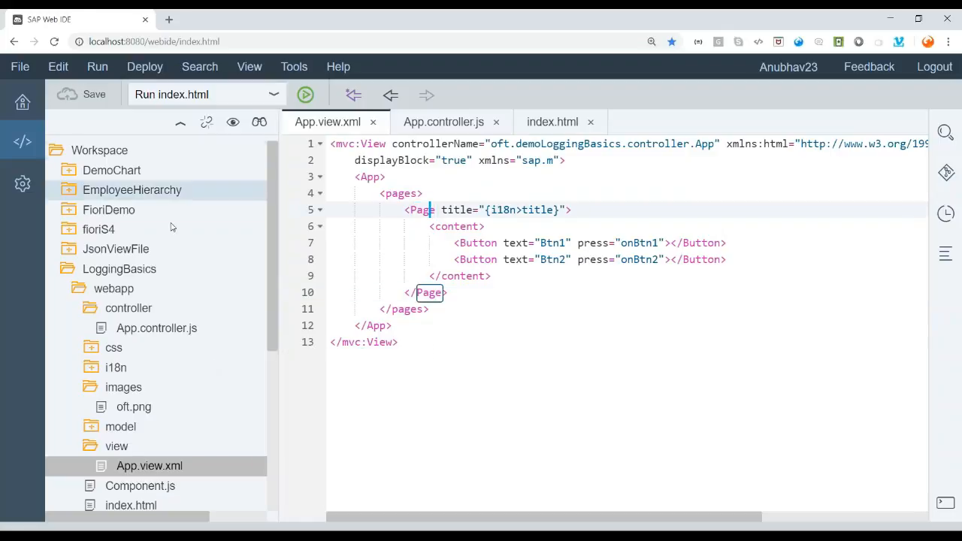
pyautogui.click(119, 268)
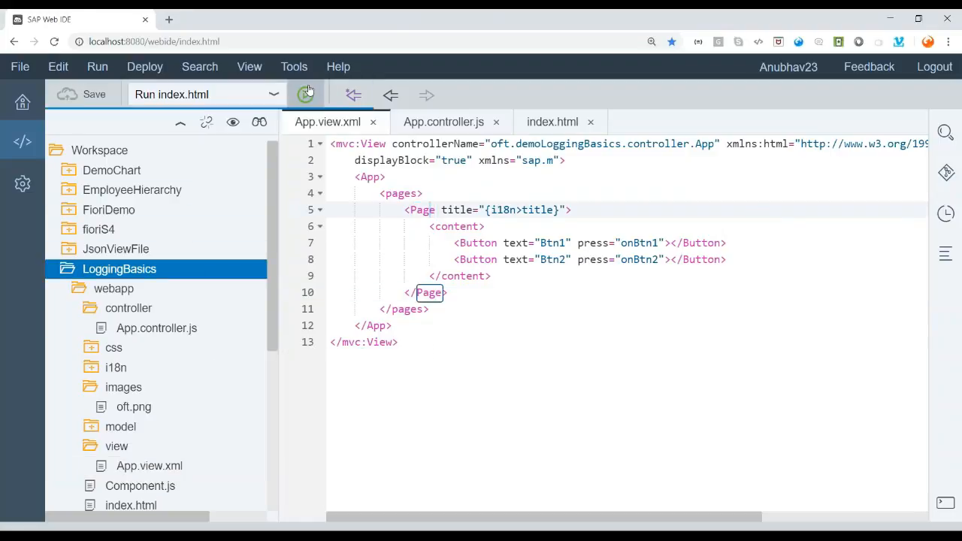
pyautogui.click(305, 93)
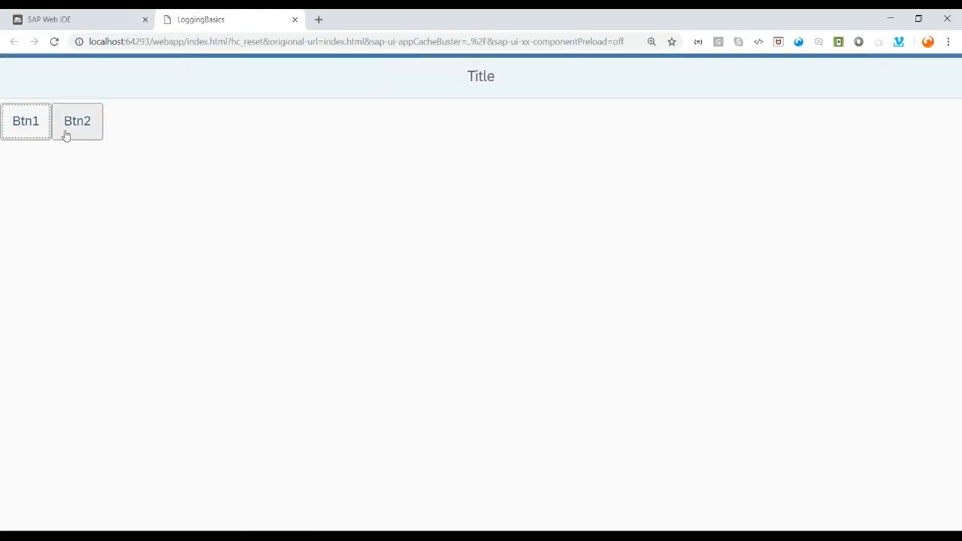
pyautogui.moveTo(180, 189)
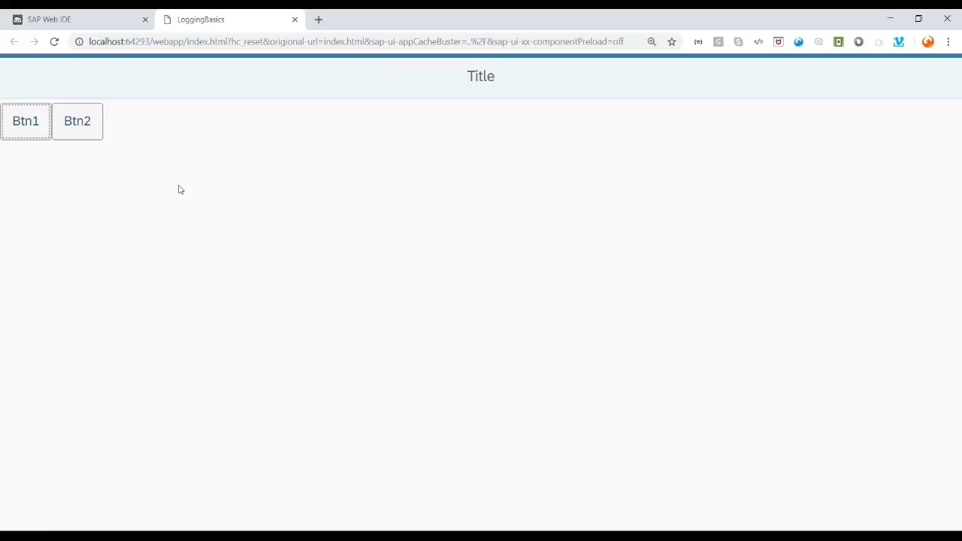
pyautogui.click(76, 18)
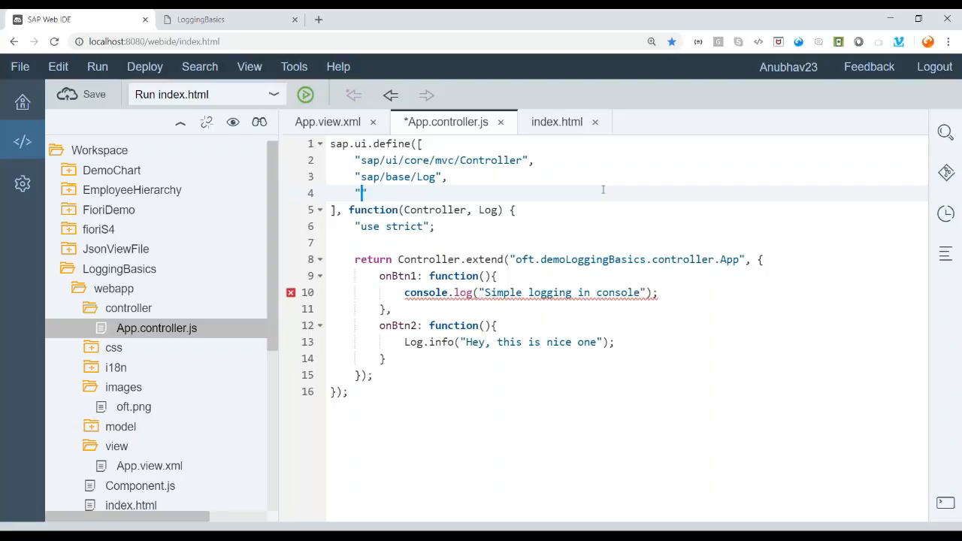
# Add the sap/ui/Device dependency with a Device parameter to the controller definition
pyautogui.write('sap/')
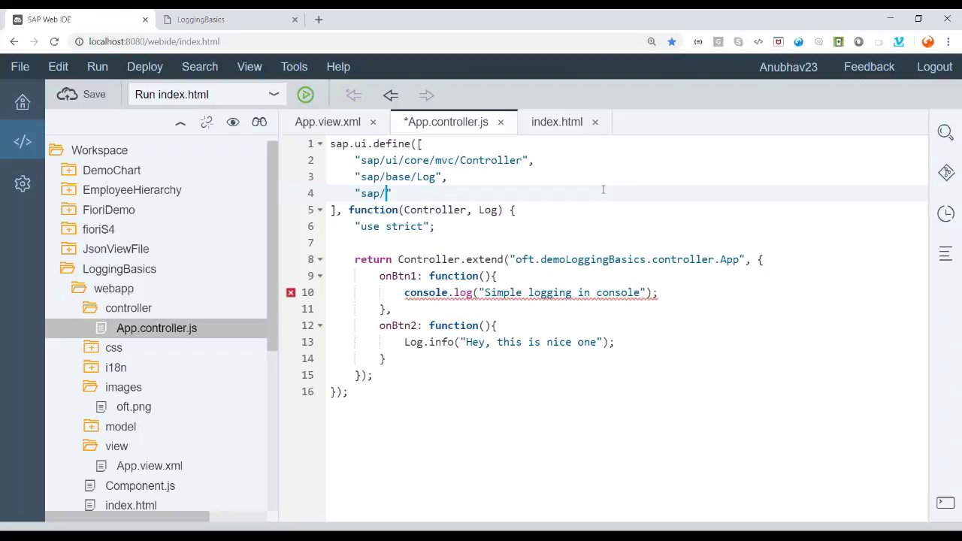
pyautogui.write('ui/Devic')
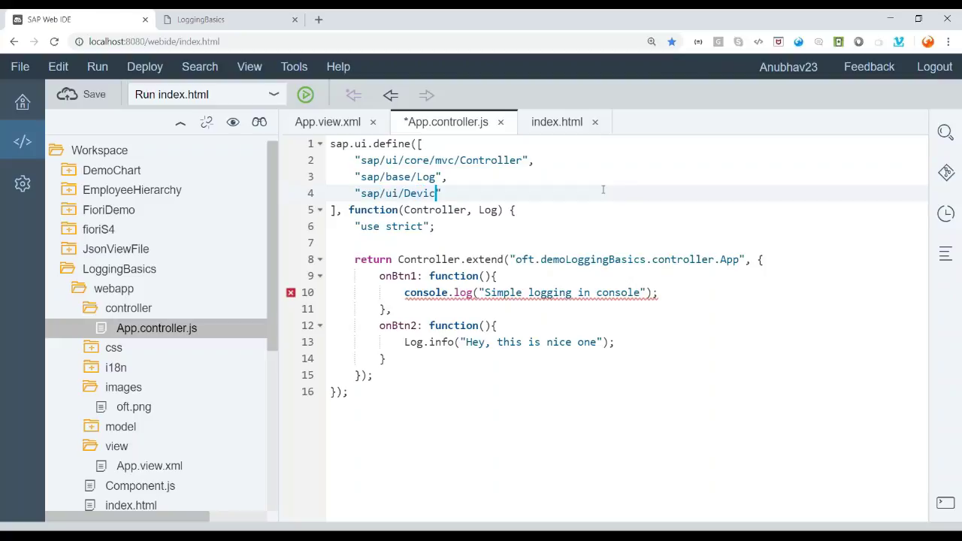
pyautogui.write('e')
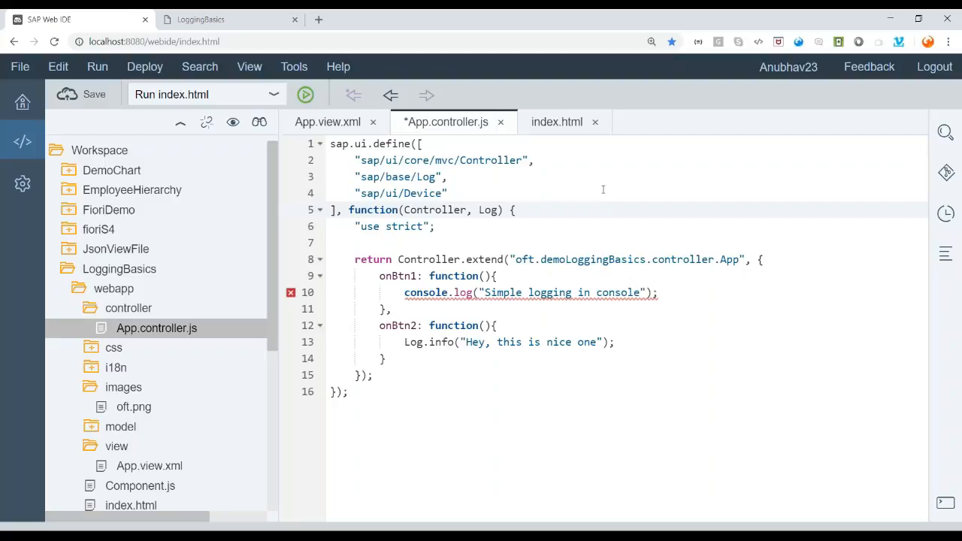
pyautogui.write(', Device')
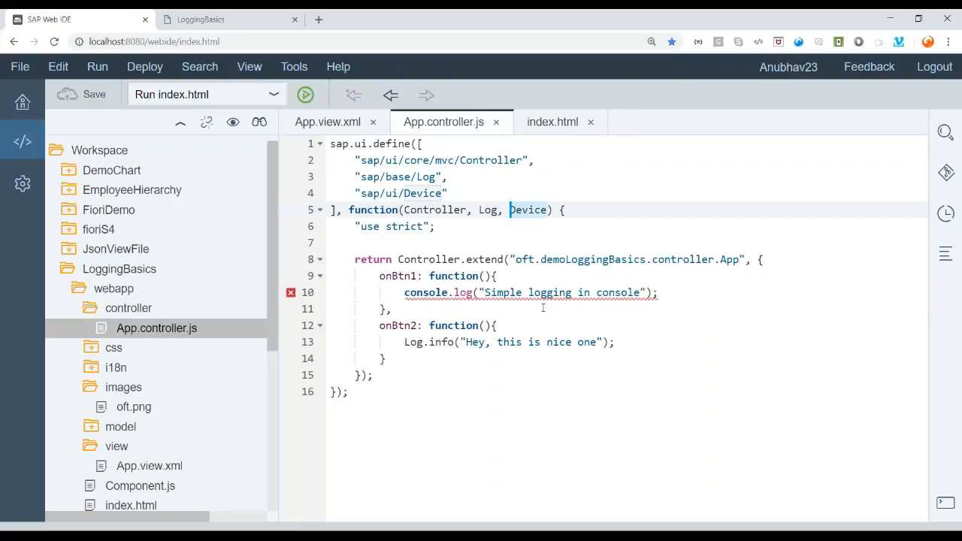
pyautogui.click(760, 258)
pyautogui.write('onInit:')
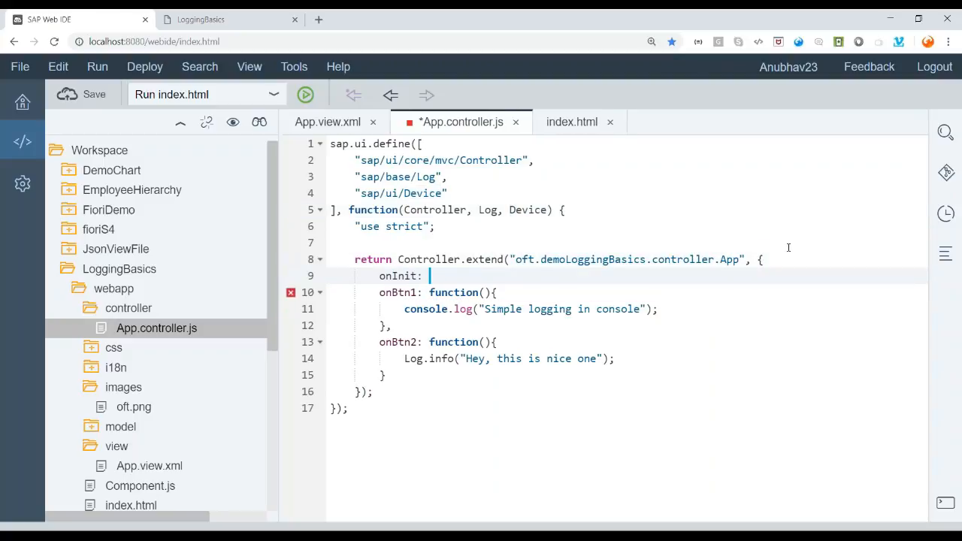
pyautogui.write('function(){')
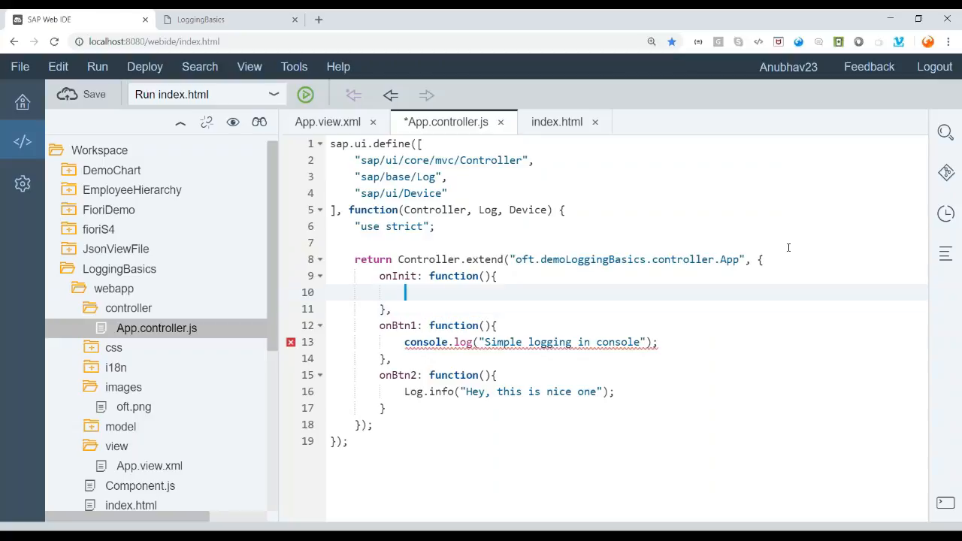
pyautogui.click(93, 94)
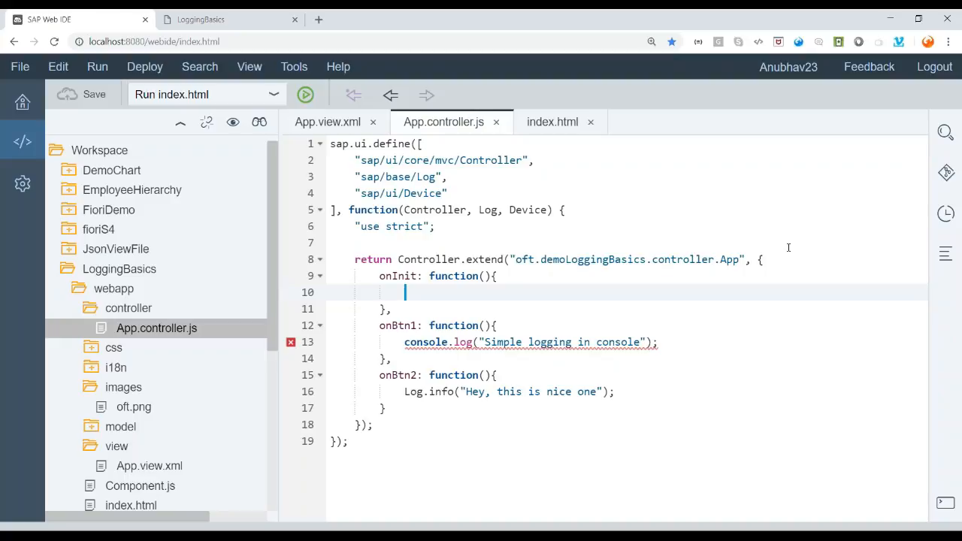
pyautogui.write('//')
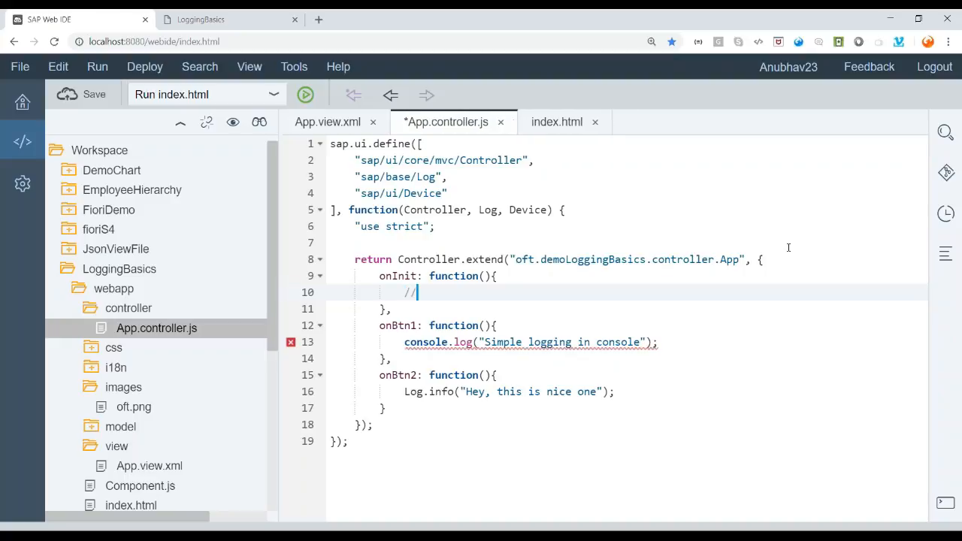
pyautogui.write('www.onlinefioritrainings.com')
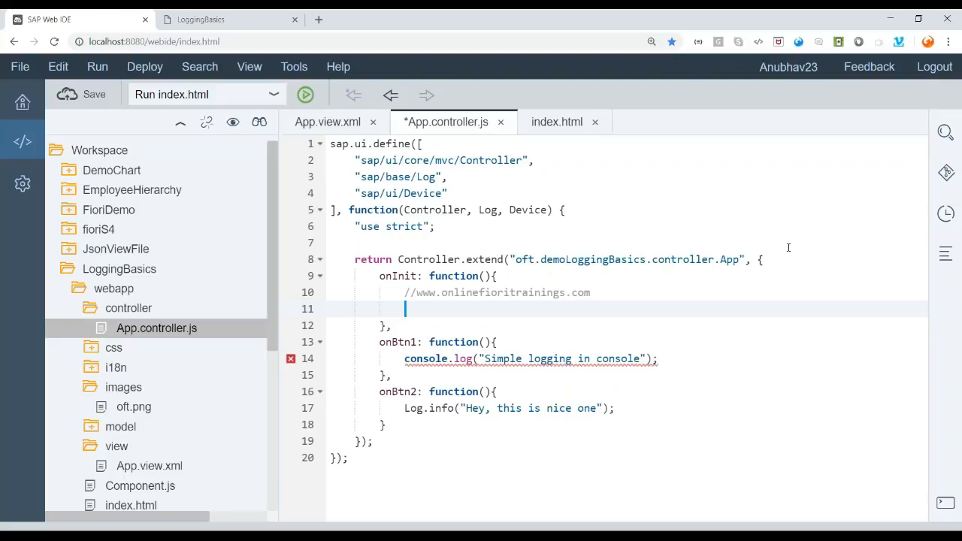
# In onInit create var oModel = new JSONModel() and call oModel.setData(Device)
pyautogui.write('va')
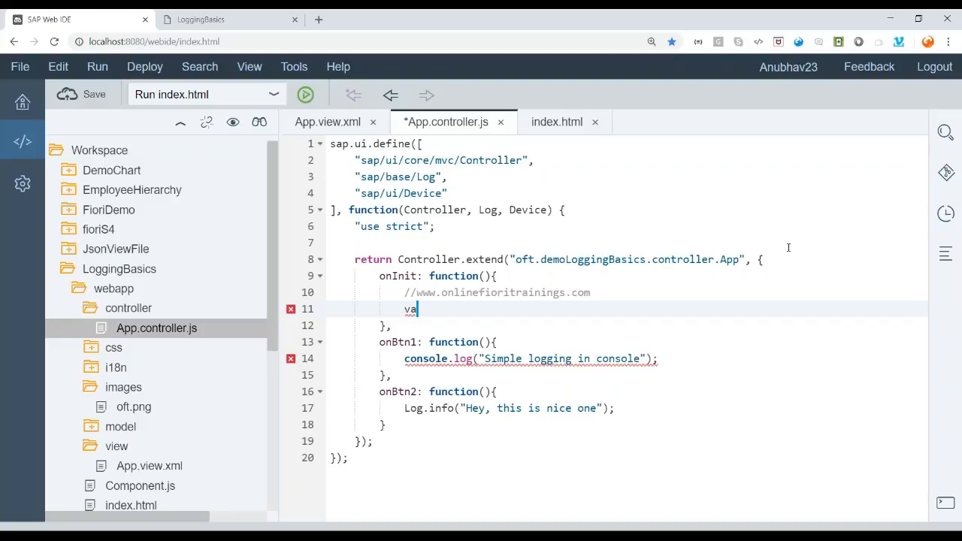
pyautogui.write('r oModel =')
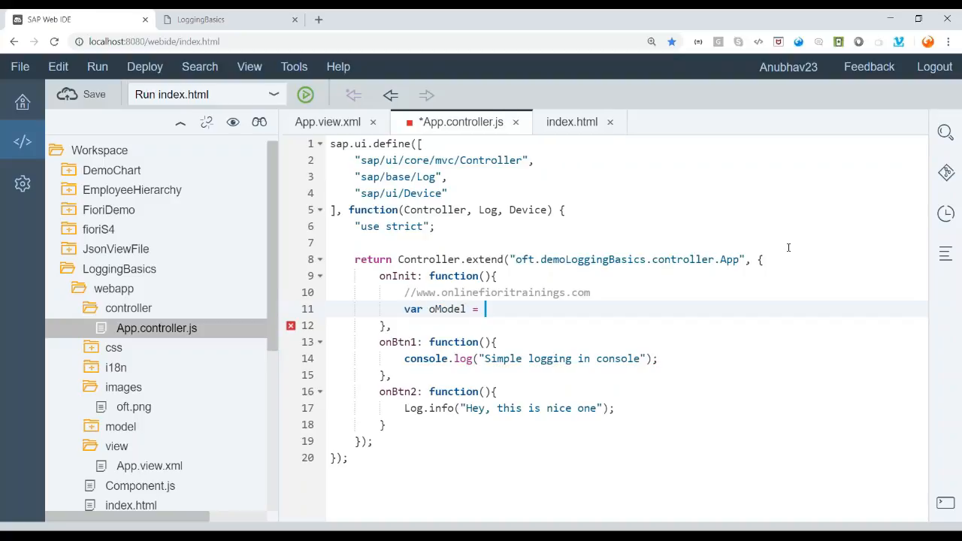
pyautogui.write('new sap.ui.model.json')
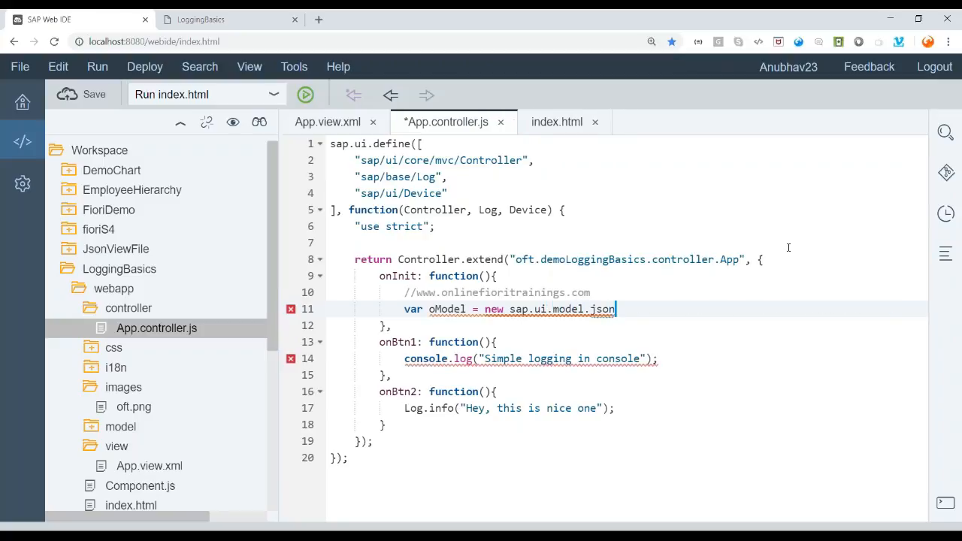
pyautogui.write('JSONModel();')
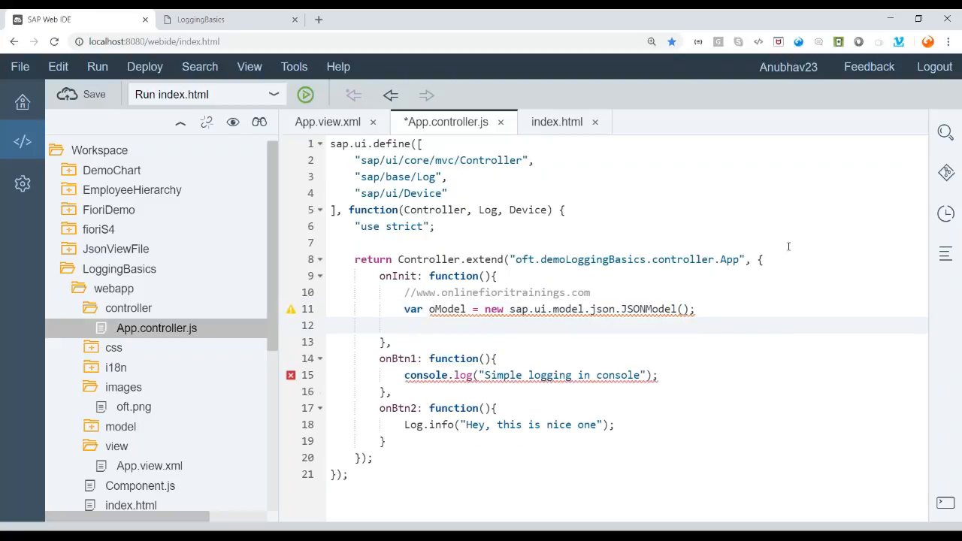
pyautogui.write('oModel')
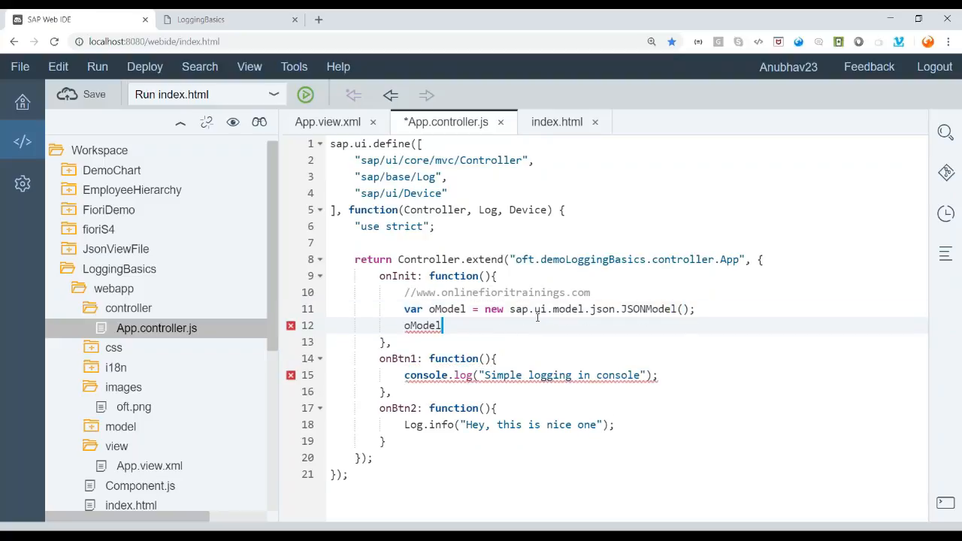
pyautogui.write('.setDaa')
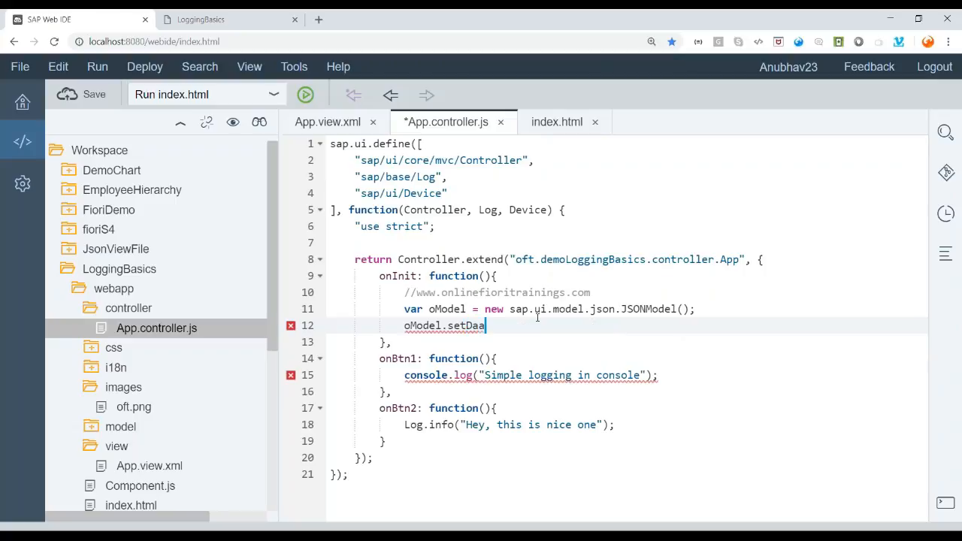
pyautogui.write('ta()')
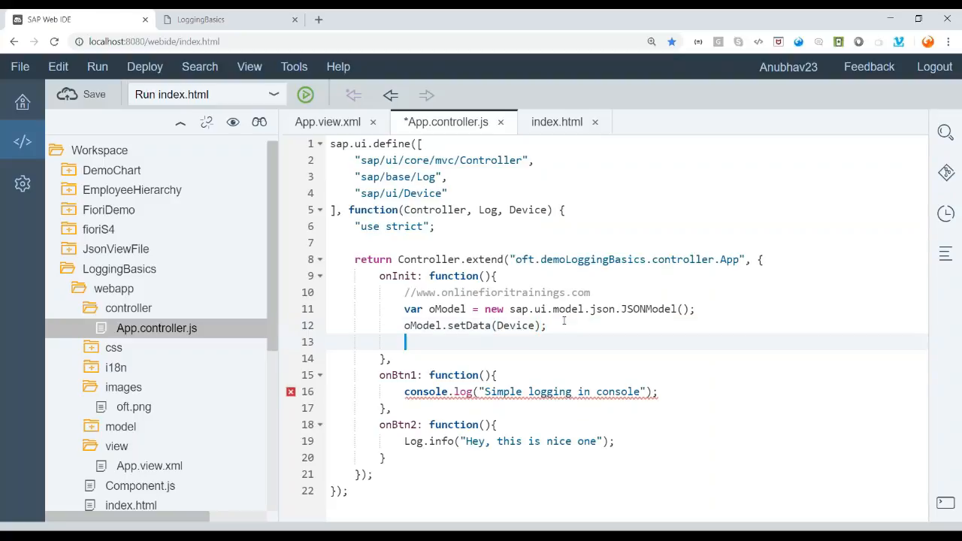
# Register the model app-wide via sap.ui.getCore().setModel(oModel, "device")
pyautogui.write('sap')
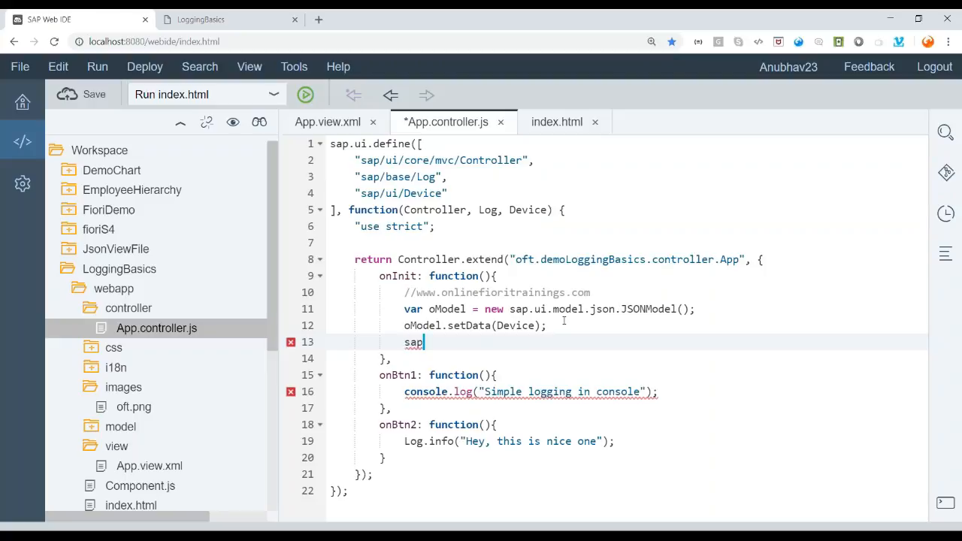
pyautogui.write('.ui.getCore()')
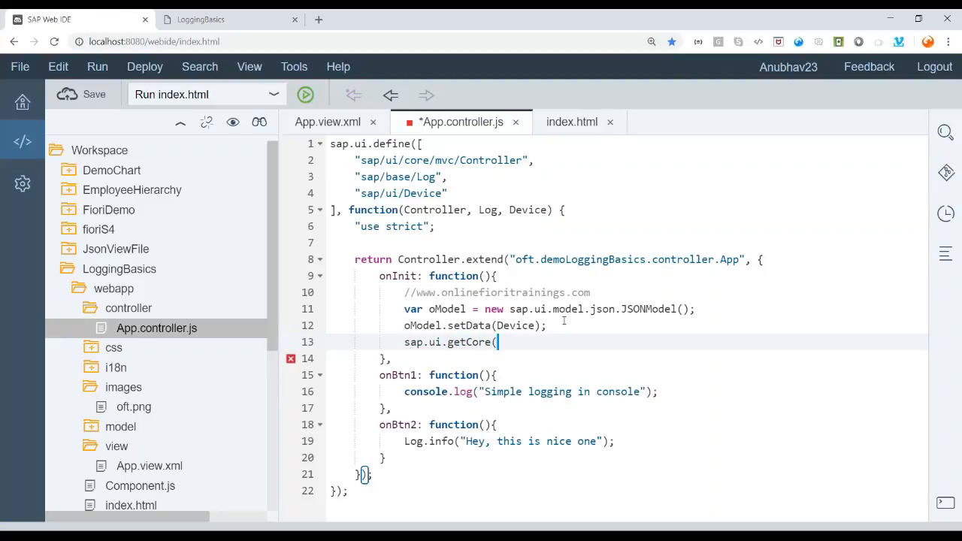
pyautogui.write(').setNM')
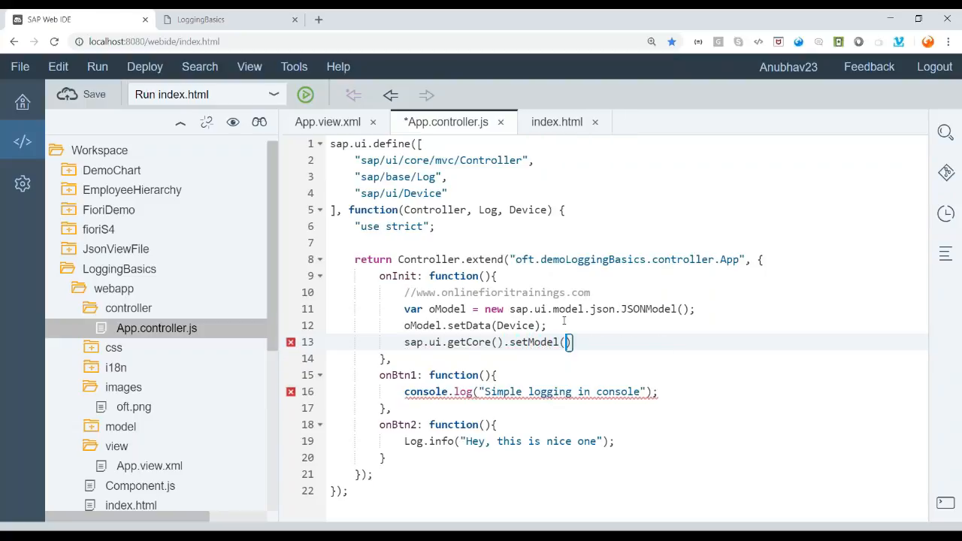
pyautogui.write('oModel')
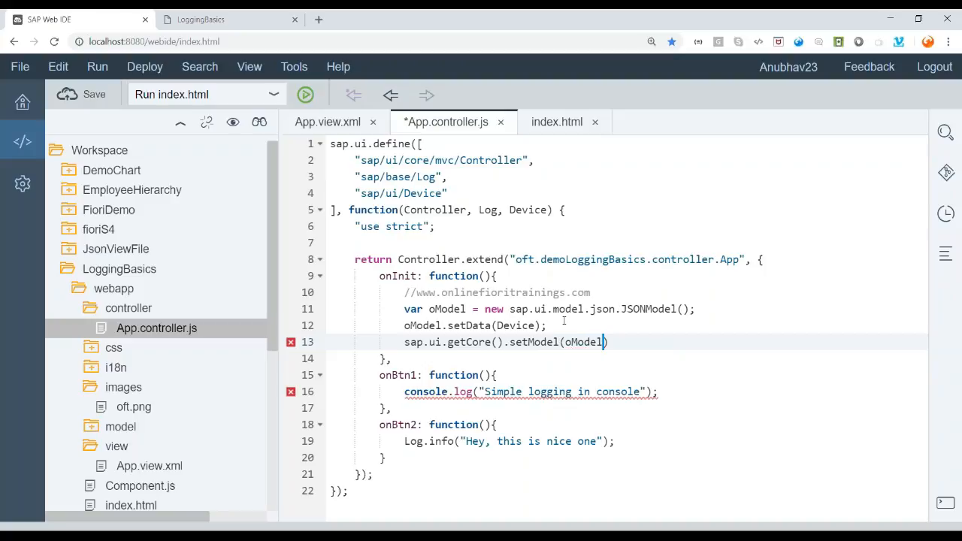
pyautogui.write(', ""')
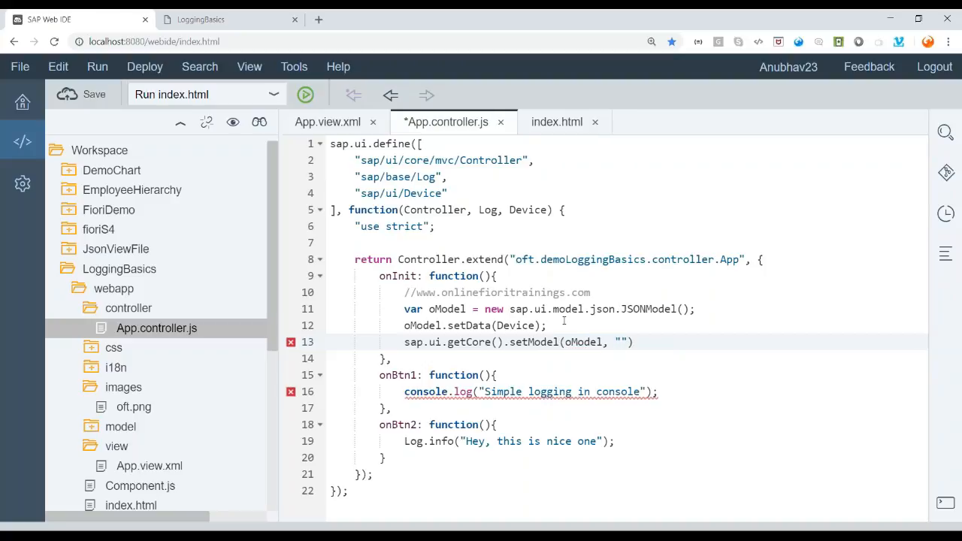
pyautogui.write('d')
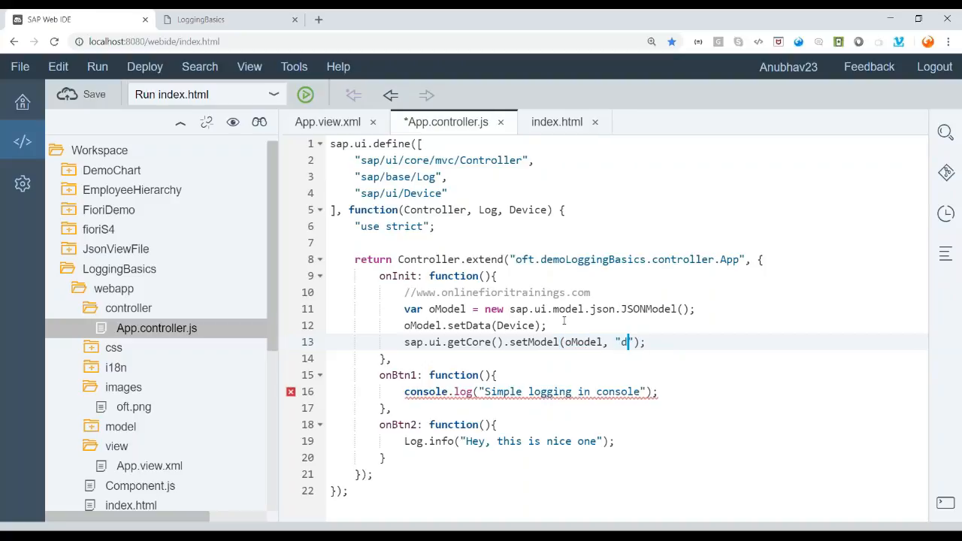
pyautogui.write('evice')
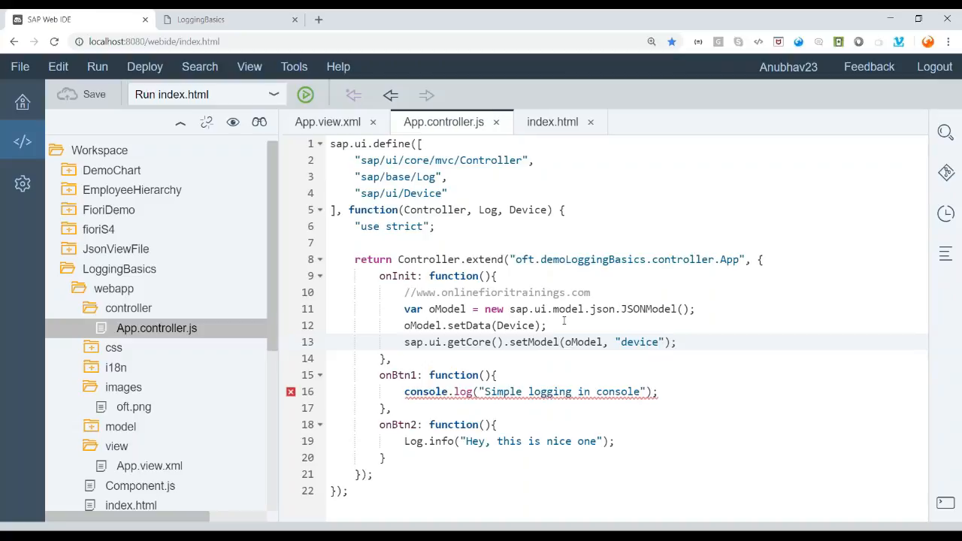
pyautogui.moveTo(402, 343)
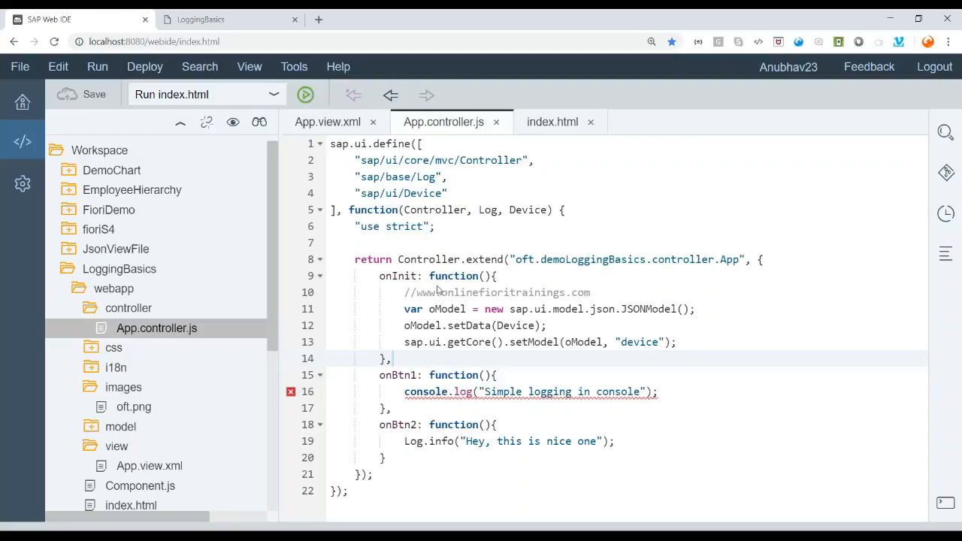
# In App.view.xml add a Text element bound to {device>/system/phone} below the buttons
pyautogui.click(327, 122)
pyautogui.write('<>')
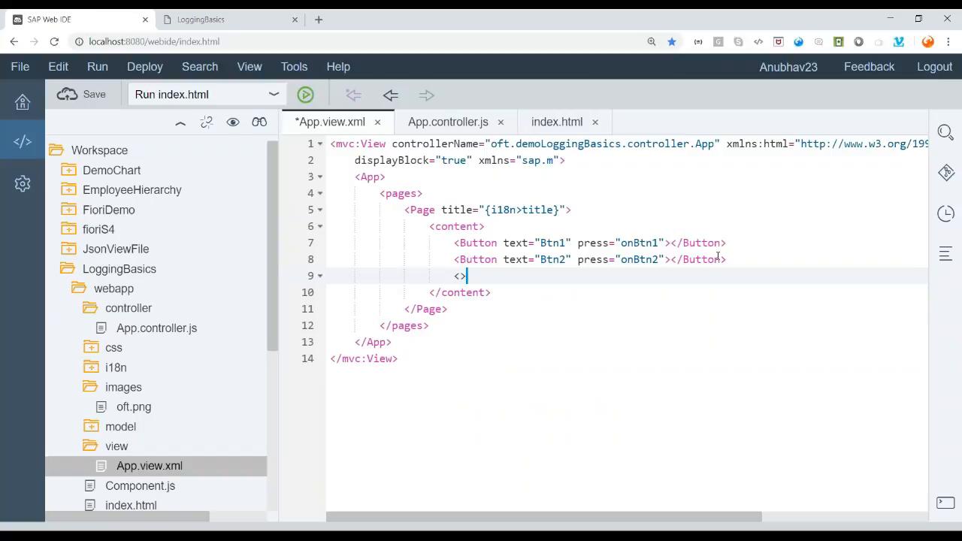
pyautogui.write('Text te')
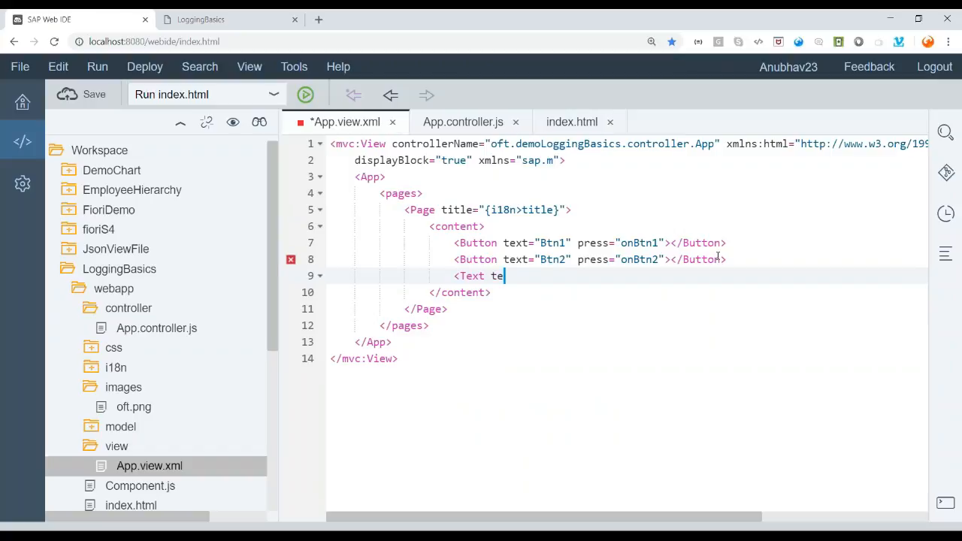
pyautogui.write('xt=""></Text>')
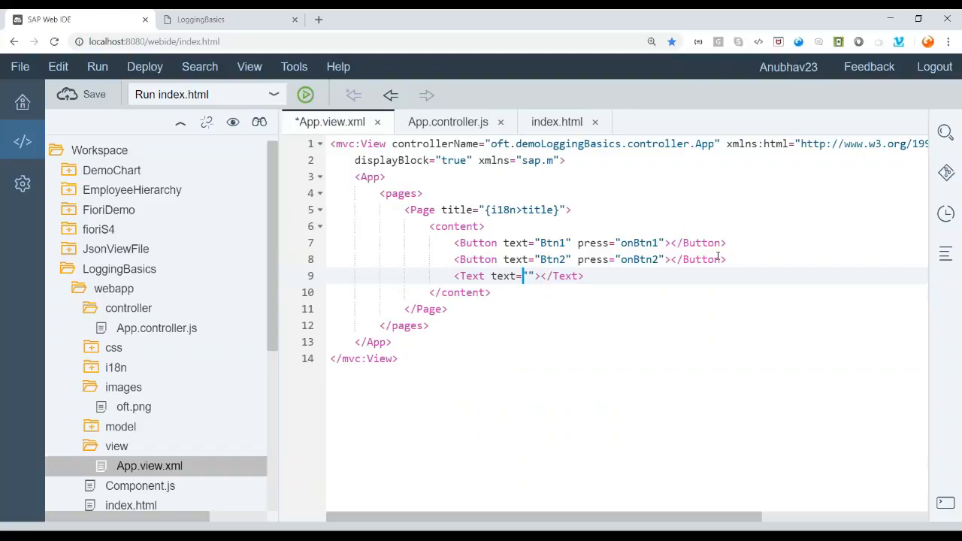
pyautogui.write('{}')
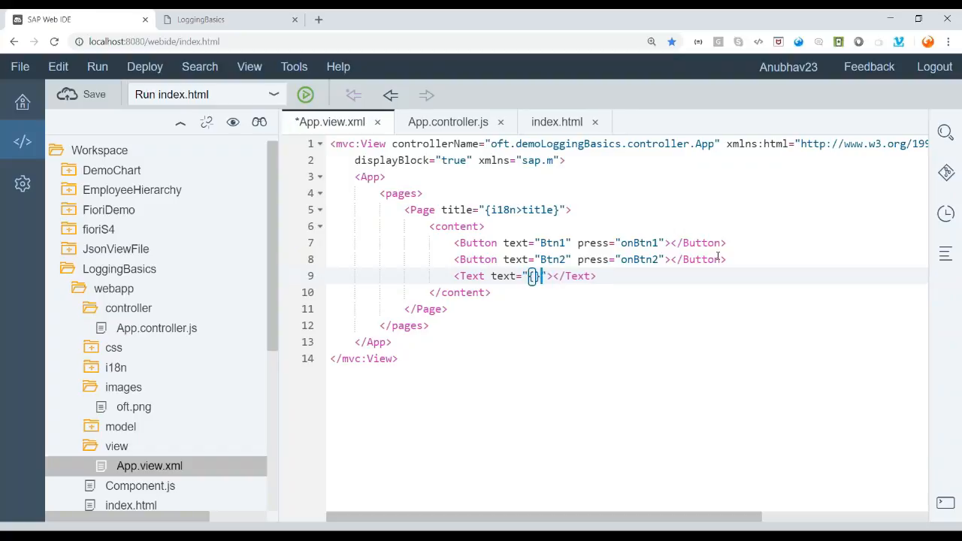
pyautogui.write('device>')
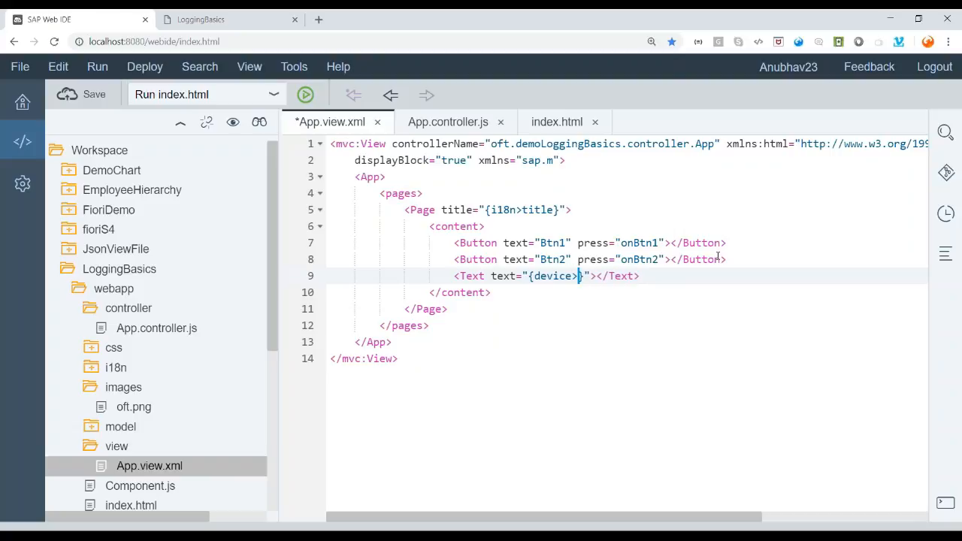
pyautogui.write('/system')
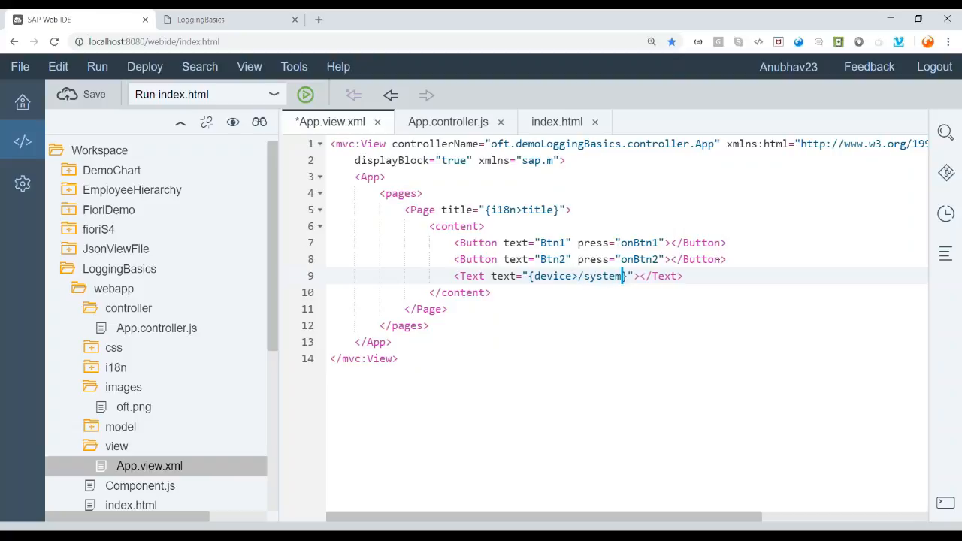
pyautogui.write('/')
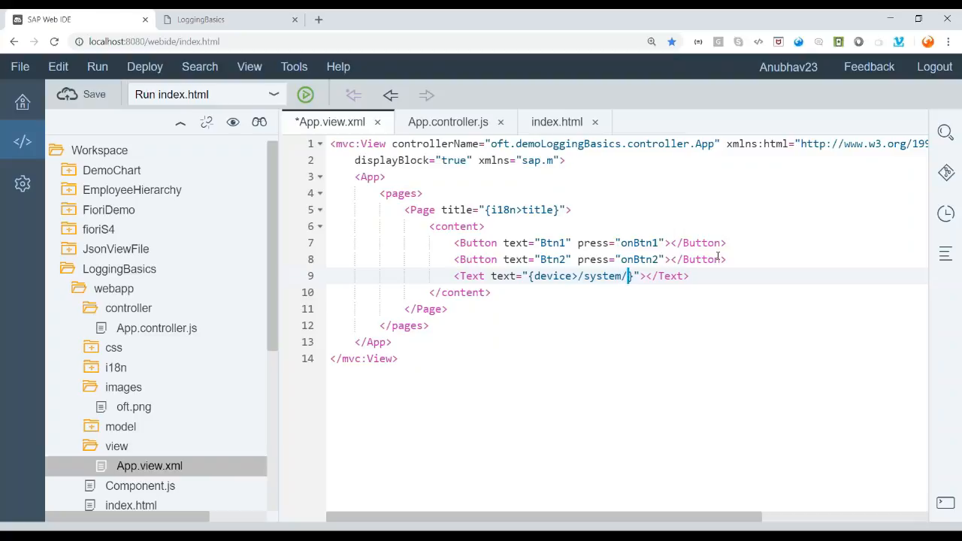
pyautogui.write('phone')
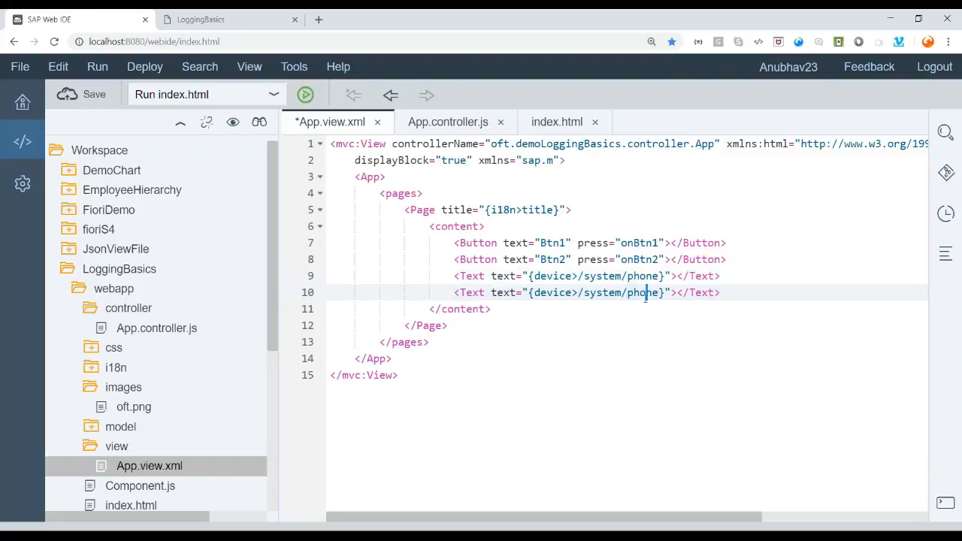
# Add a second Text bound to {device>/system/desktop} and label the two IsPhone : and IsDesktop
pyautogui.write('desk')
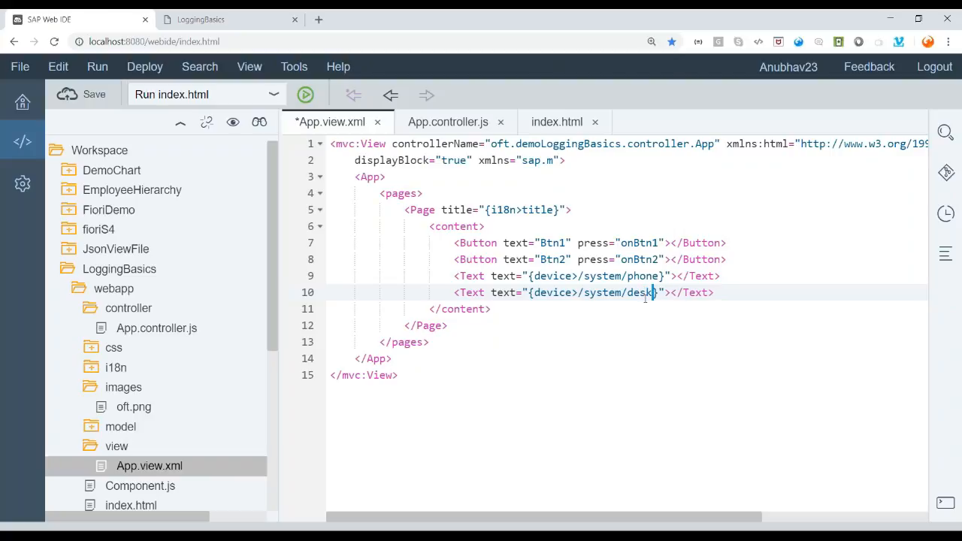
pyautogui.write('top')
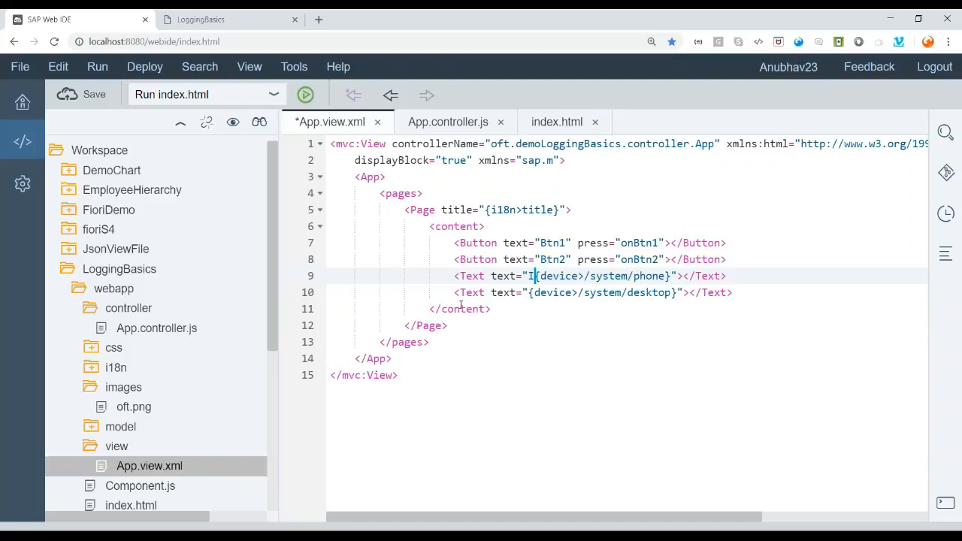
pyautogui.write('IsPhone :')
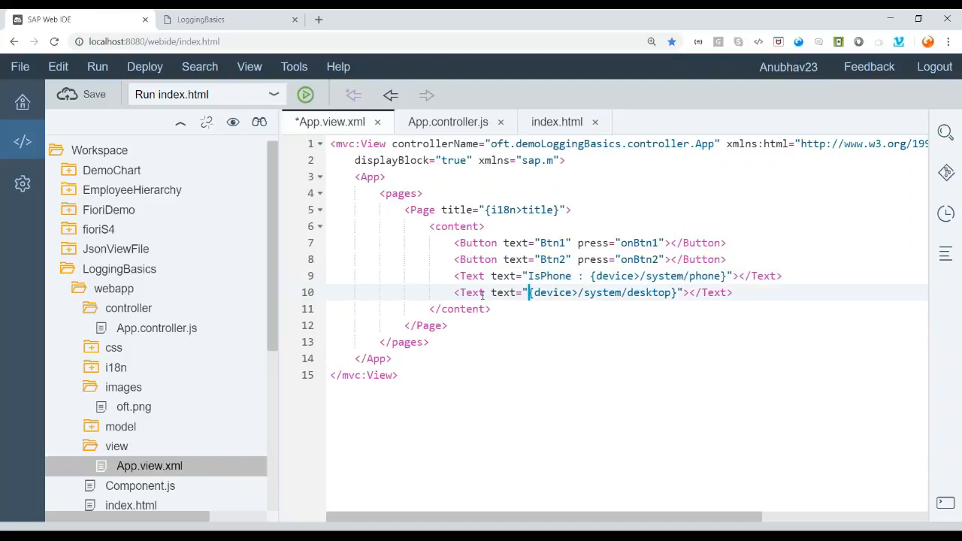
pyautogui.write('IsDesktop:')
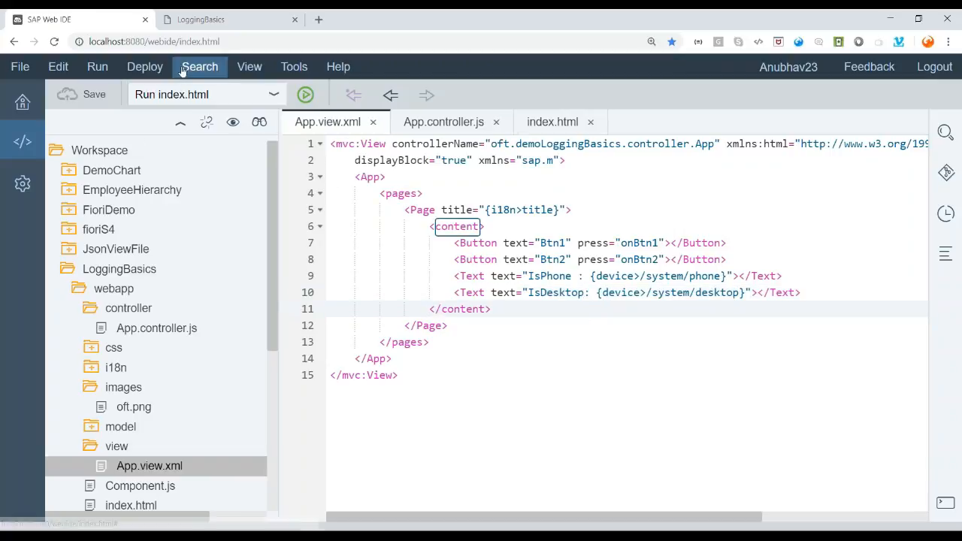
# Reload the localhost app tab and check the IsPhone : false / IsDesktop: true text
pyautogui.click(303, 93)
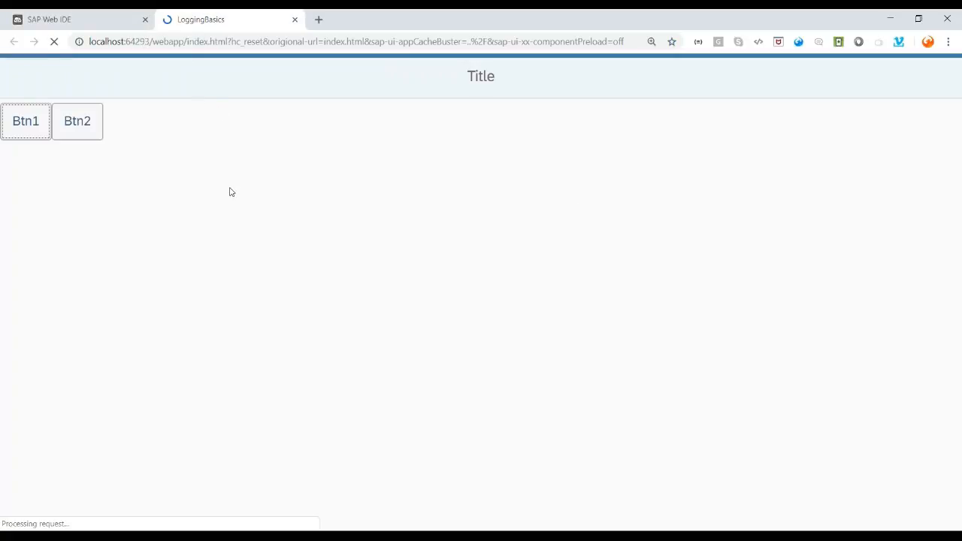
pyautogui.click(25, 121)
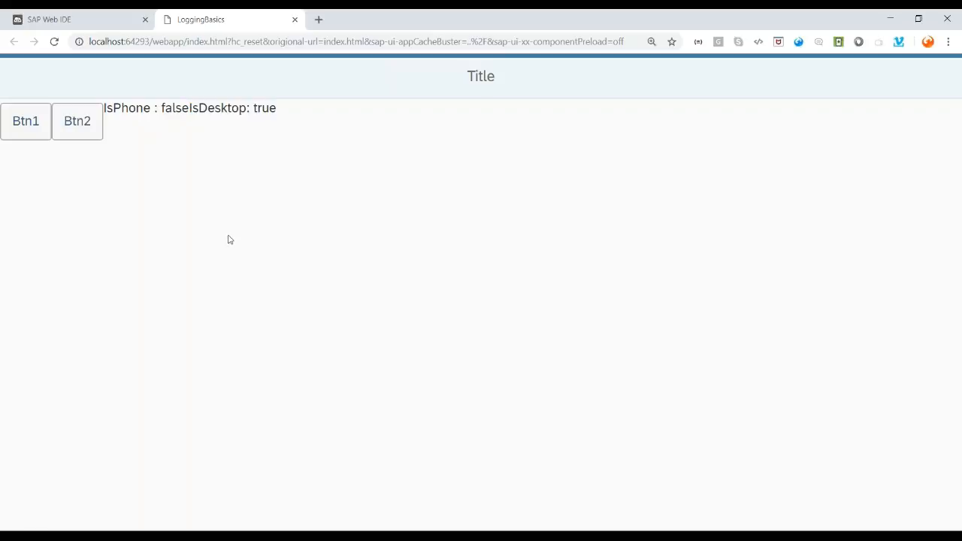
pyautogui.moveTo(226, 237)
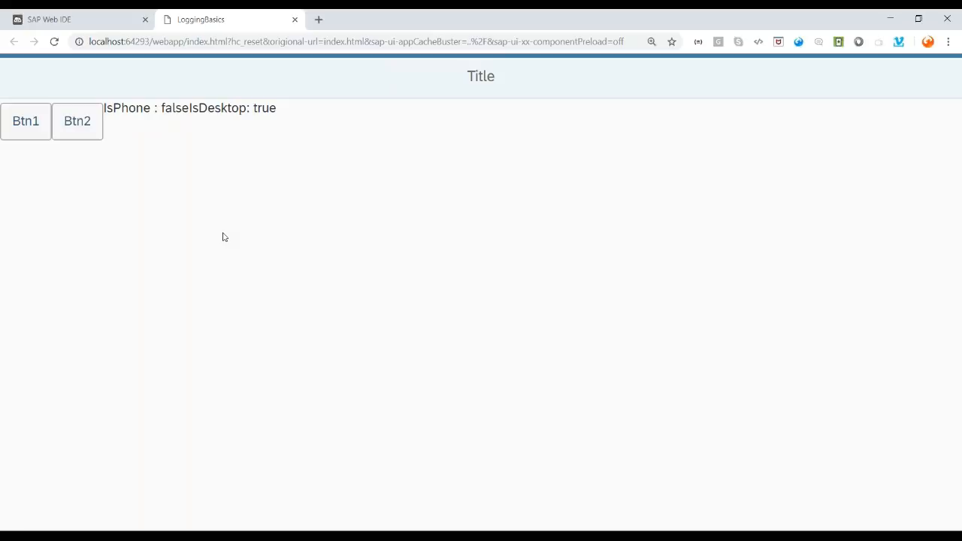
pyautogui.doubleClick(216, 109)
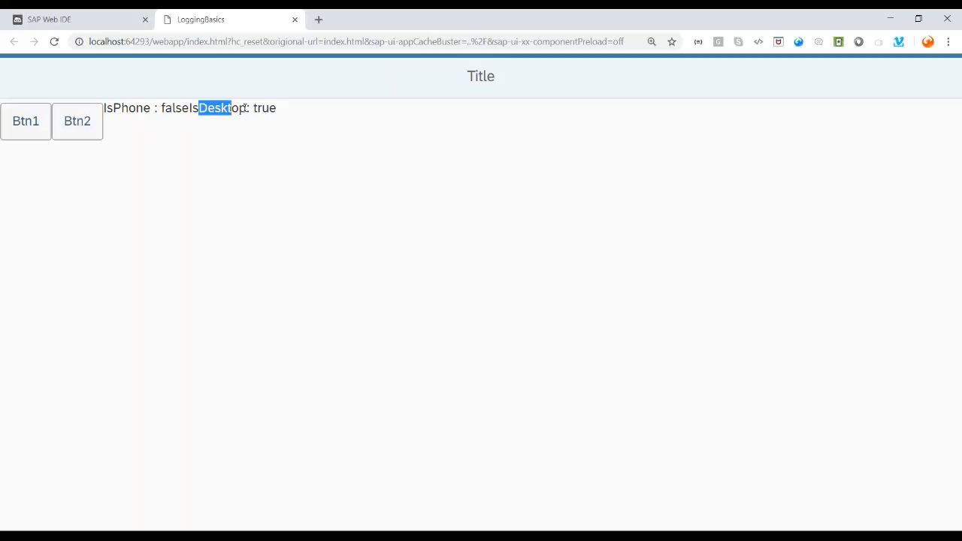
pyautogui.moveTo(198, 108); pyautogui.dragTo(276, 108)
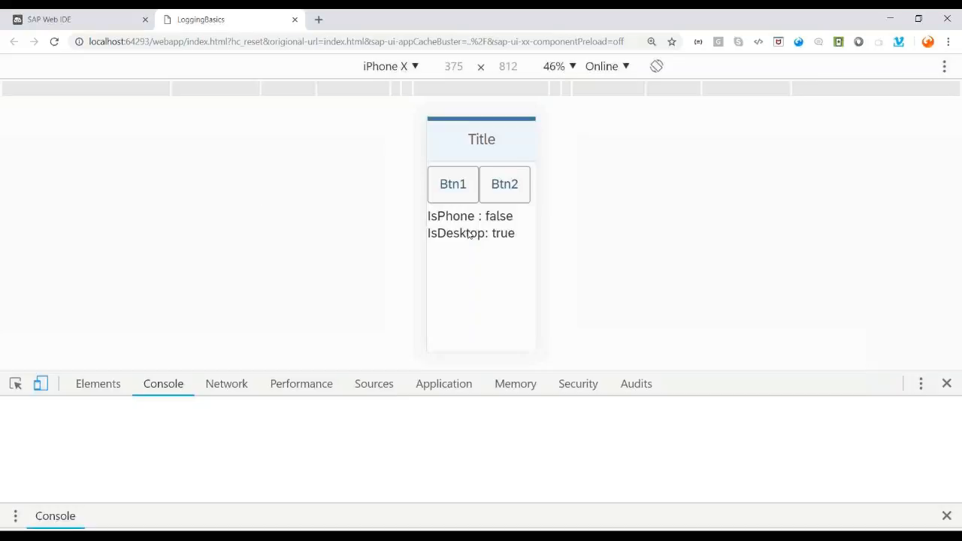
# Turn on the DevTools device toolbar emulating an iPhone 6/7/8 at 100% zoom
pyautogui.click(40, 383)
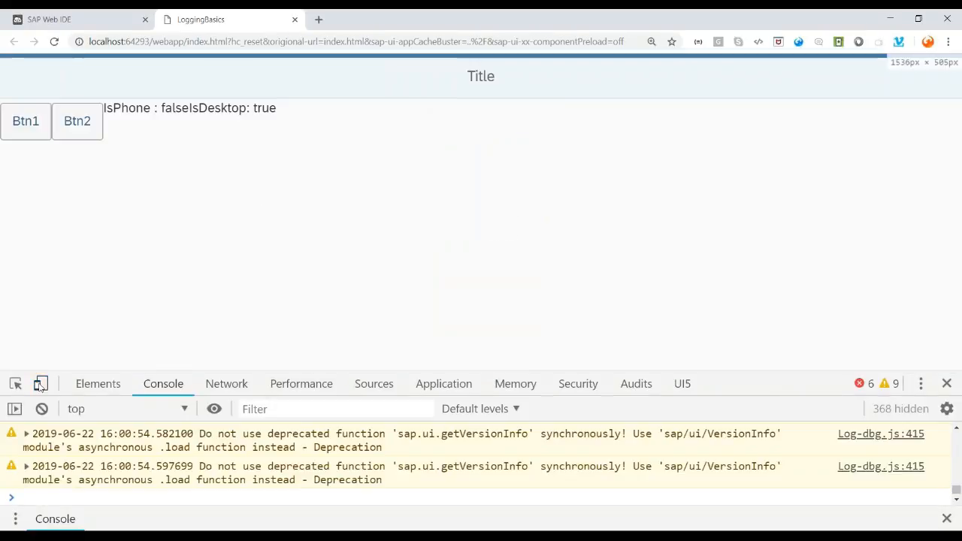
pyautogui.click(40, 383)
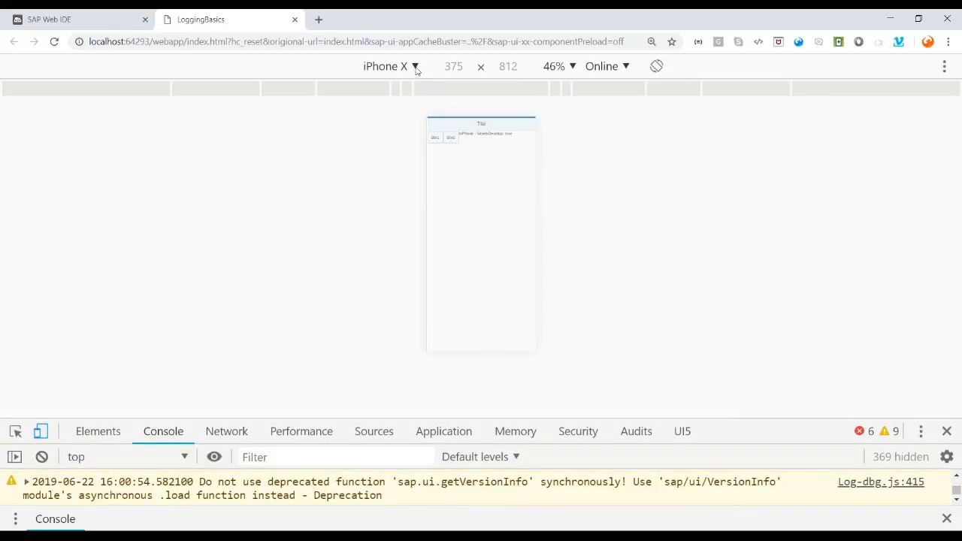
pyautogui.click(386, 66)
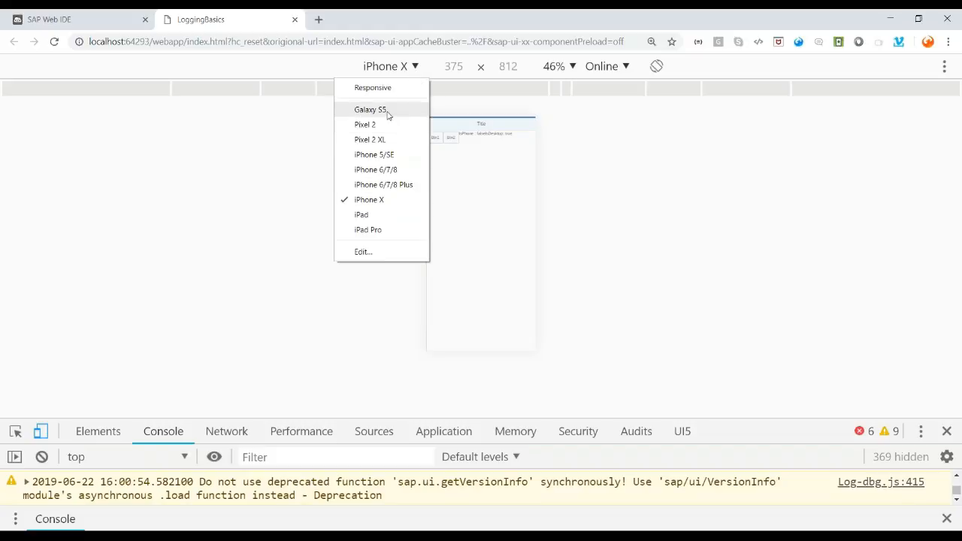
pyautogui.moveTo(376, 168)
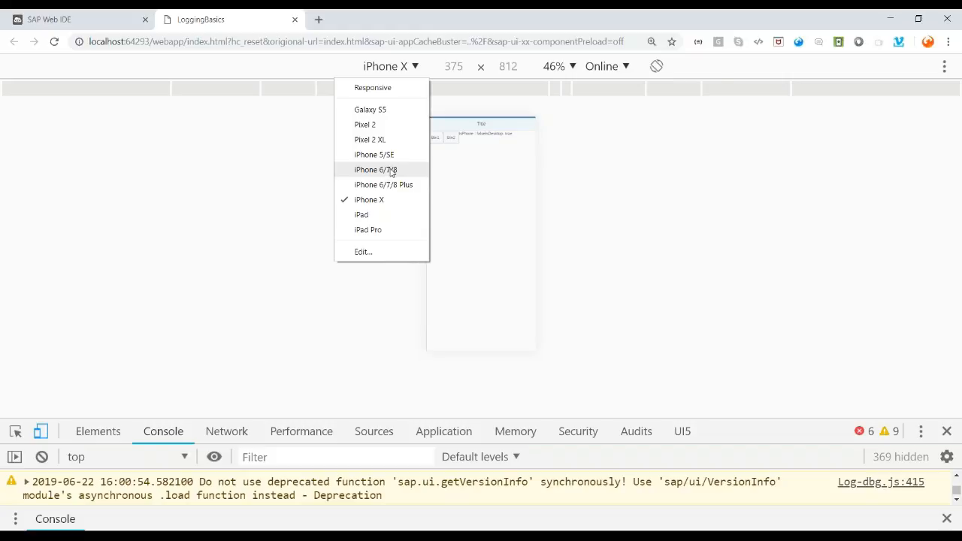
pyautogui.click(376, 169)
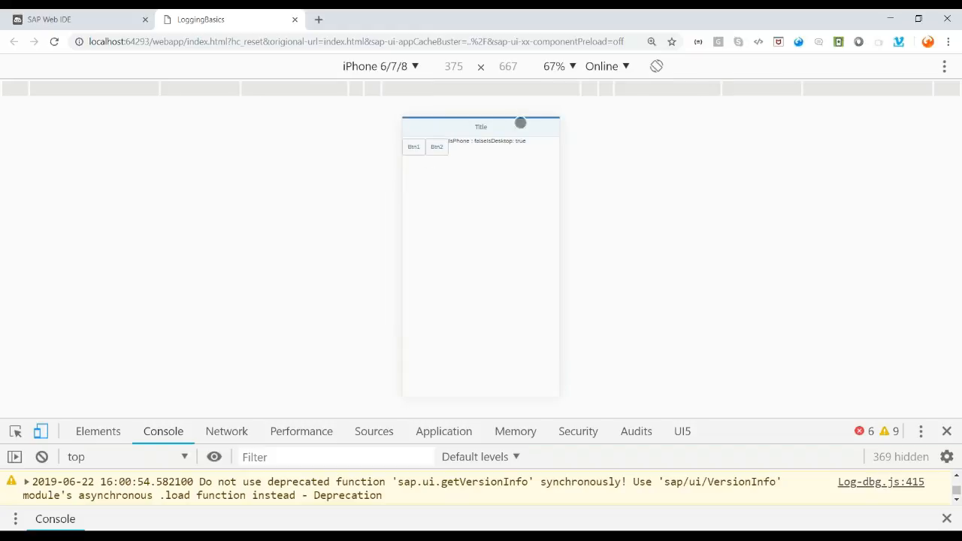
pyautogui.click(557, 66)
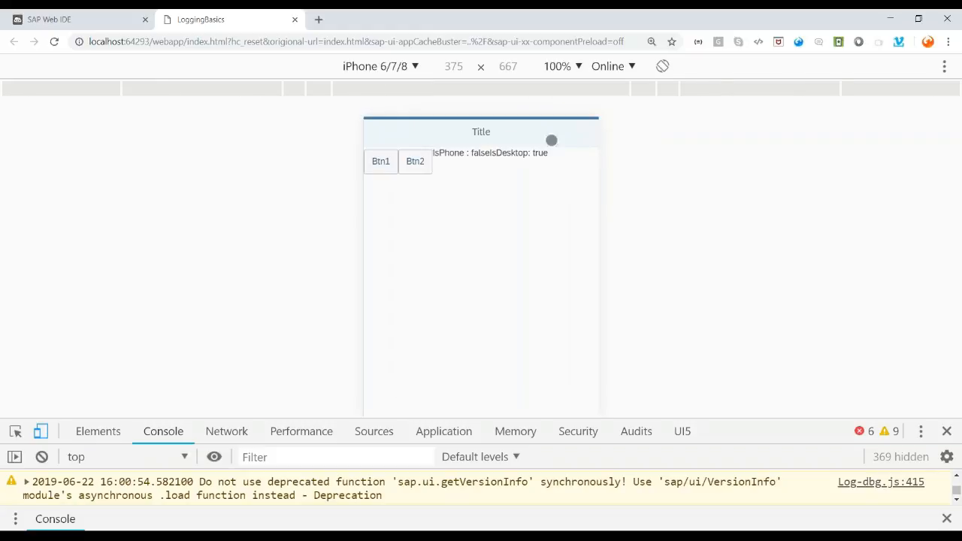
# Reload the app in the emulated phone so it reports IsPhone : true, and try Btn2
pyautogui.click(54, 42)
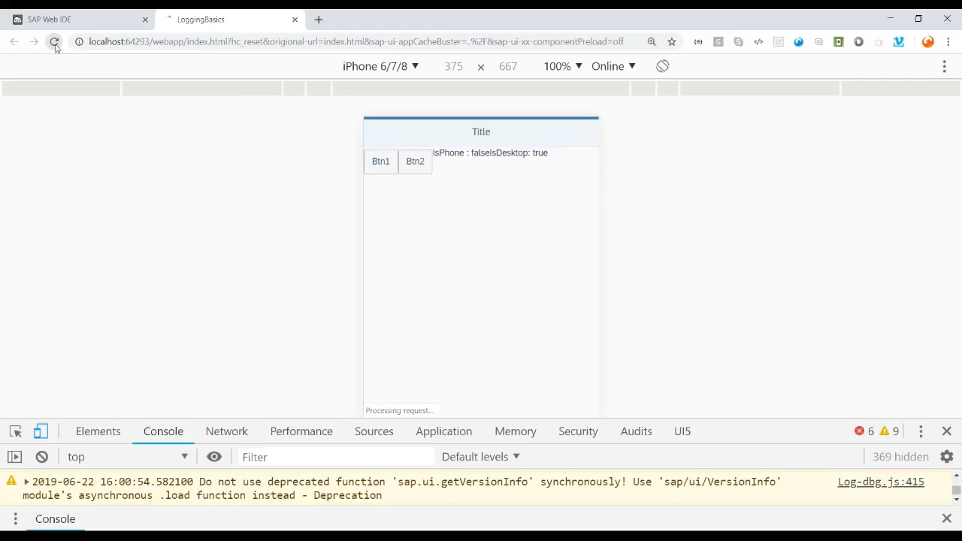
pyautogui.click(54, 42)
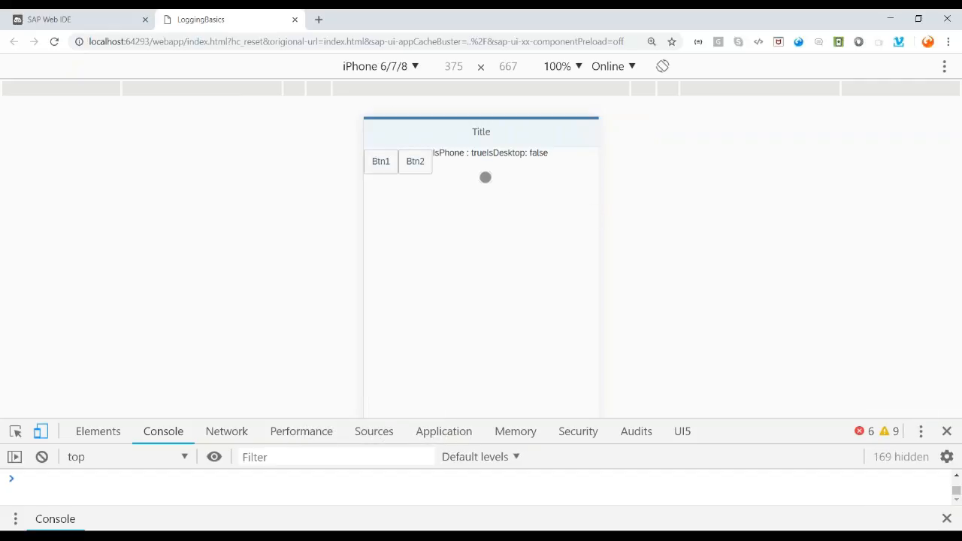
pyautogui.click(414, 161)
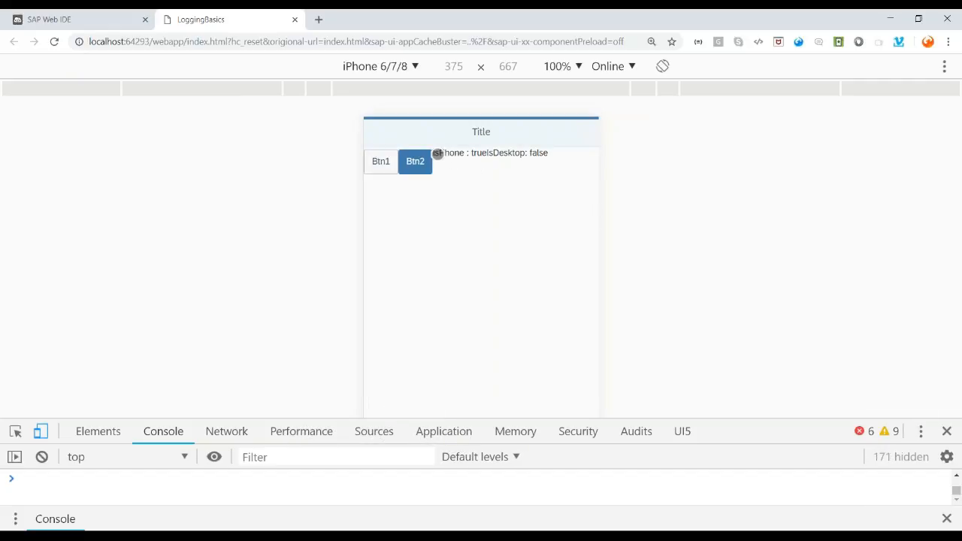
pyautogui.click(415, 161)
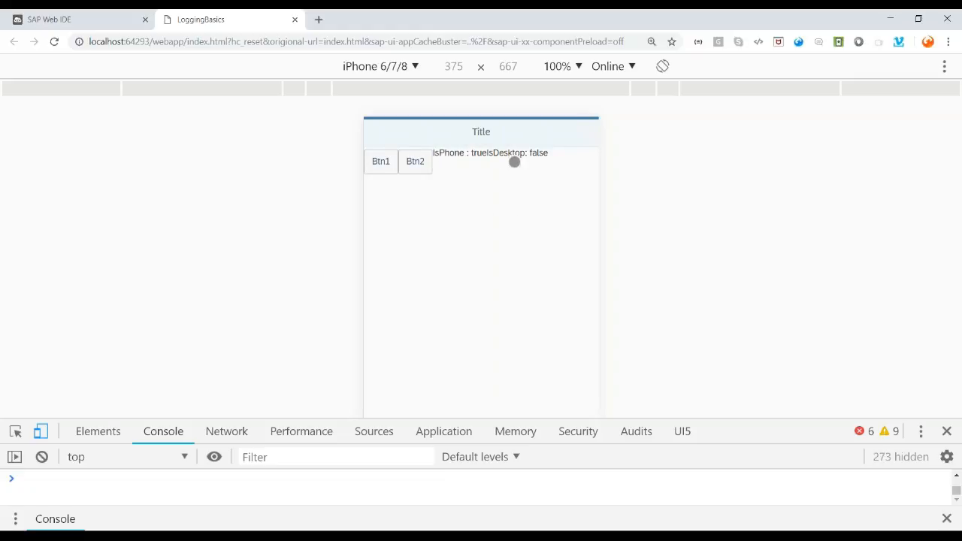
pyautogui.moveTo(527, 177)
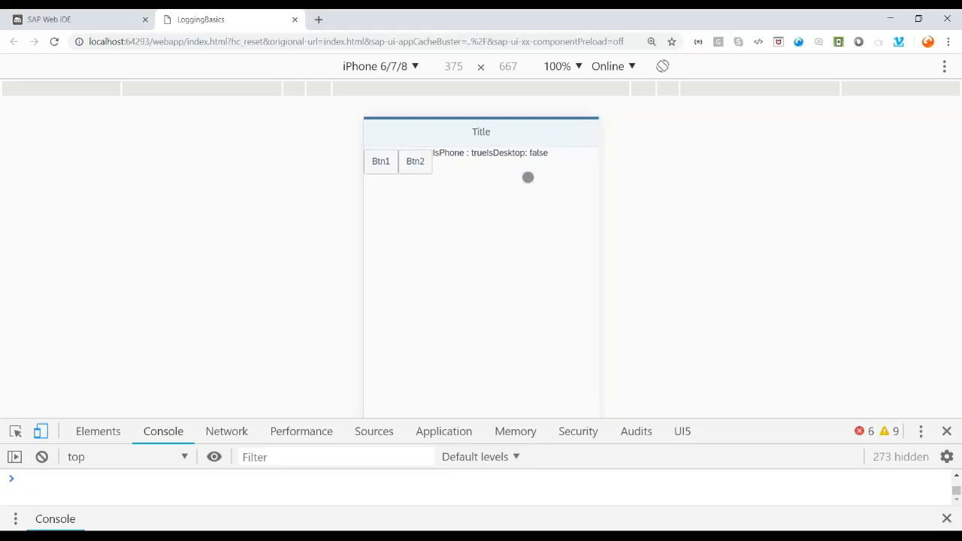
pyautogui.moveTo(488, 155)
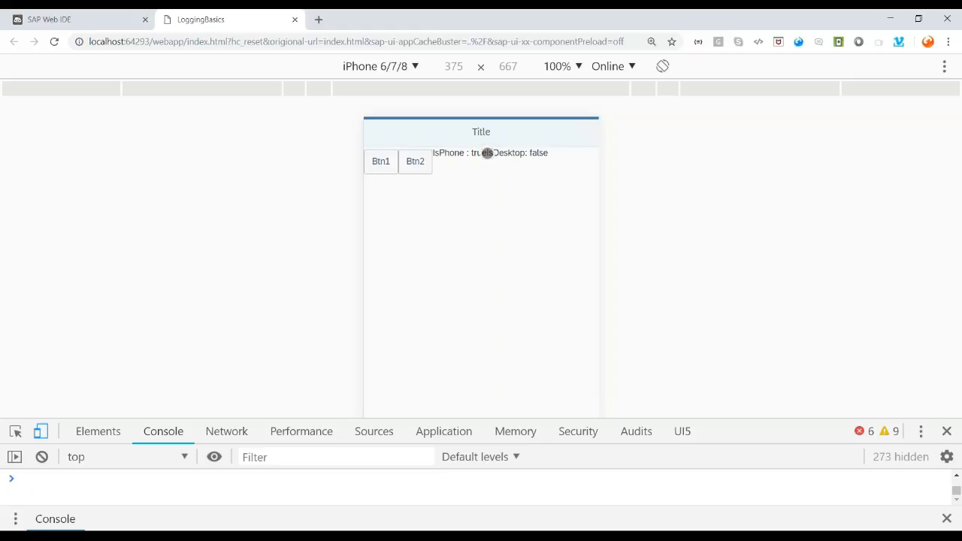
pyautogui.moveTo(869, 430)
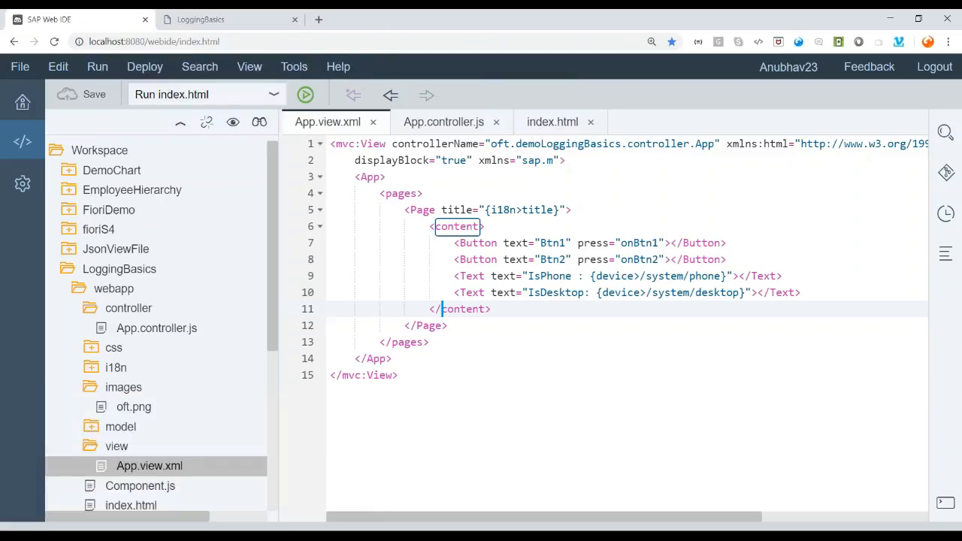
# Comment out the two Text lines and add an Image with src="image/oft.png"
pyautogui.click(123, 386)
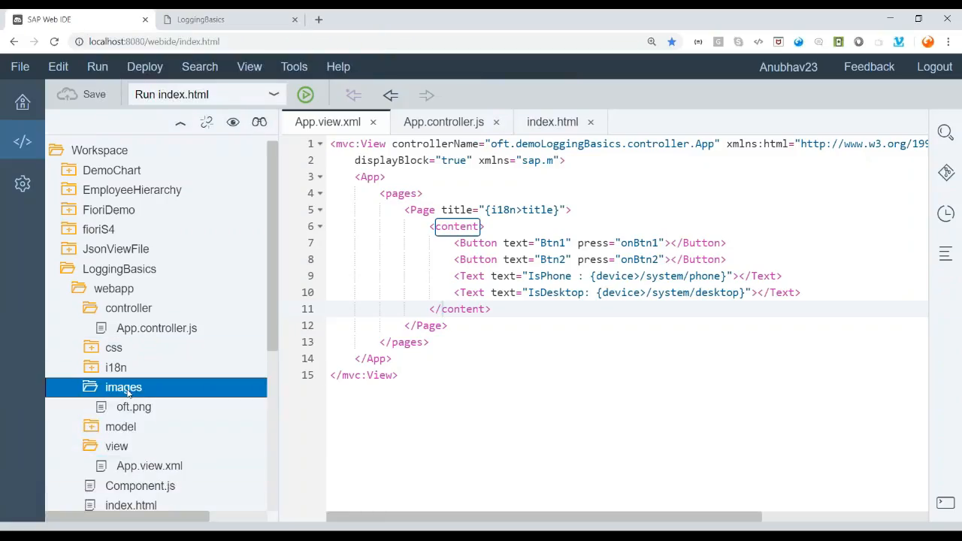
pyautogui.moveTo(132, 405)
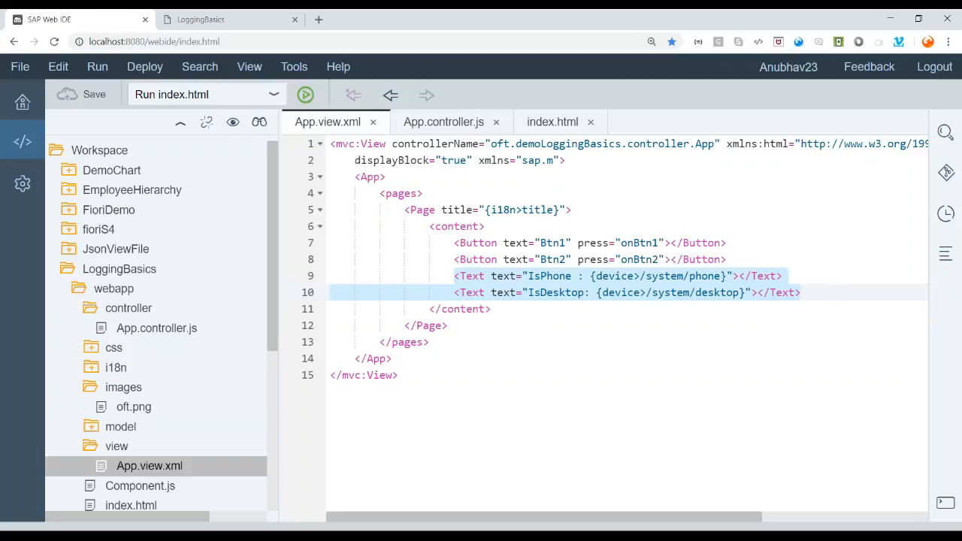
pyautogui.press('ctrl+/')
pyautogui.write('<Image s')
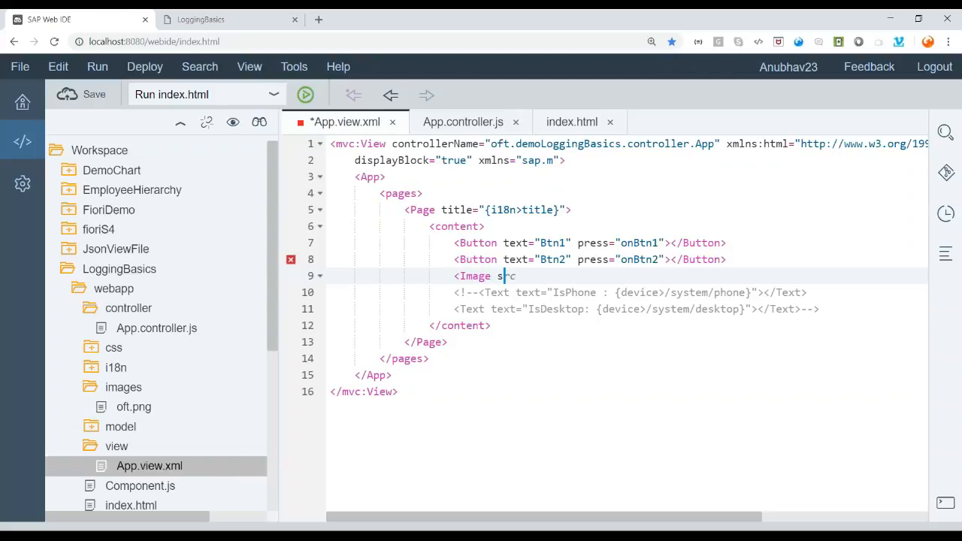
pyautogui.write('rc')
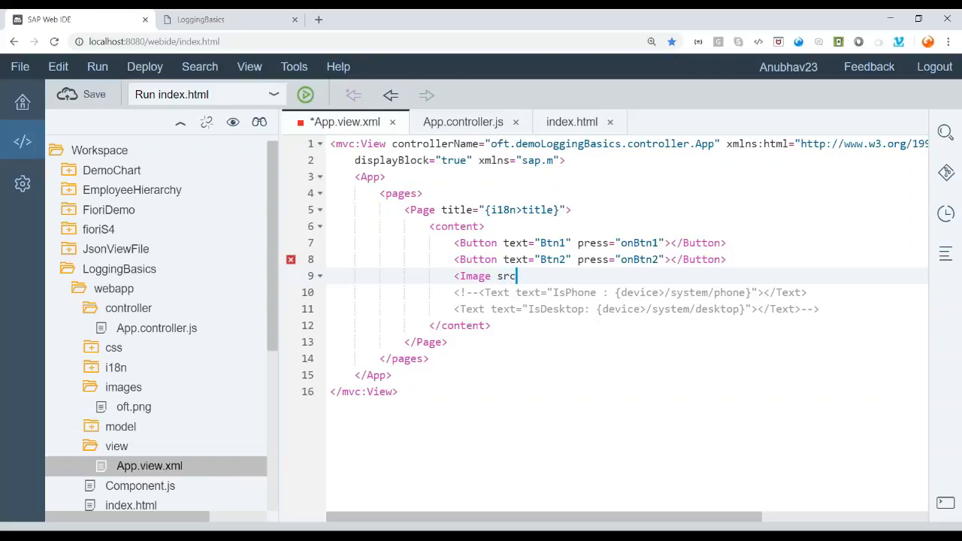
pyautogui.write('="imag')
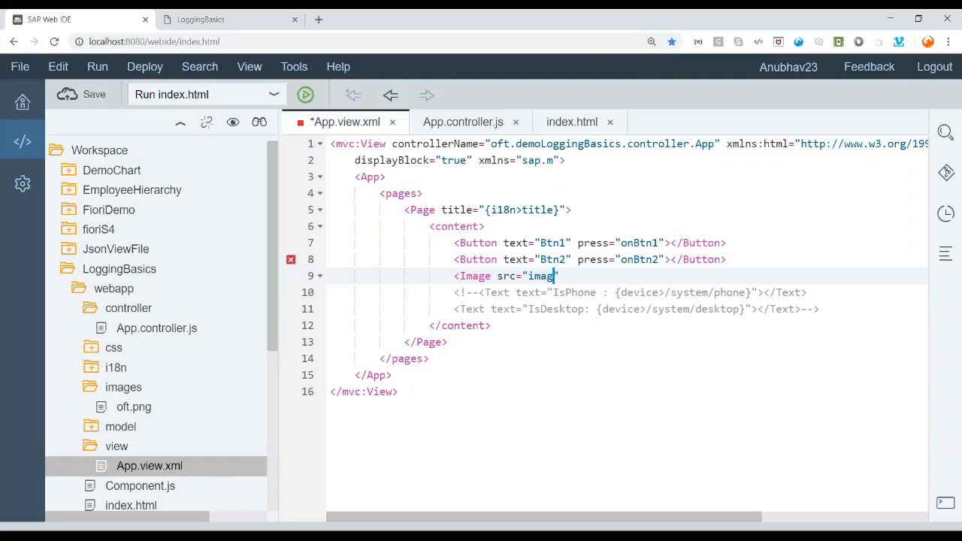
pyautogui.write('e/')
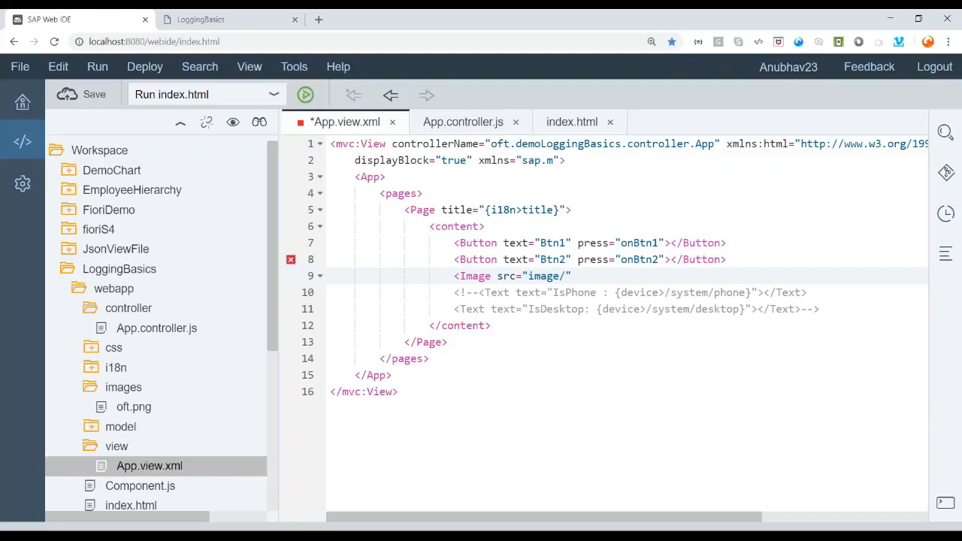
pyautogui.write('oft.png')
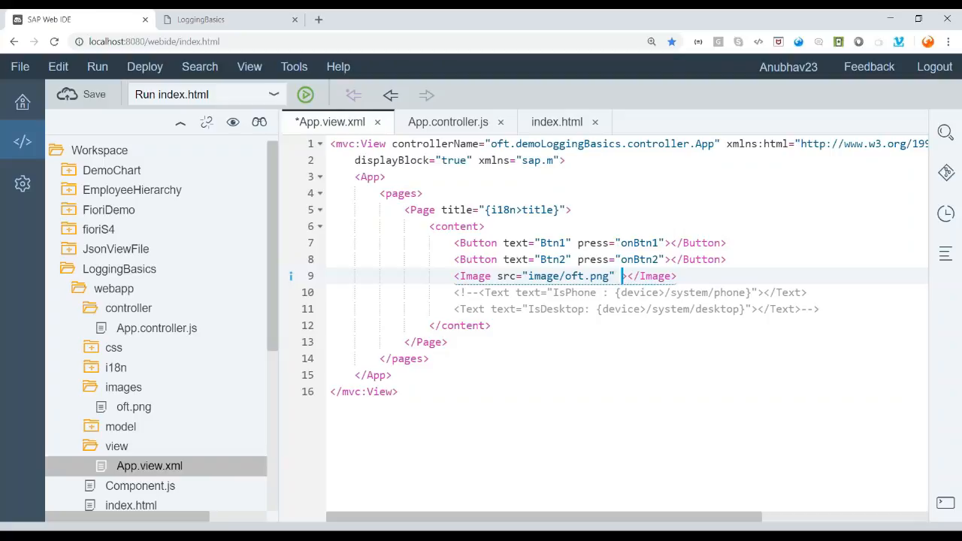
# Give the Image visible="{device>/system/desktop}" and save the view
pyautogui.write('v')
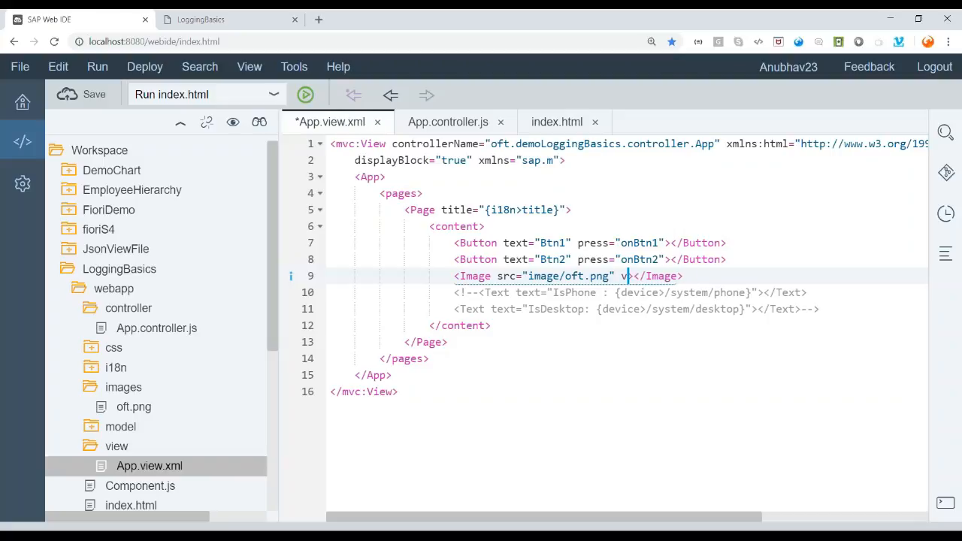
pyautogui.write('isible')
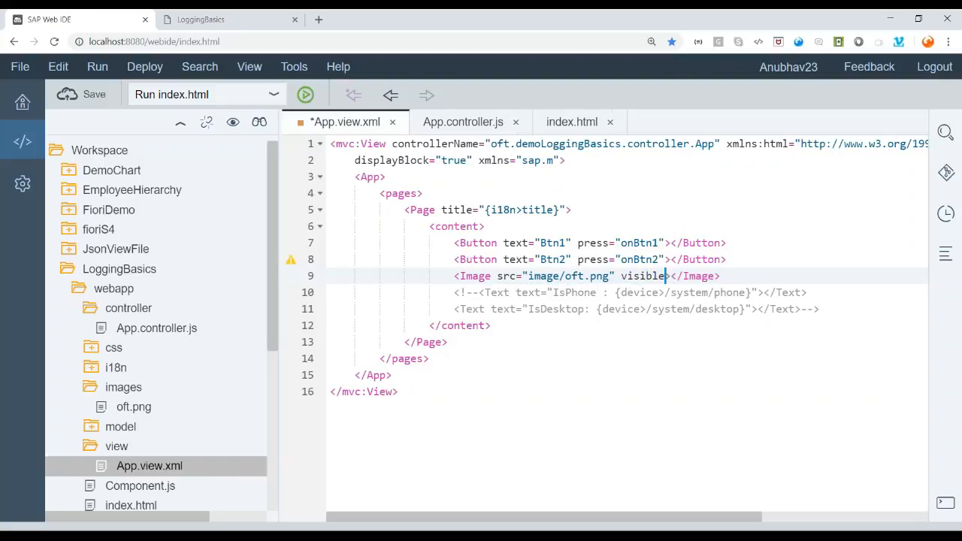
pyautogui.write('=""')
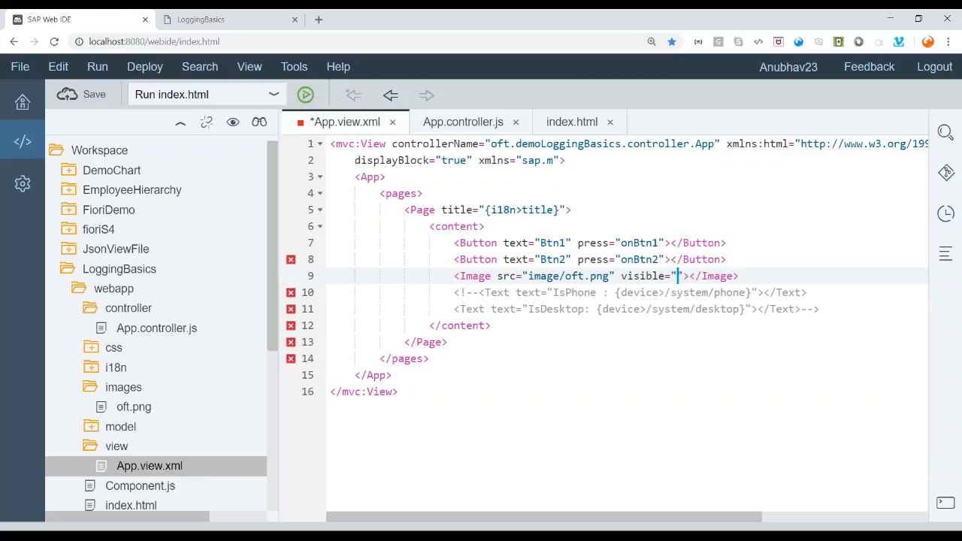
pyautogui.write('{device>/system/desktop')
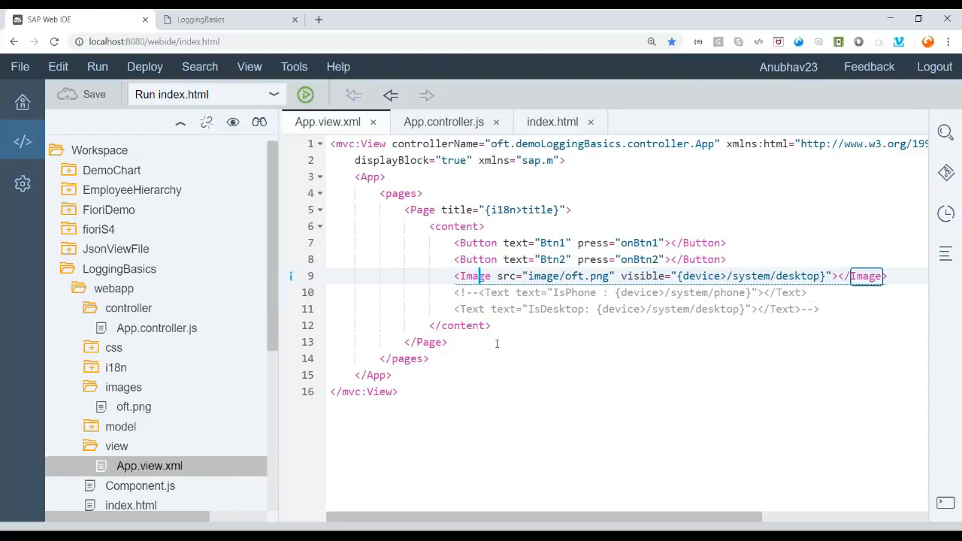
pyautogui.click(824, 276)
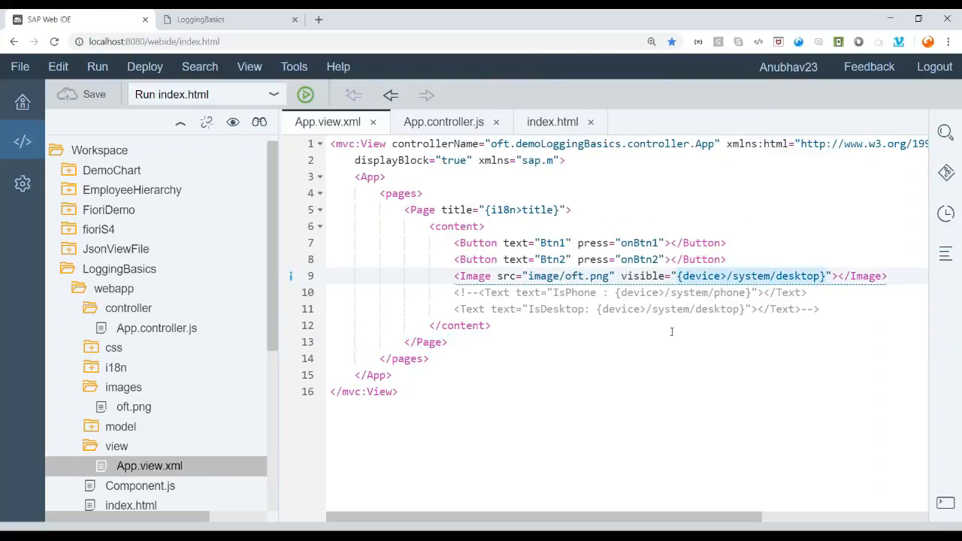
pyautogui.click(493, 325)
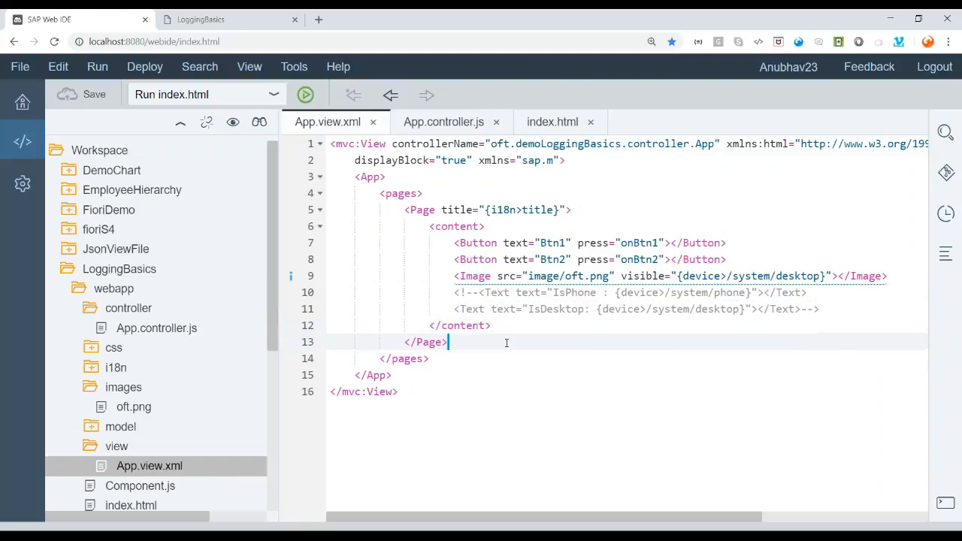
# After checking the preview, correct the Image src to images/oft.png
pyautogui.click(303, 93)
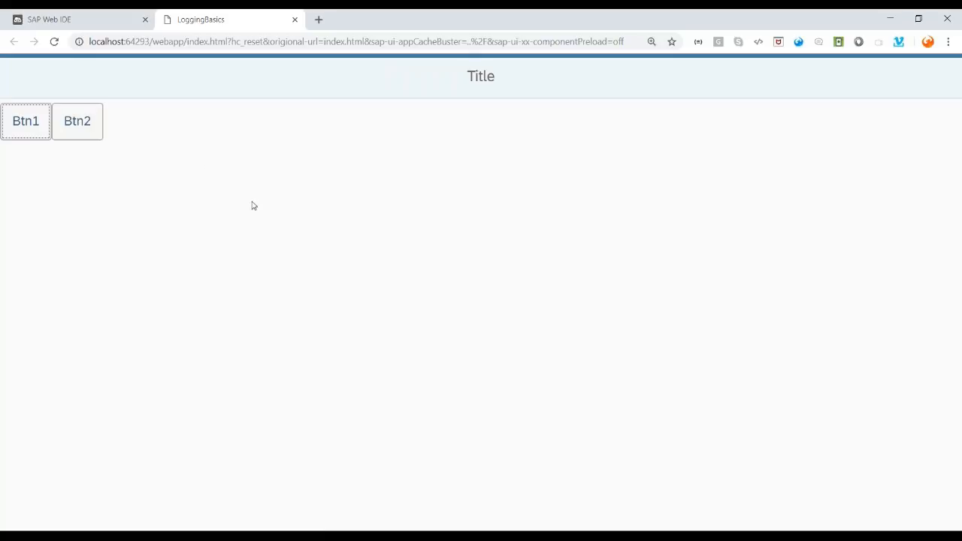
pyautogui.click(78, 18)
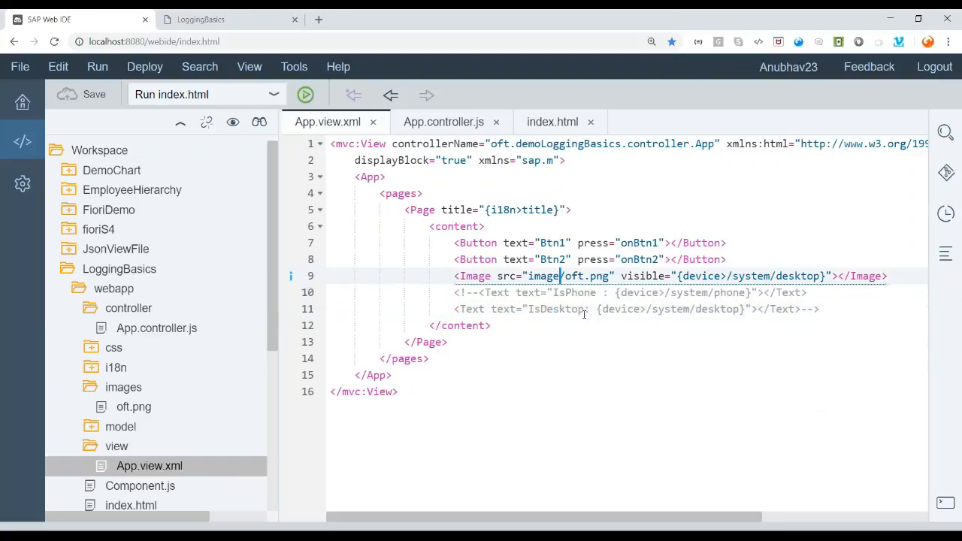
pyautogui.write('s')
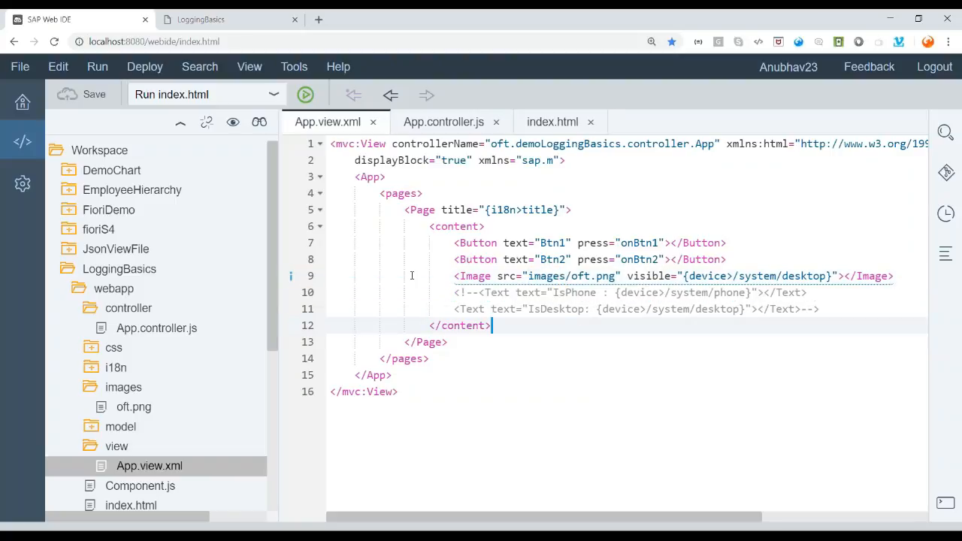
# Reload the running app so the onlinefioritrainings.com logo shows beneath Btn1 and Btn2
pyautogui.click(305, 93)
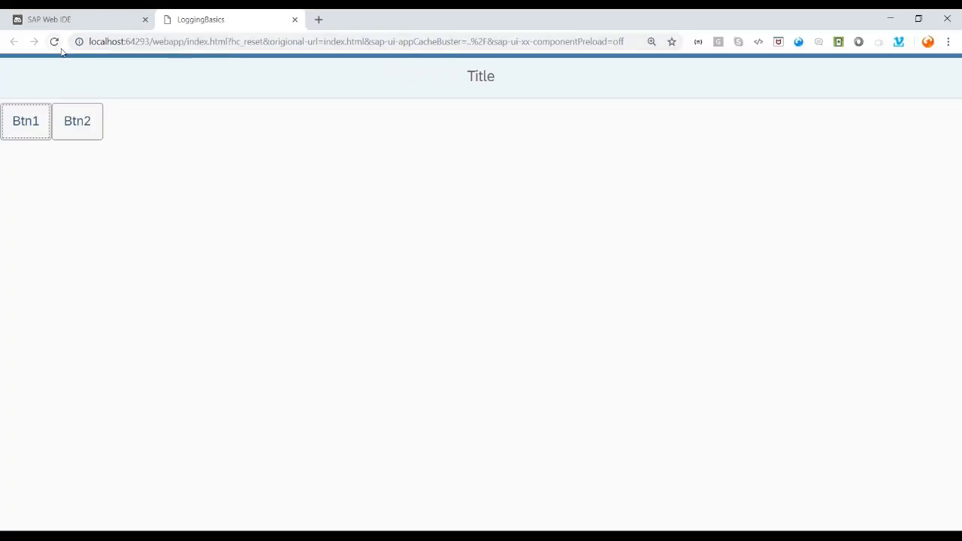
pyautogui.click(54, 42)
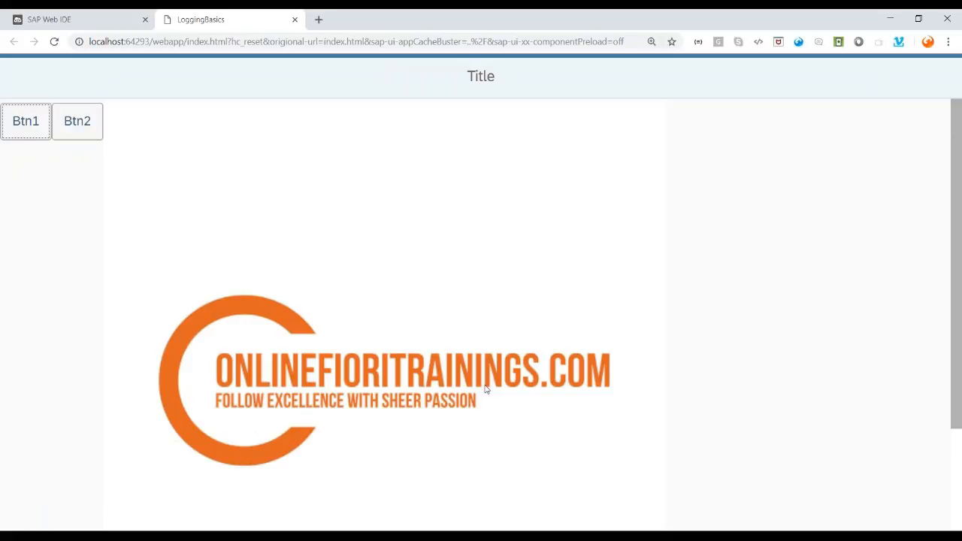
pyautogui.moveTo(382, 379)
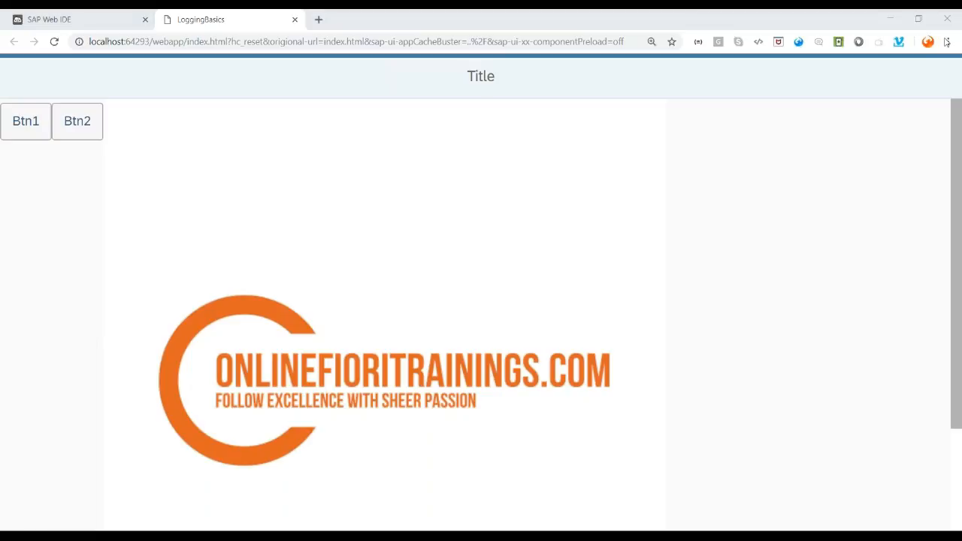
pyautogui.moveTo(448, 338)
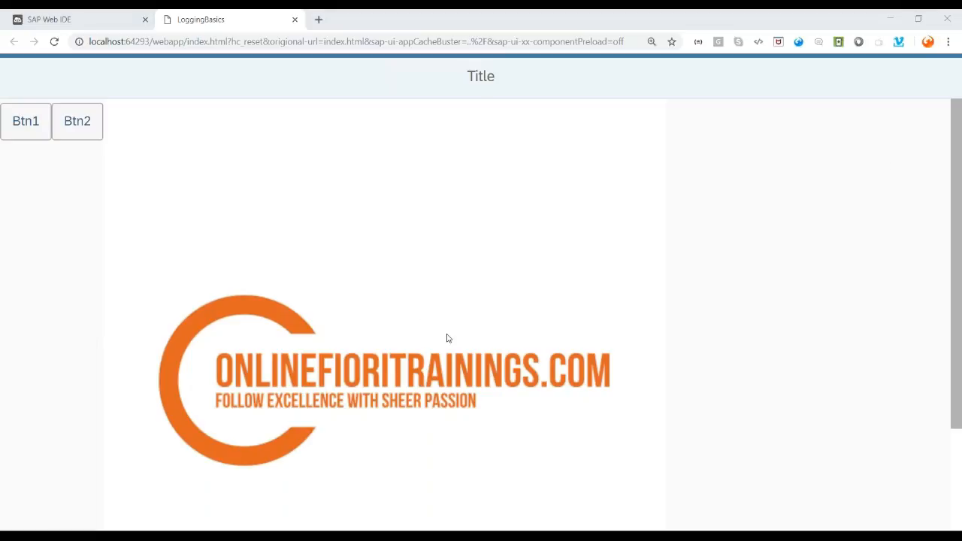
pyautogui.moveTo(451, 333)
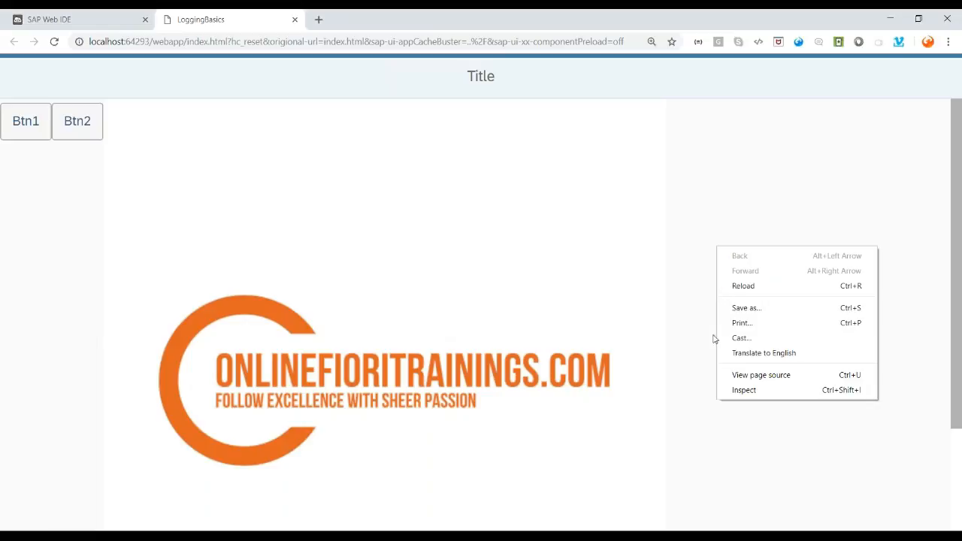
# Emulate an iPhone X in DevTools at 100% and reload to confirm the logo is hidden, then return to the editor
pyautogui.click(742, 389)
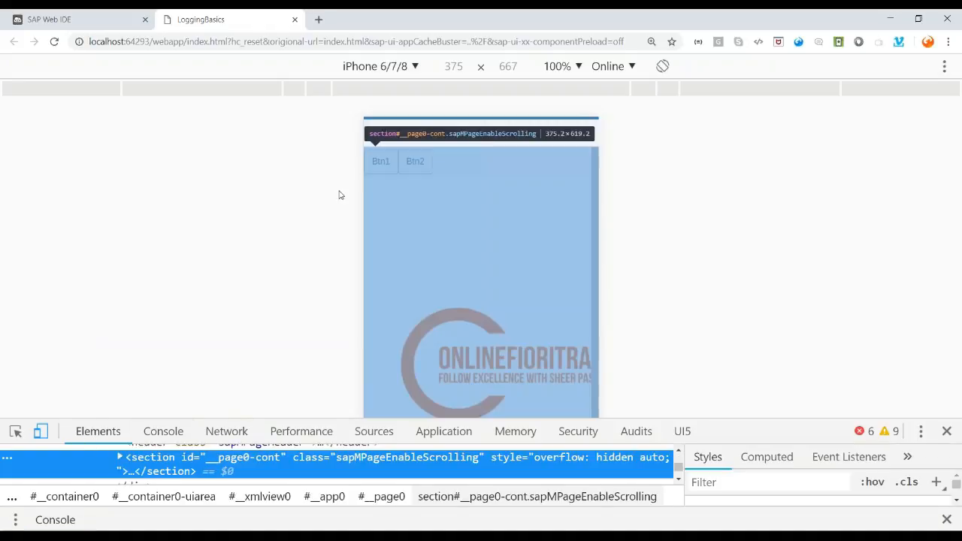
pyautogui.click(379, 66)
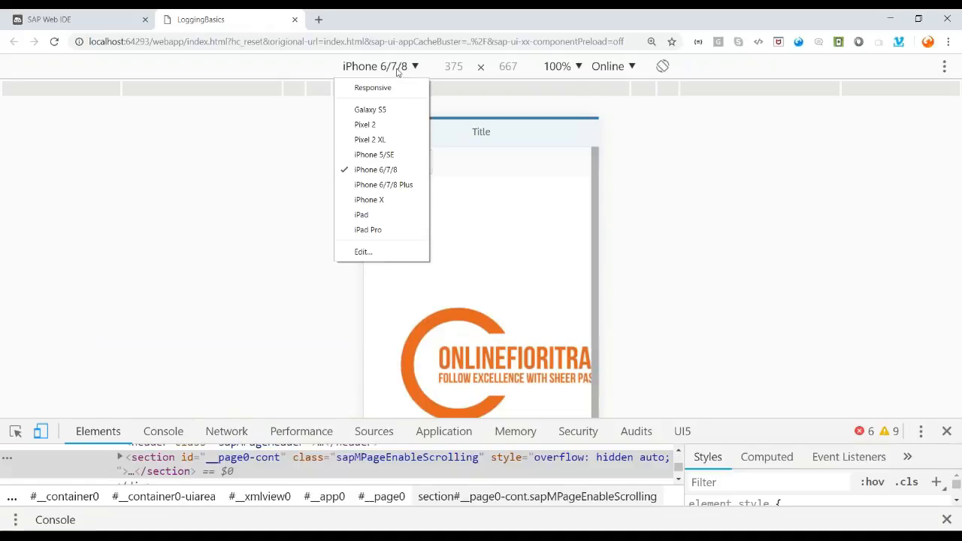
pyautogui.click(370, 198)
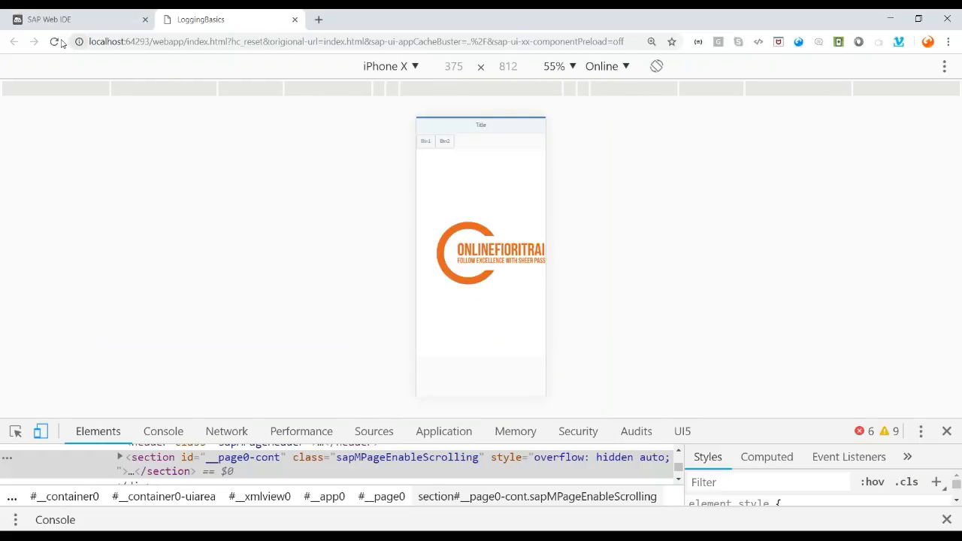
pyautogui.click(54, 42)
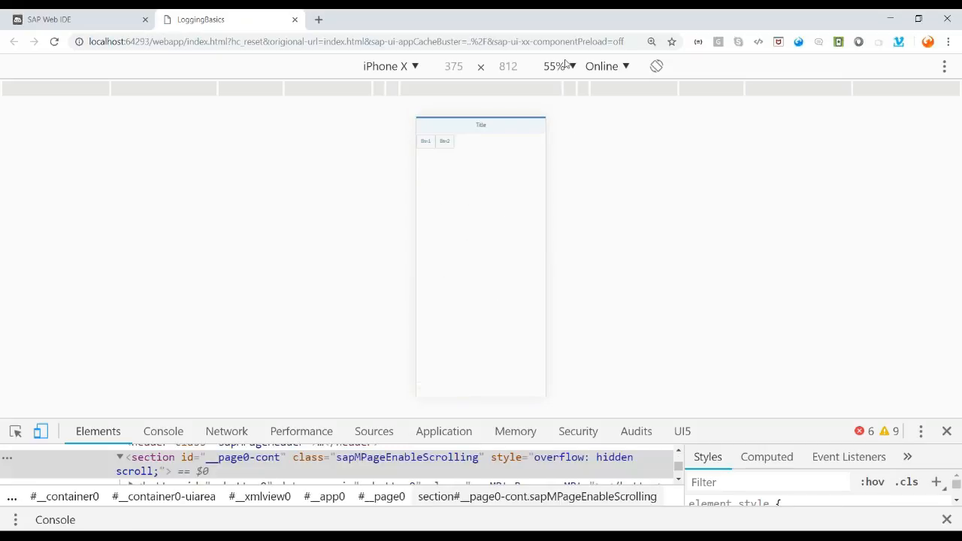
pyautogui.click(556, 66)
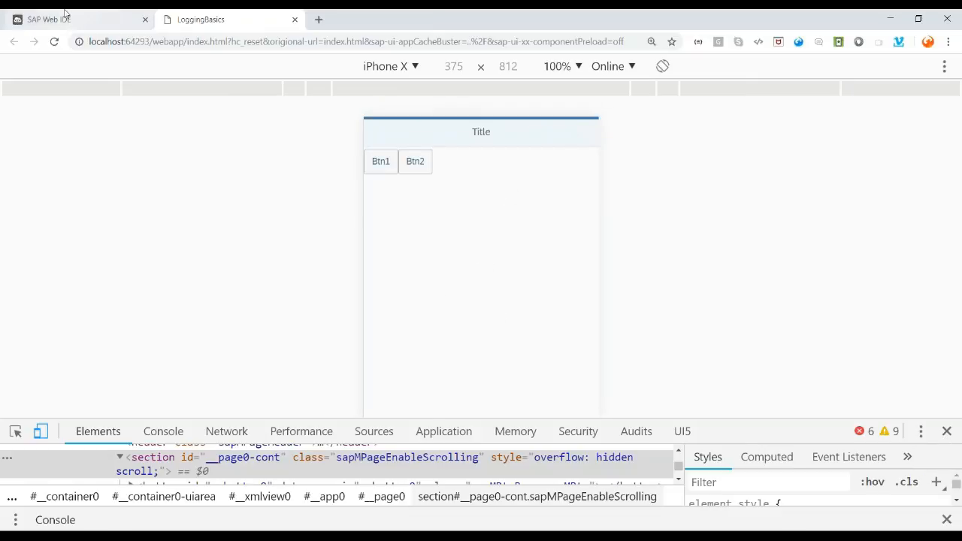
pyautogui.click(78, 18)
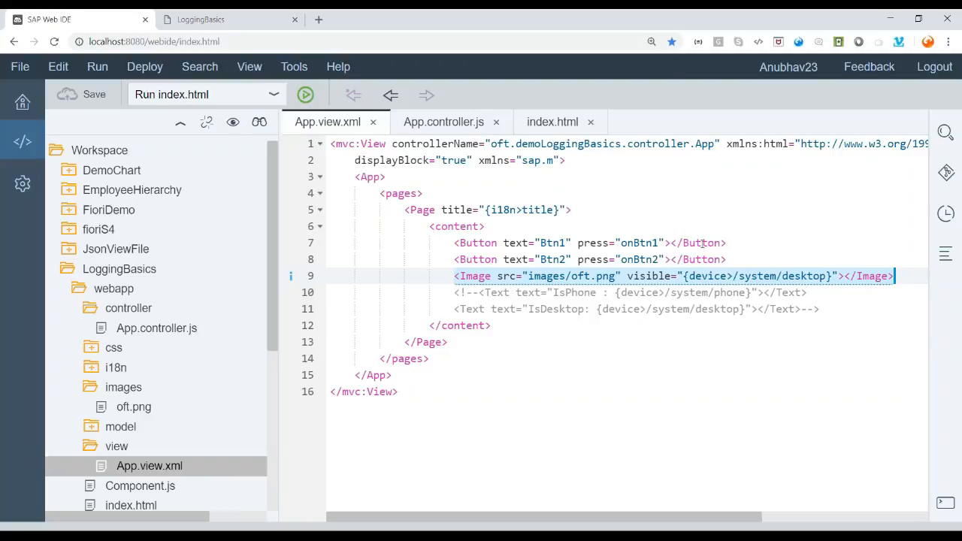
pyautogui.click(443, 122)
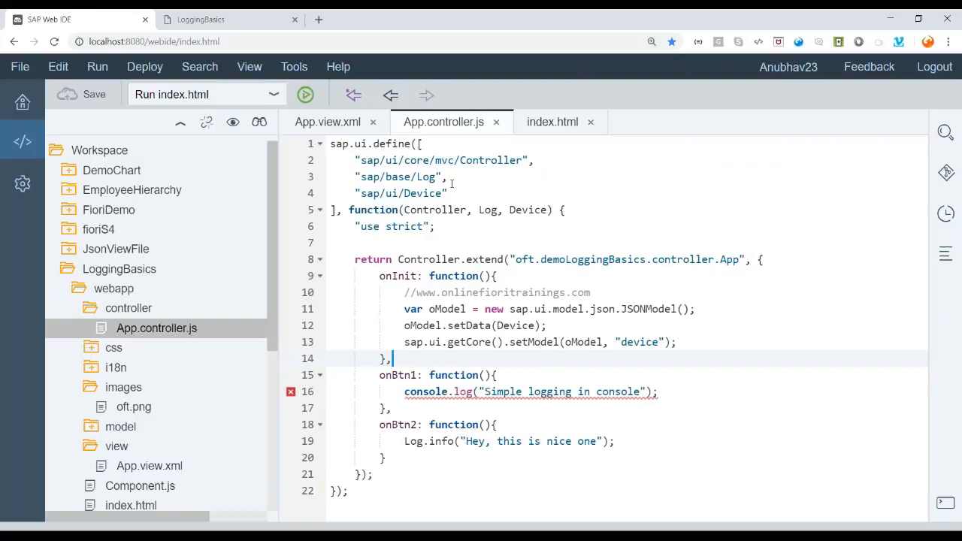
pyautogui.click(553, 122)
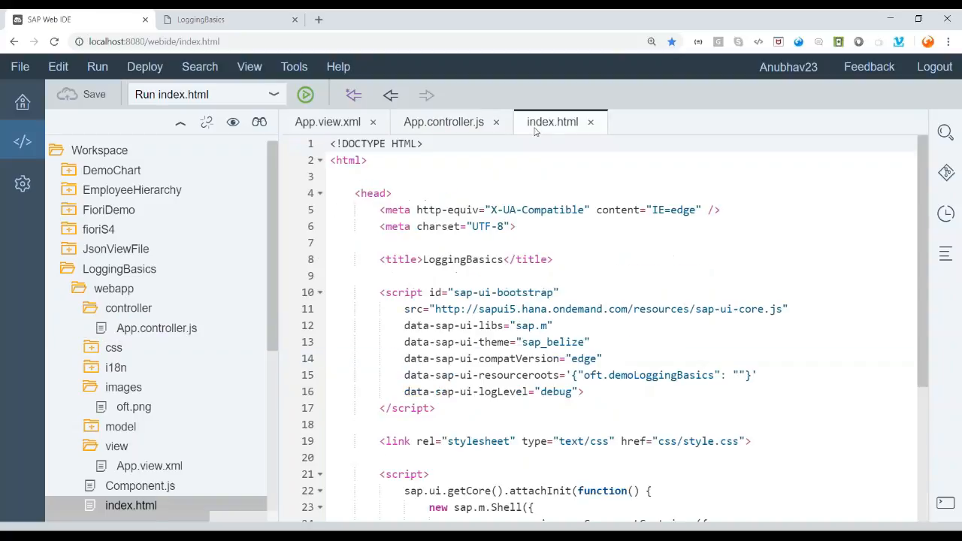
pyautogui.click(443, 120)
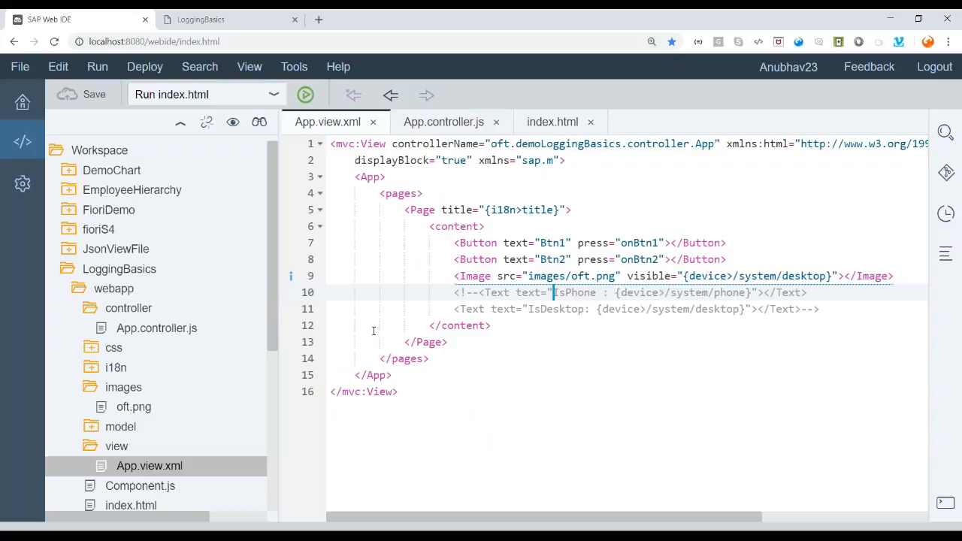
pyautogui.moveTo(124, 386)
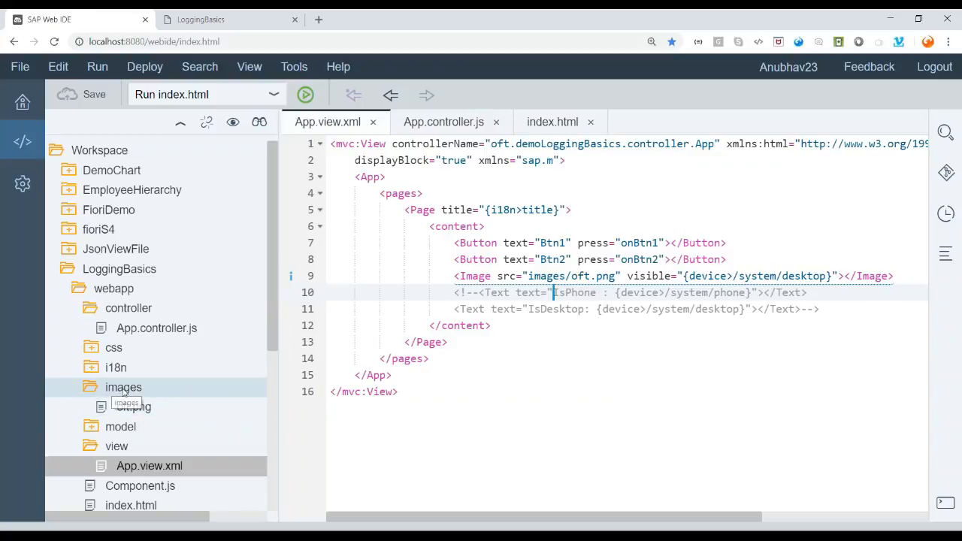
# Import my_logo.png from the file system into the project's images folder
pyautogui.rightClick(123, 388)
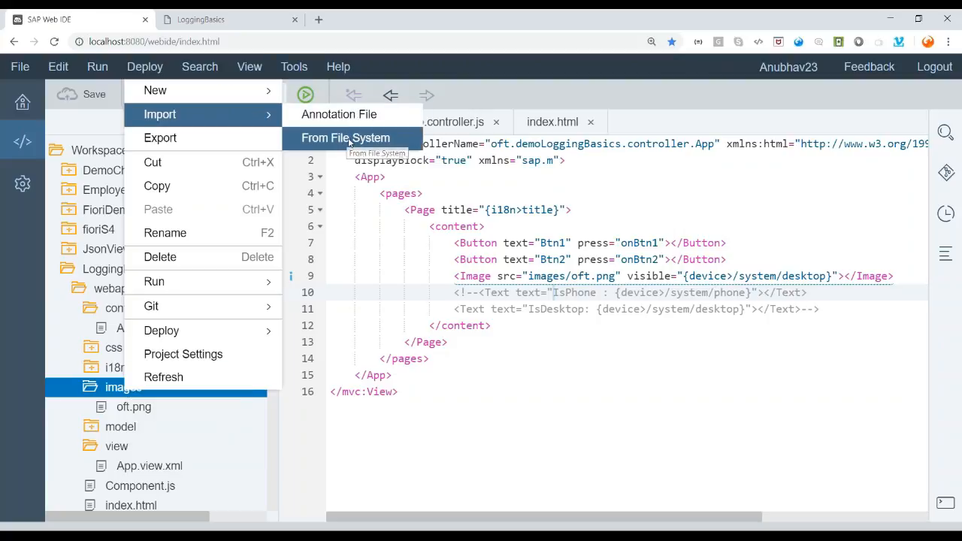
pyautogui.click(345, 139)
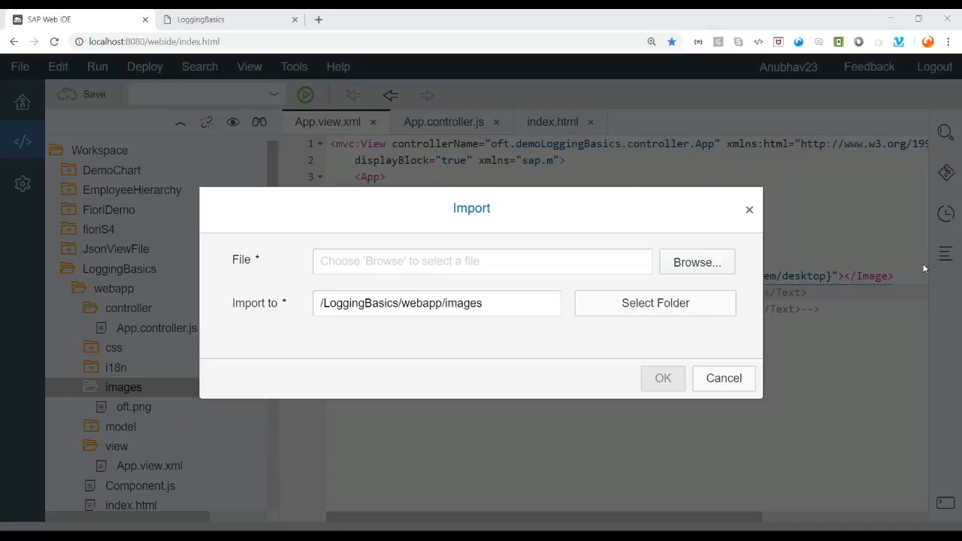
pyautogui.click(696, 261)
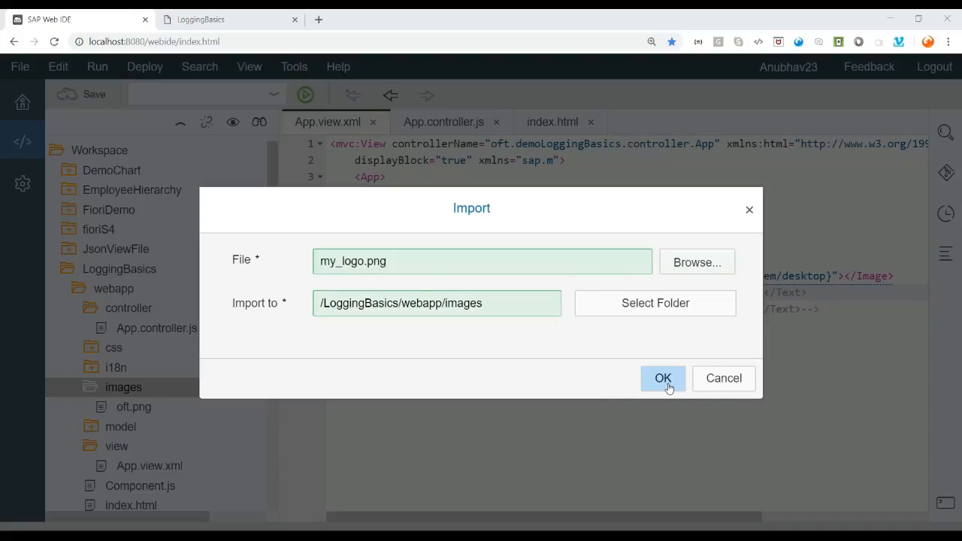
pyautogui.click(662, 378)
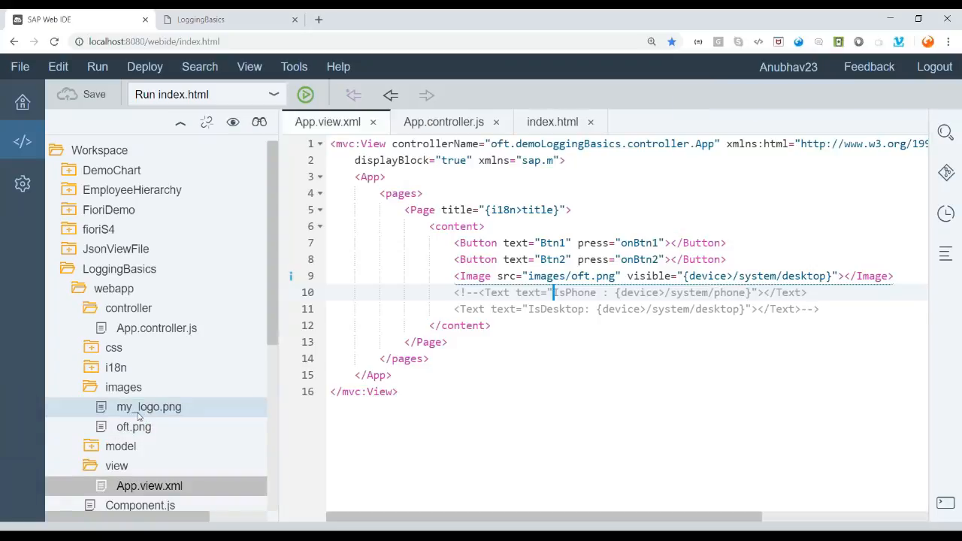
# Add id="idImg" to the <Image> tag in App.view.xml, move src to its own line, and save
pyautogui.click(133, 427)
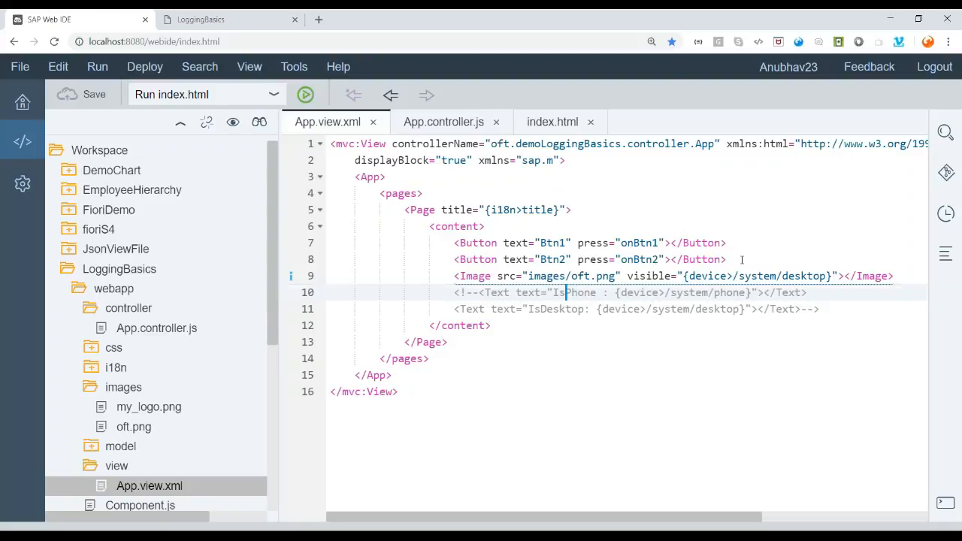
pyautogui.moveTo(291, 276)
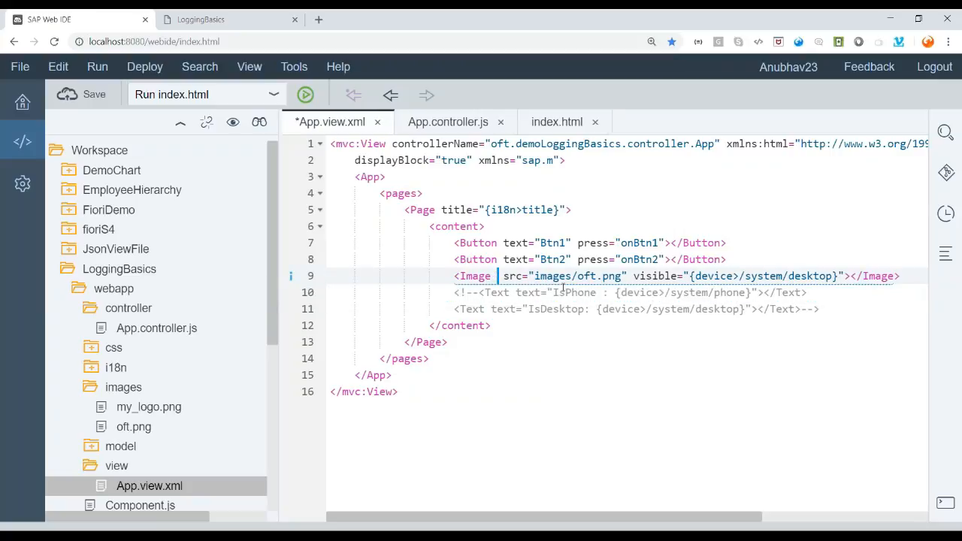
pyautogui.write('id="')
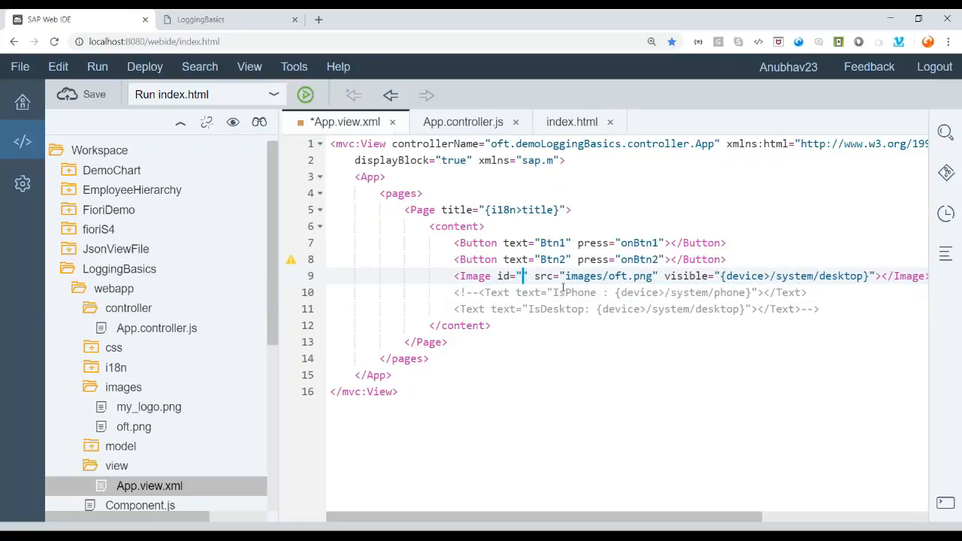
pyautogui.press('Backspace')
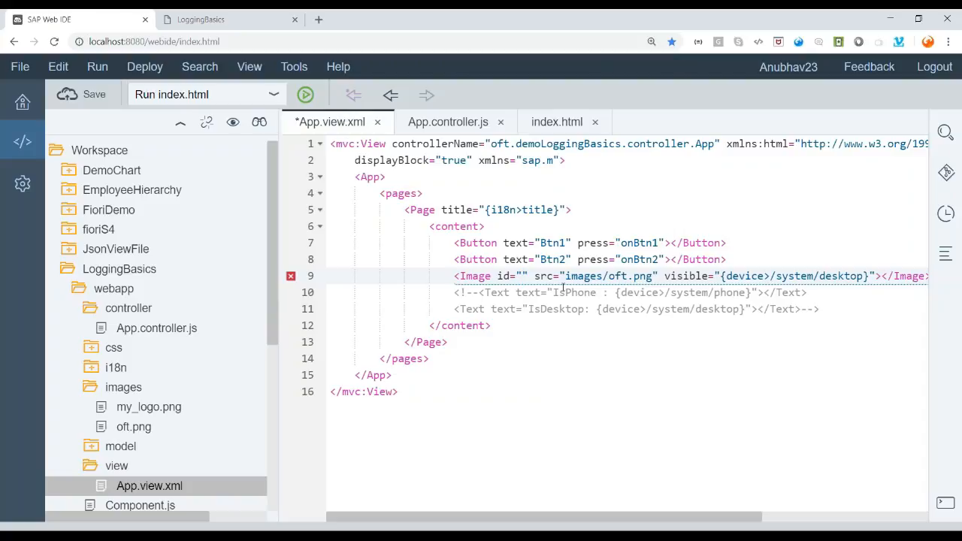
pyautogui.write('idImg')
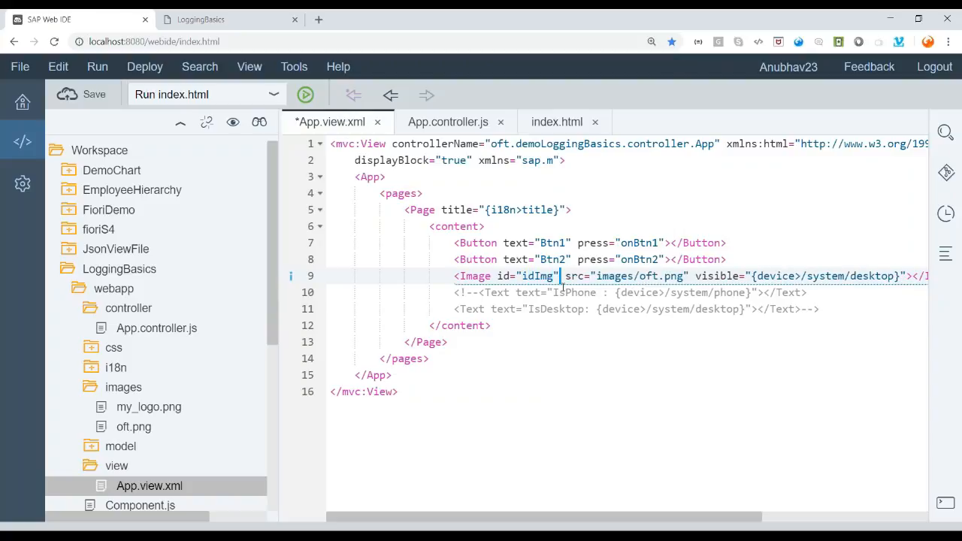
pyautogui.press('Enter')
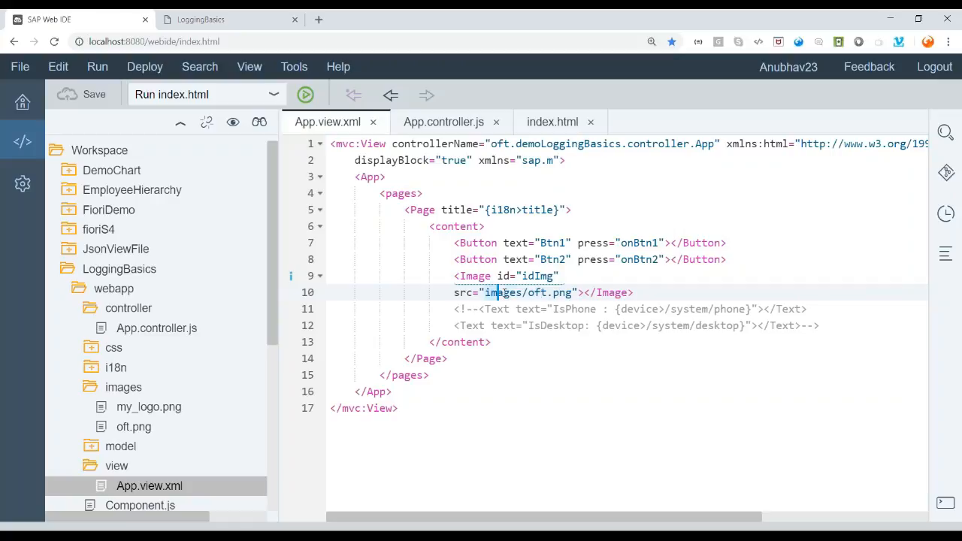
pyautogui.click(448, 358)
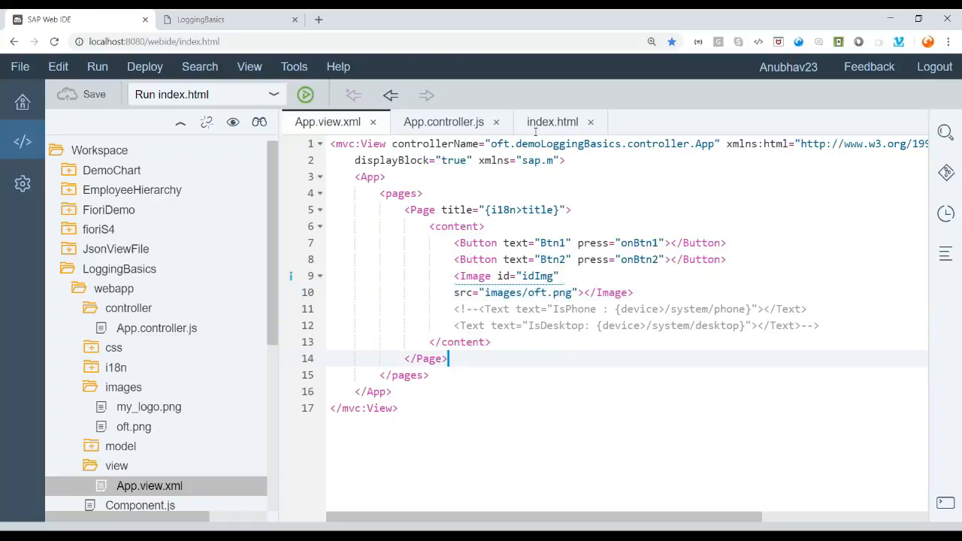
pyautogui.click(442, 122)
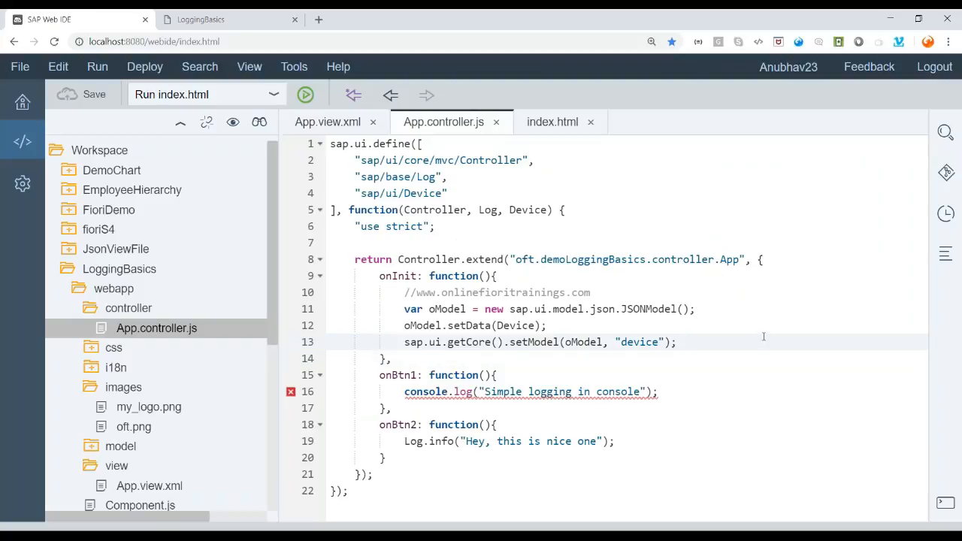
# In onInit write the condition if(oModel.getProperty("/system/phone") === true){
pyautogui.press('Enter')
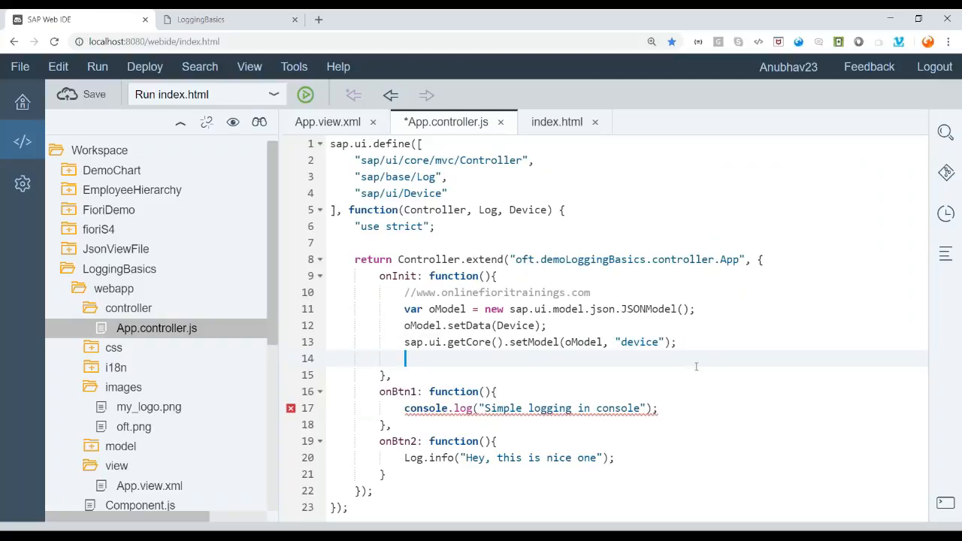
pyautogui.write('o')
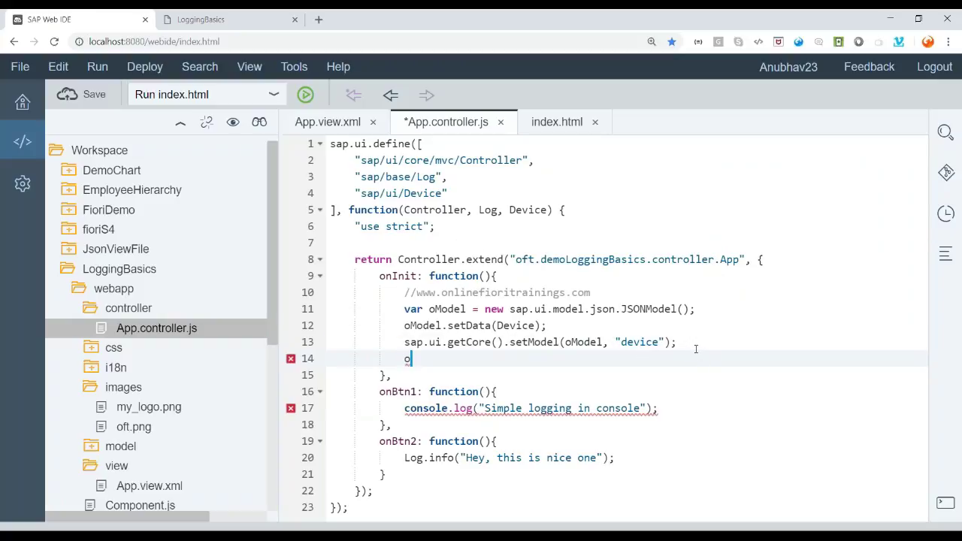
pyautogui.write('Model.getPro')
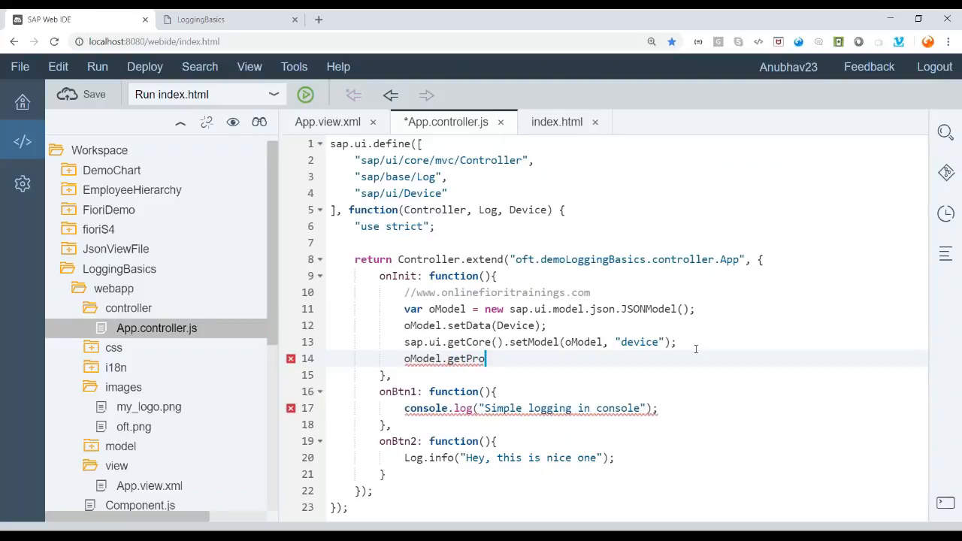
pyautogui.write('perty("/")')
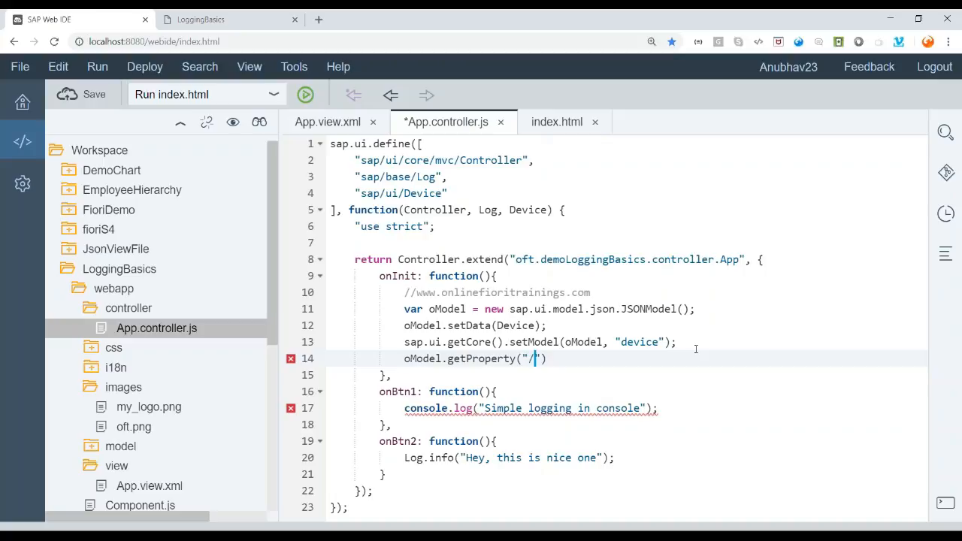
pyautogui.write('systemn')
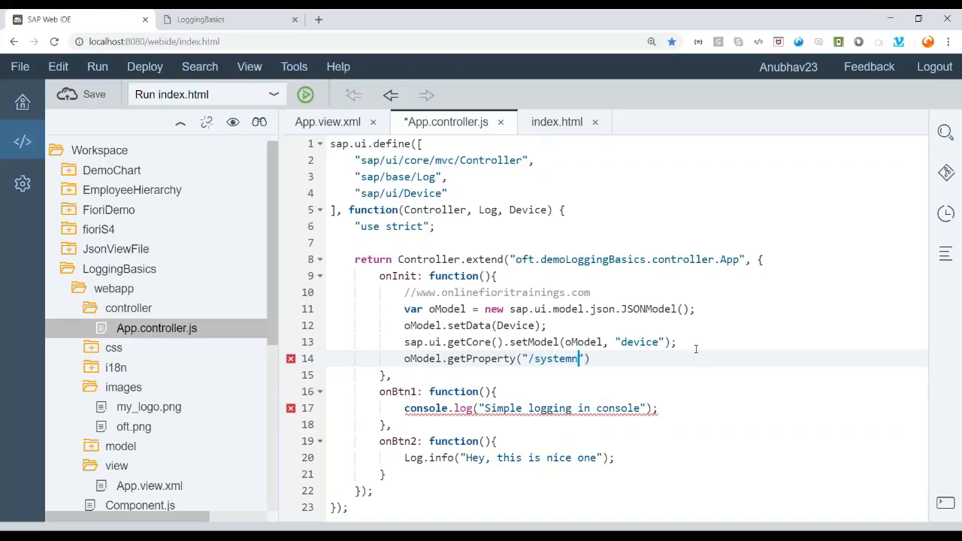
pyautogui.write('/p')
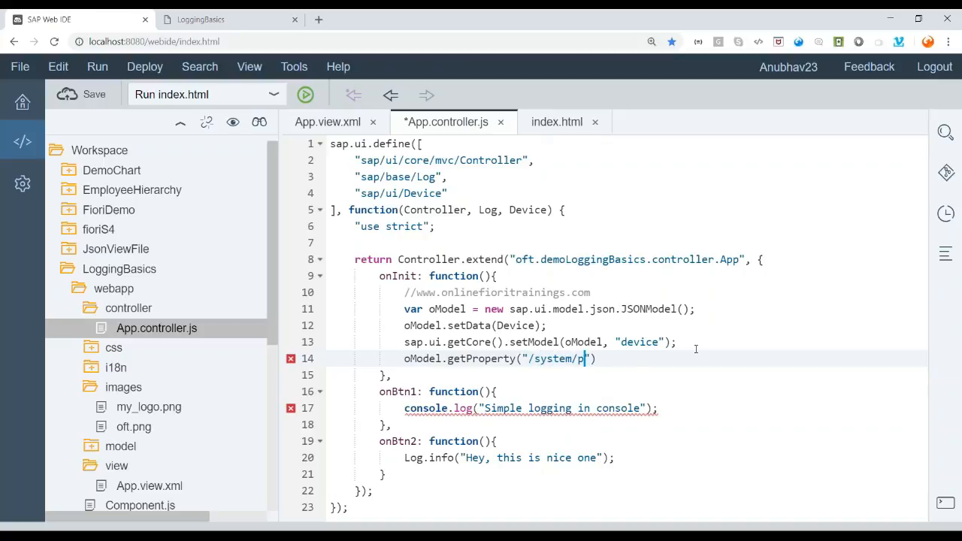
pyautogui.write('hone')
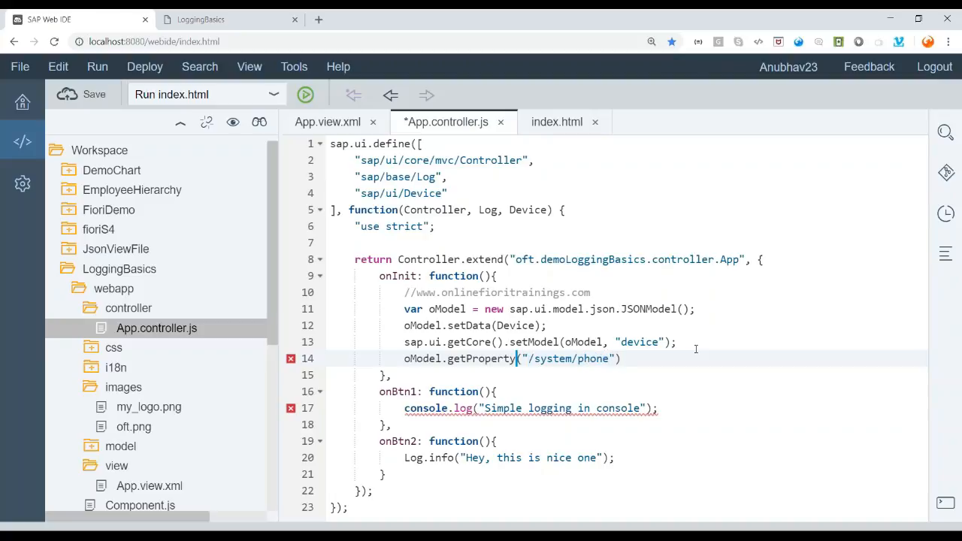
pyautogui.write('if(')
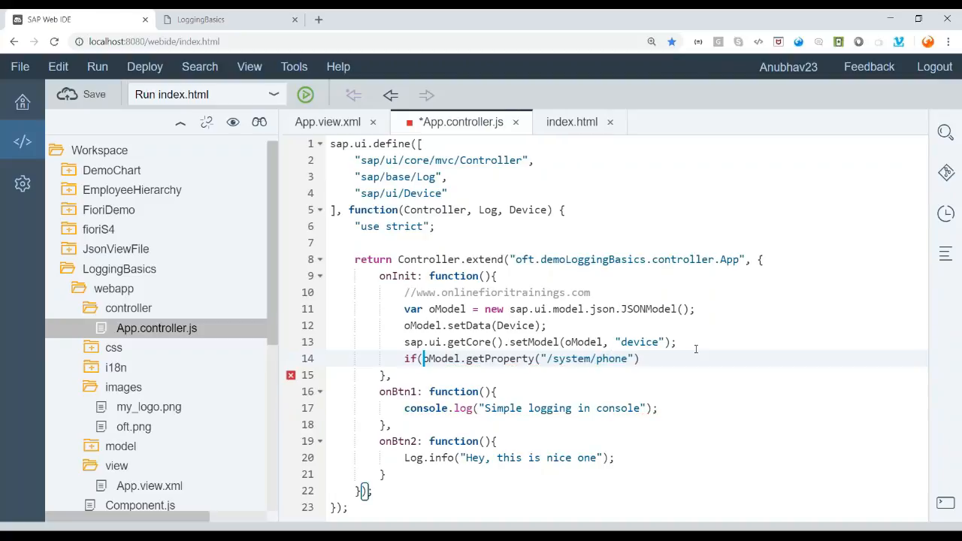
pyautogui.write('===')
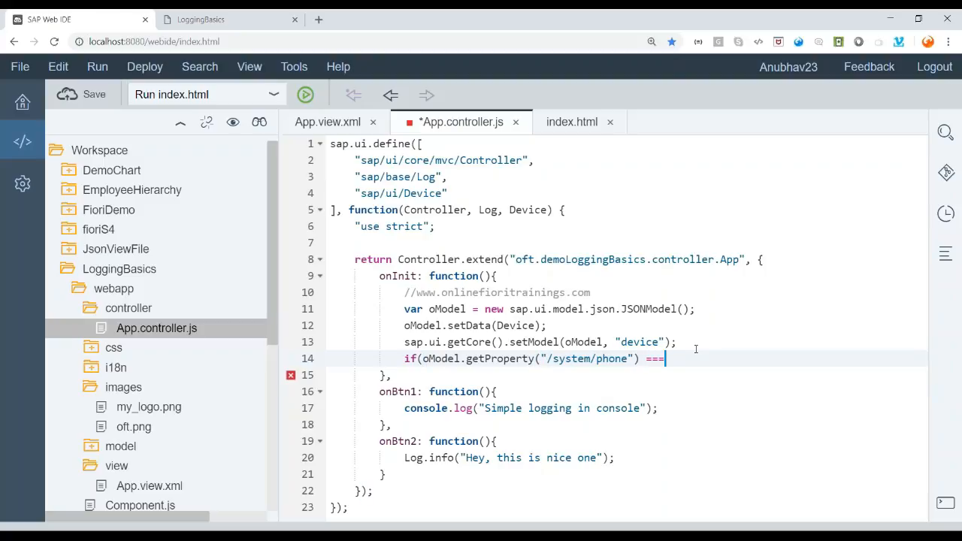
pyautogui.write('true){')
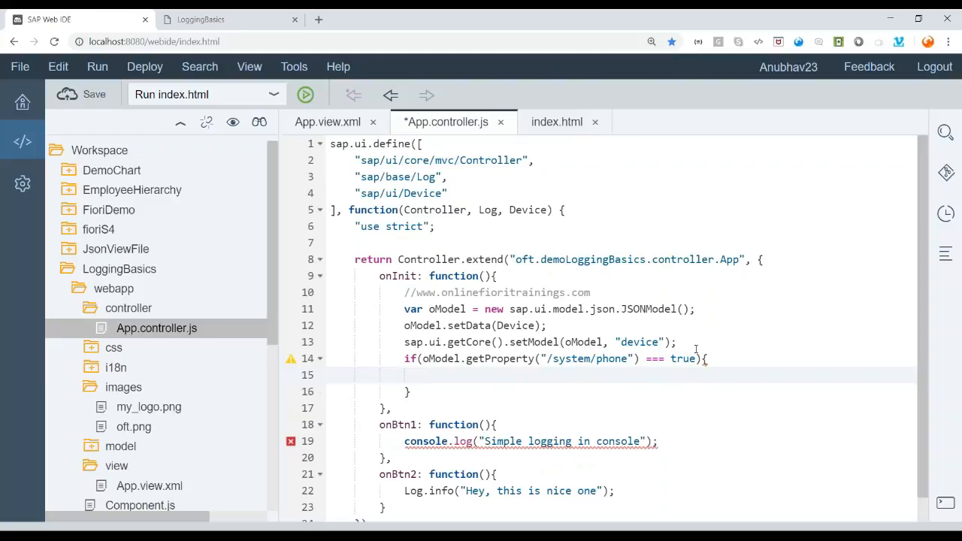
pyautogui.moveTo(571, 126)
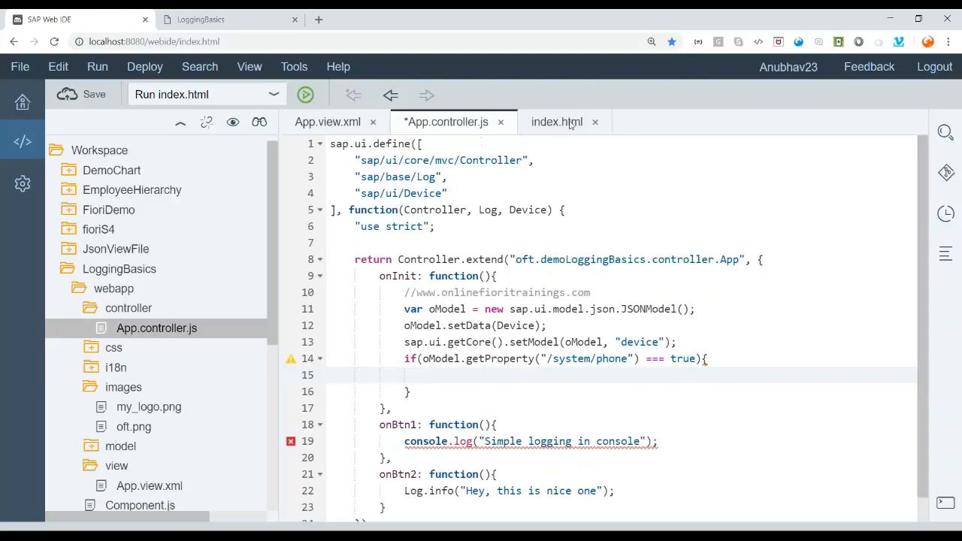
# Inside the condition set this.getView().byId("idImg").setSrc("images/my_logo.png")
pyautogui.click(328, 121)
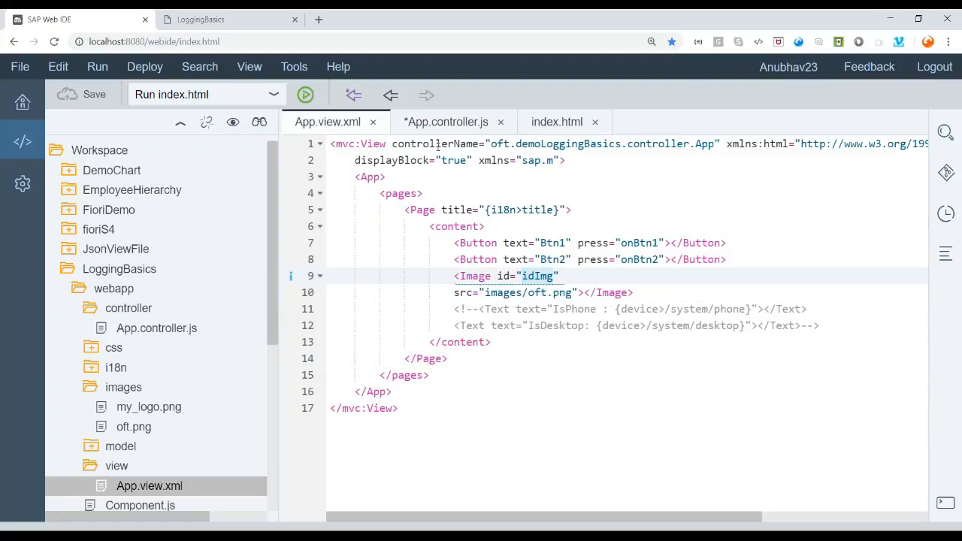
pyautogui.click(445, 122)
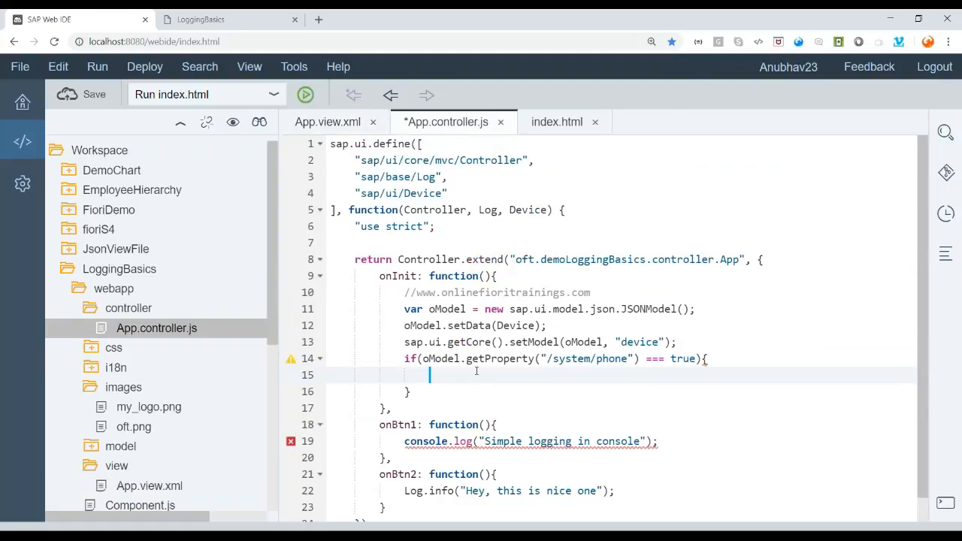
pyautogui.write('this.getV')
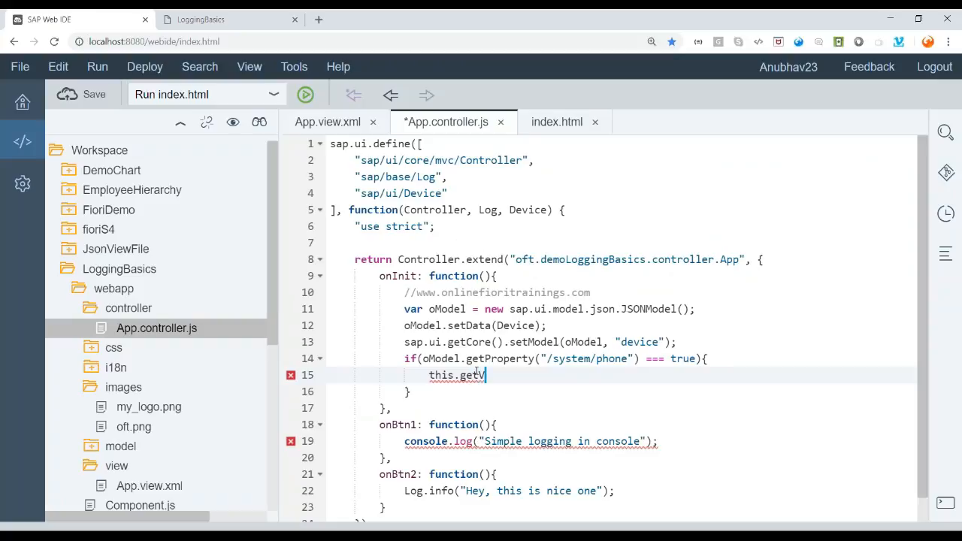
pyautogui.write('iew().by')
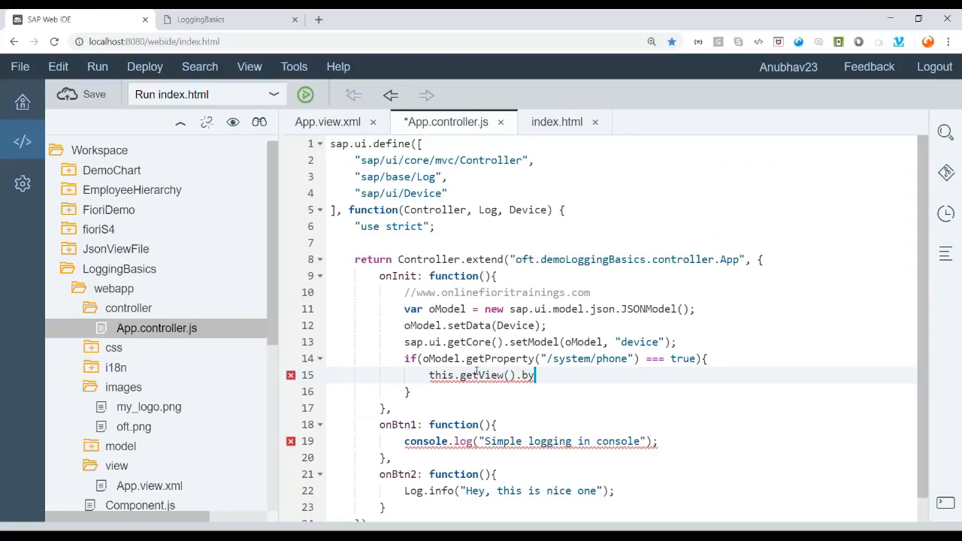
pyautogui.write('Id("idImg")')
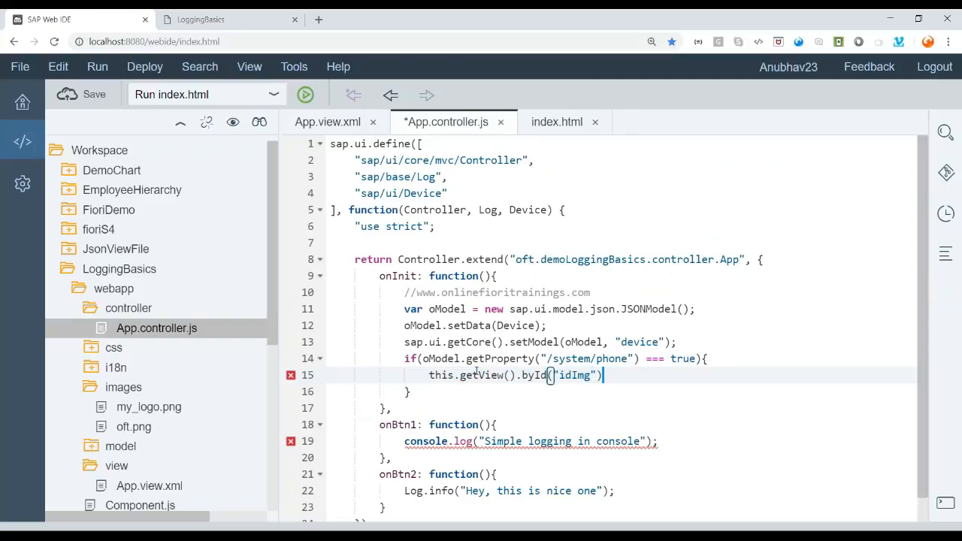
pyautogui.write('.setSrc')
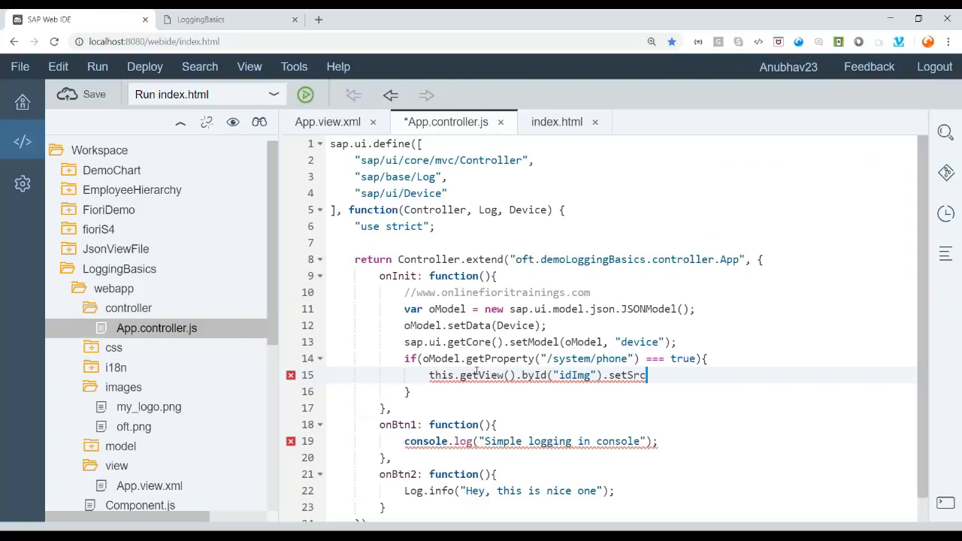
pyautogui.write('("")')
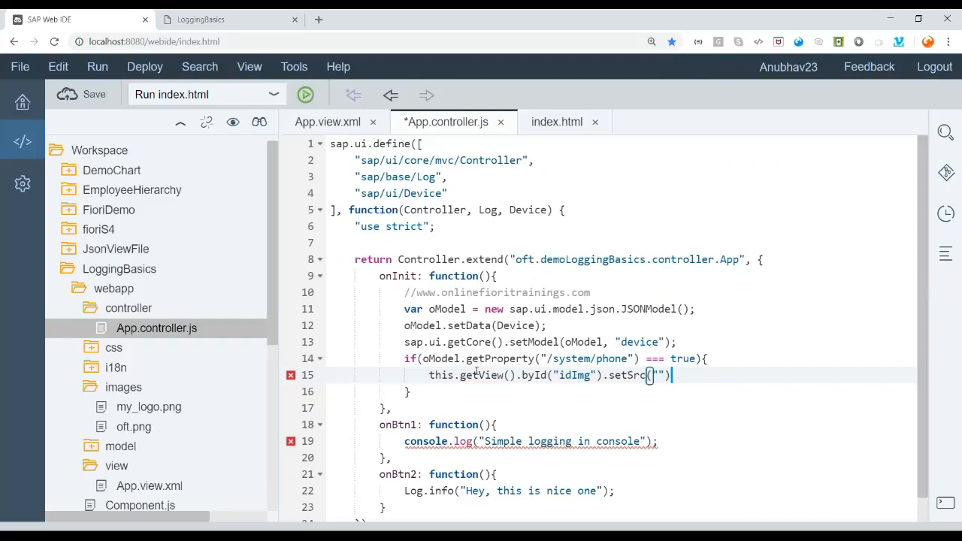
pyautogui.click(83, 94)
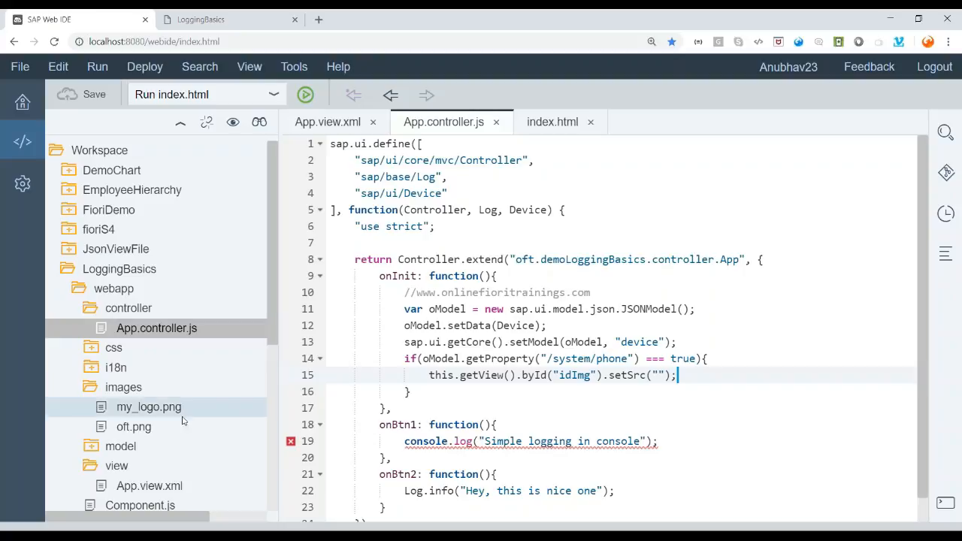
pyautogui.moveTo(664, 382)
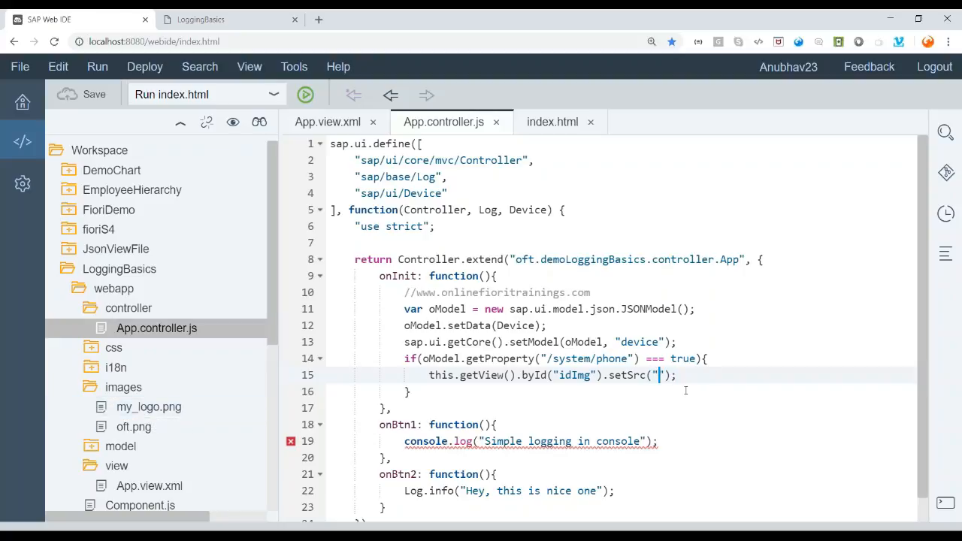
pyautogui.write('images/my')
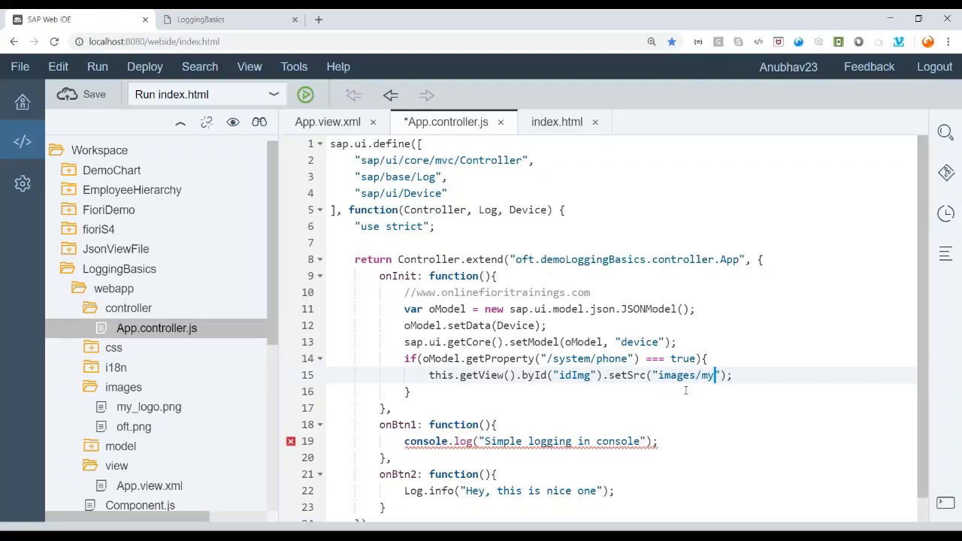
pyautogui.write('_lo')
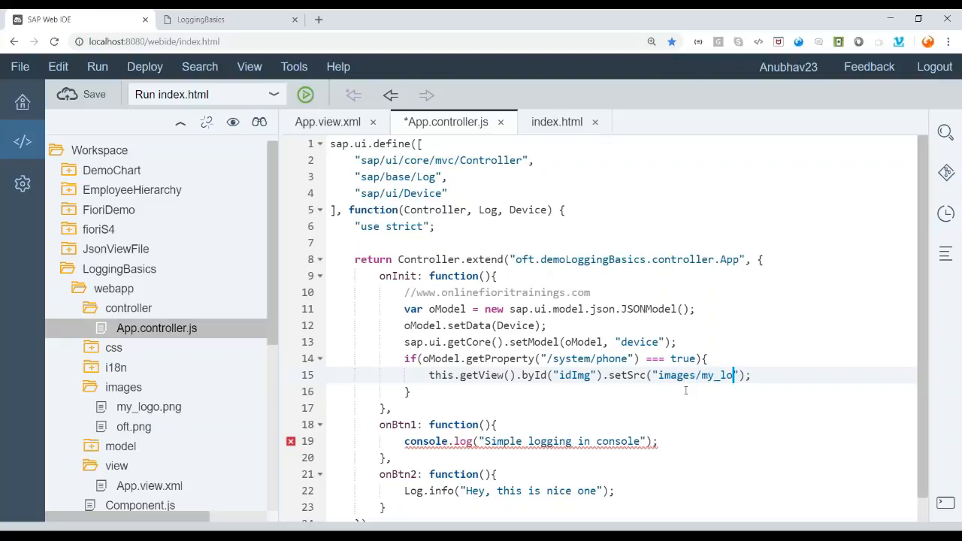
pyautogui.write('go.png')
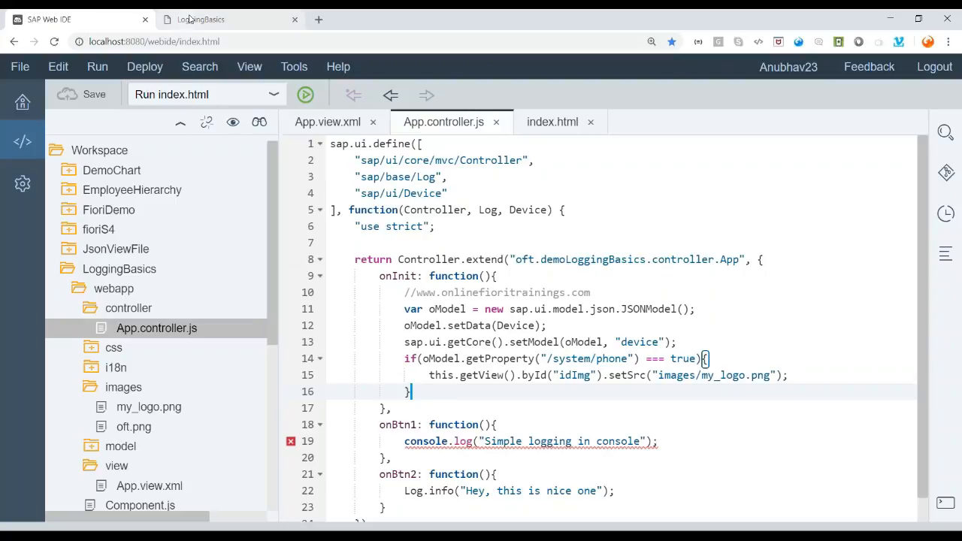
# Reload the running app under iPhone X emulation so the my_logo.png pinwheel logo appears
pyautogui.click(303, 93)
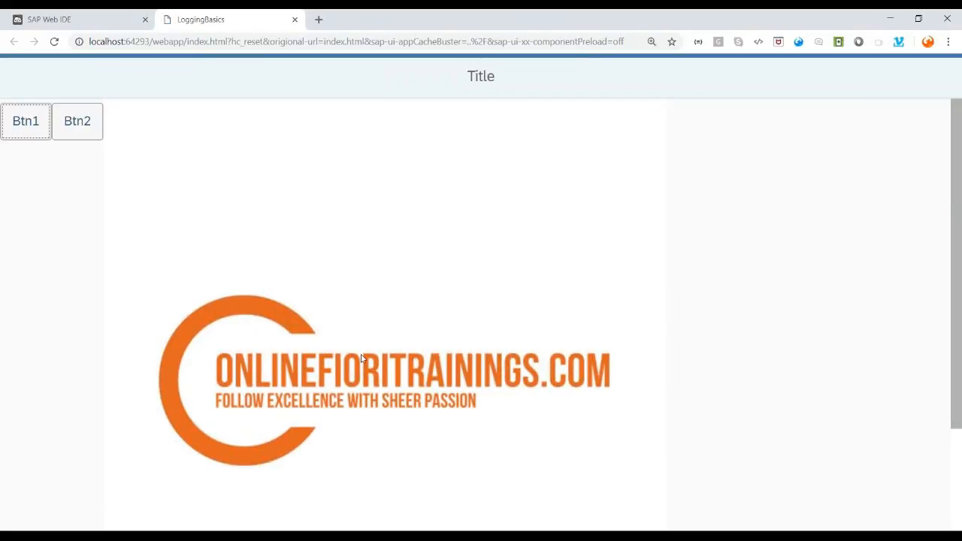
pyautogui.moveTo(529, 351)
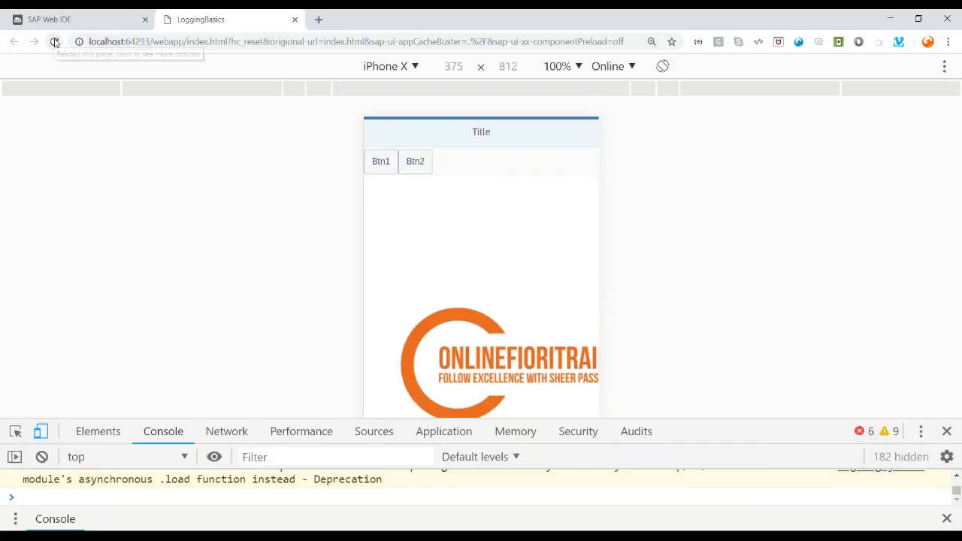
pyautogui.click(54, 42)
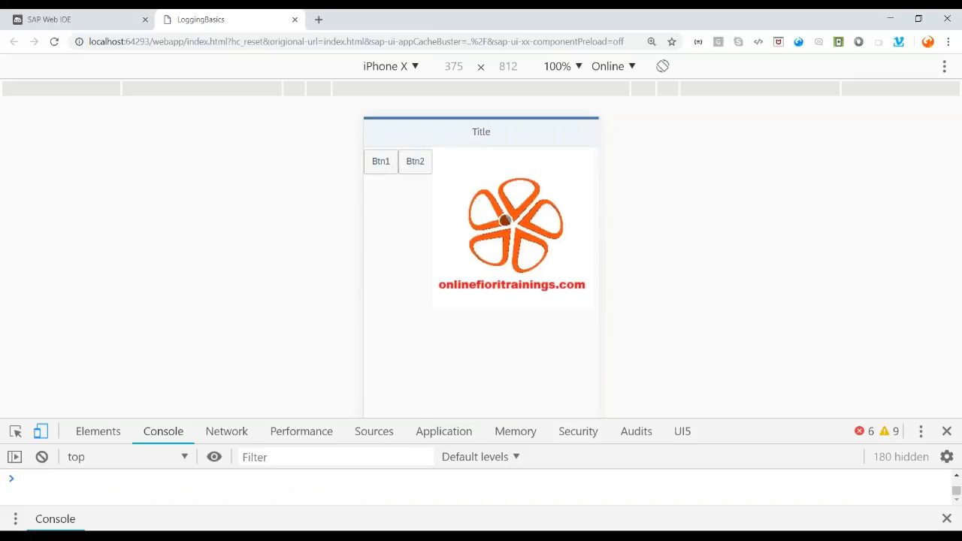
pyautogui.moveTo(553, 293)
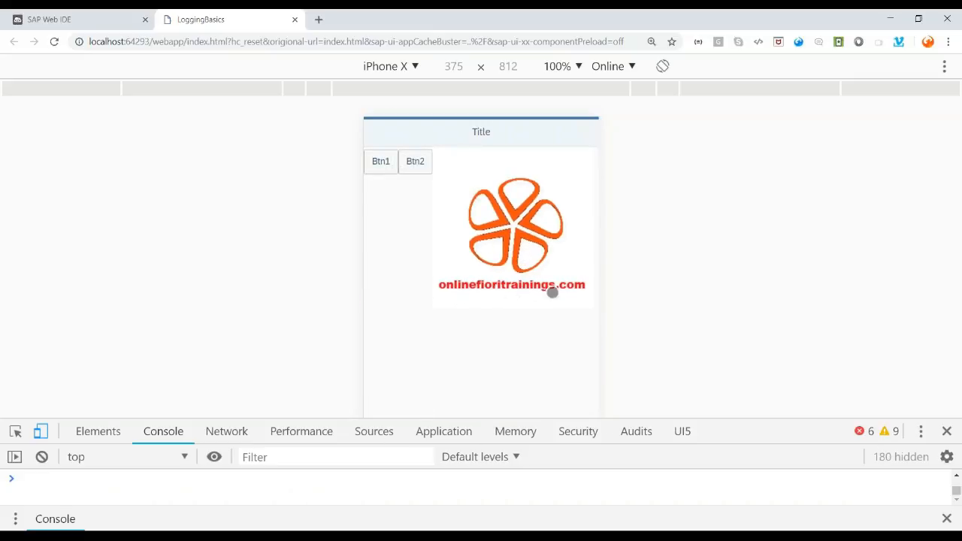
pyautogui.moveTo(523, 273)
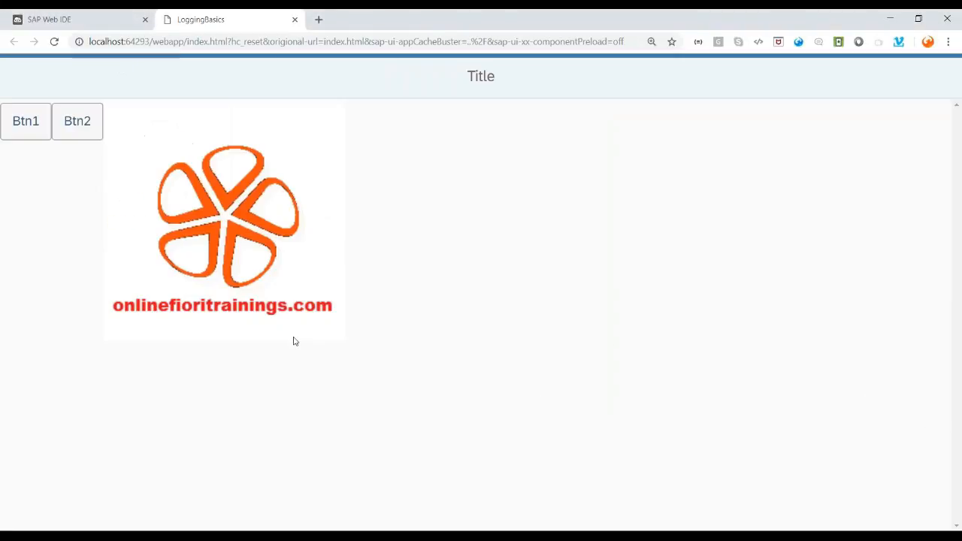
pyautogui.moveTo(219, 239)
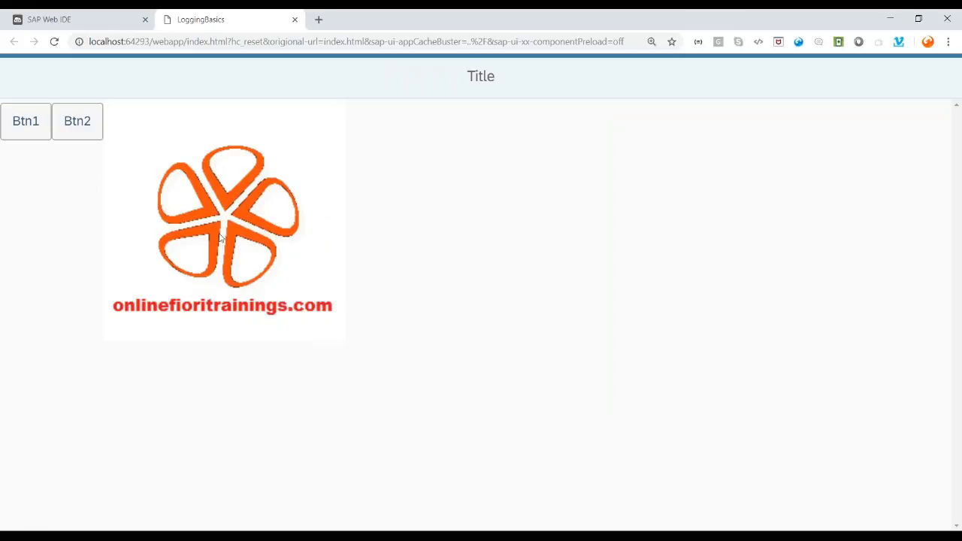
pyautogui.moveTo(806, 387)
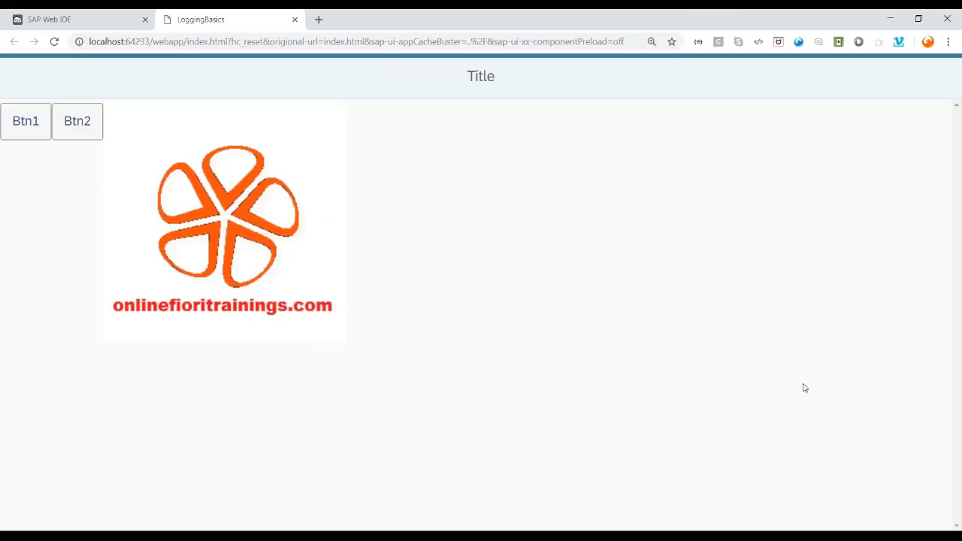
pyautogui.moveTo(808, 393)
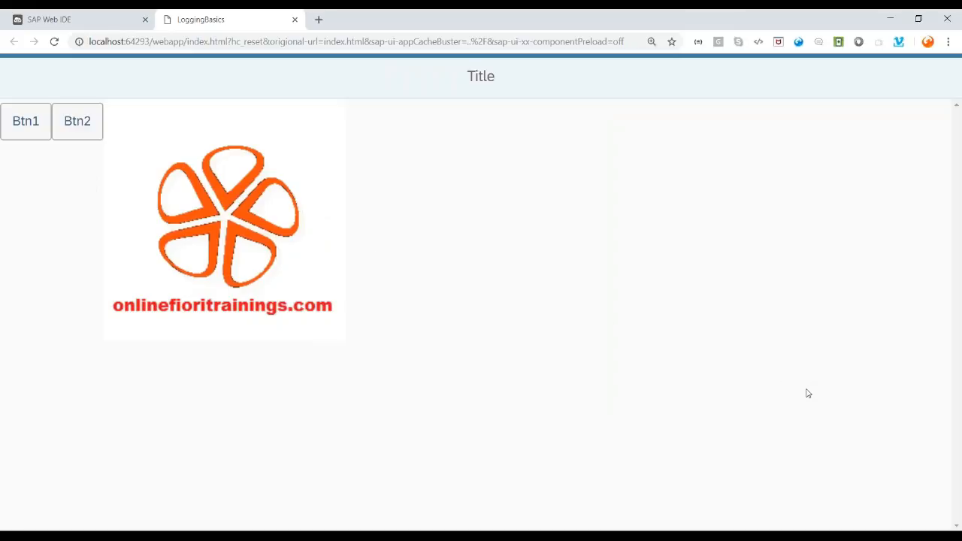